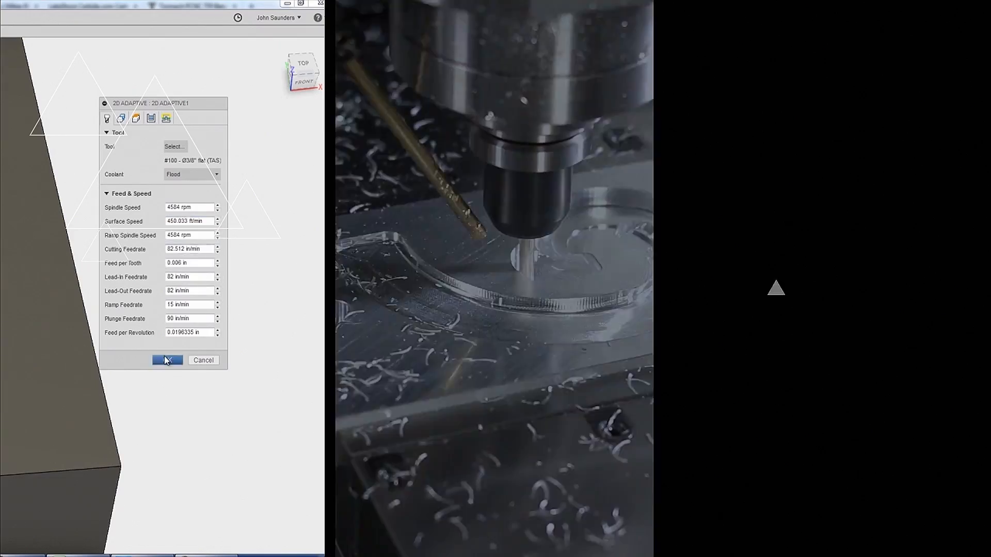
Accept the 2D Adaptive settings and bring up Facing Alternatives v28 with its ten operations
left_click(167, 360)
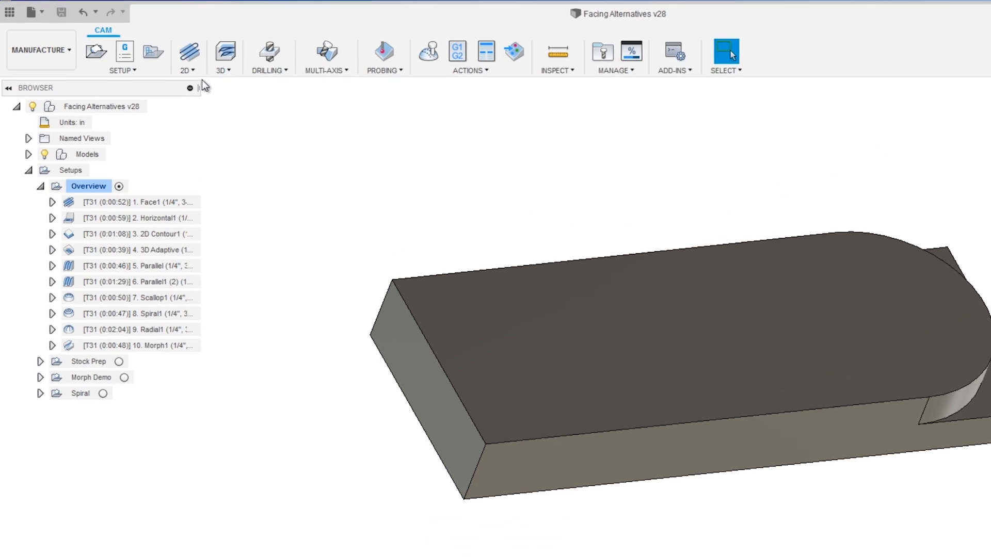
Create a 2D Contour toolpath along the notch edge of the minifigure block
left_click(202, 56)
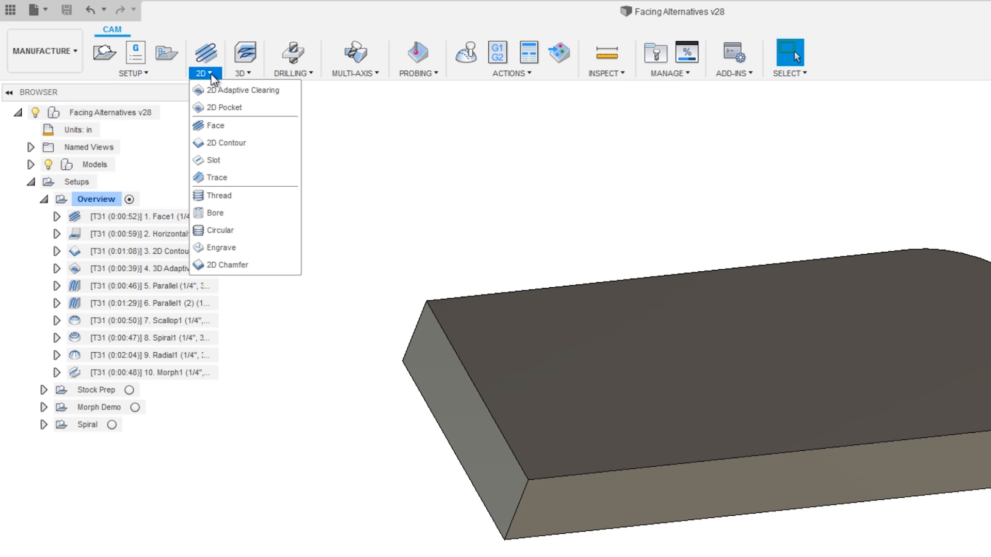
mouse_move(216, 178)
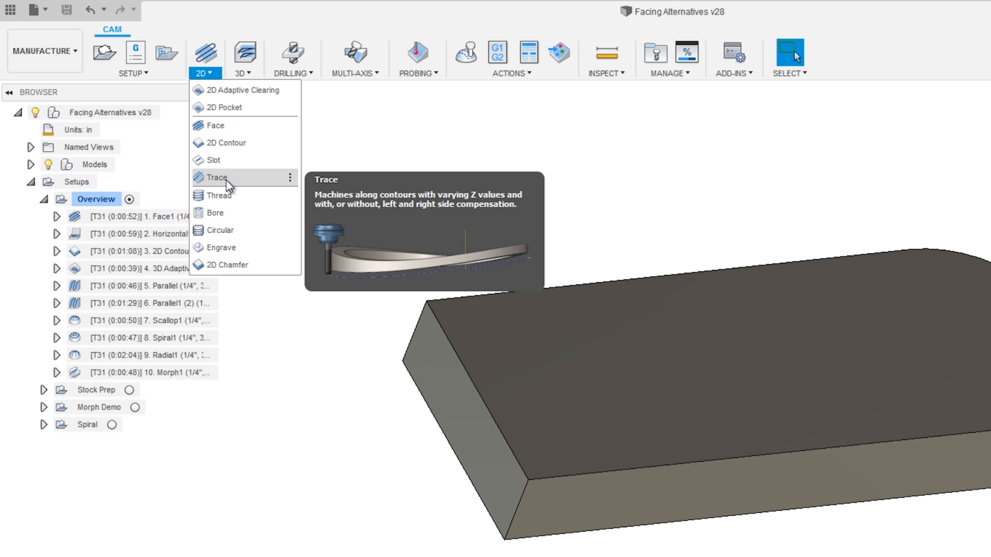
left_click(240, 56)
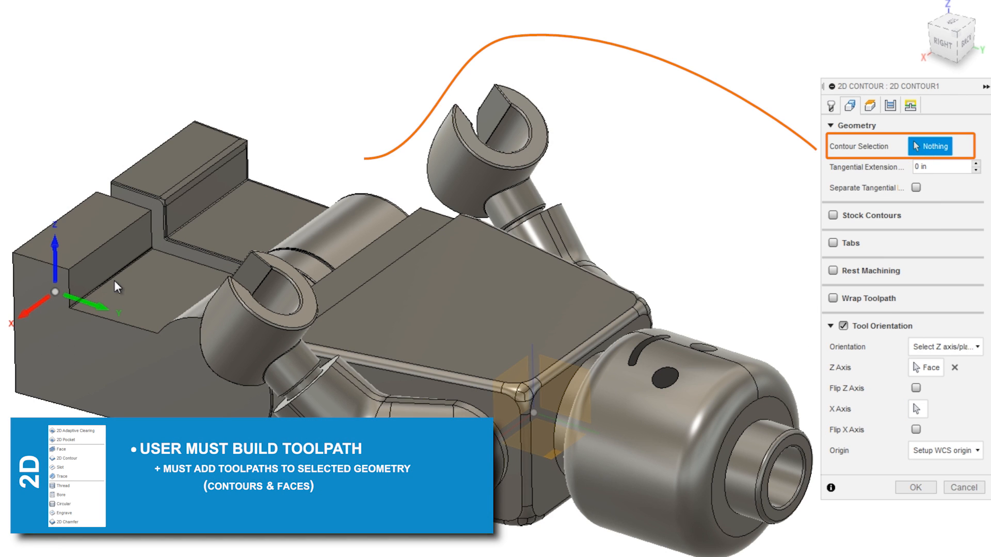
left_click(146, 253)
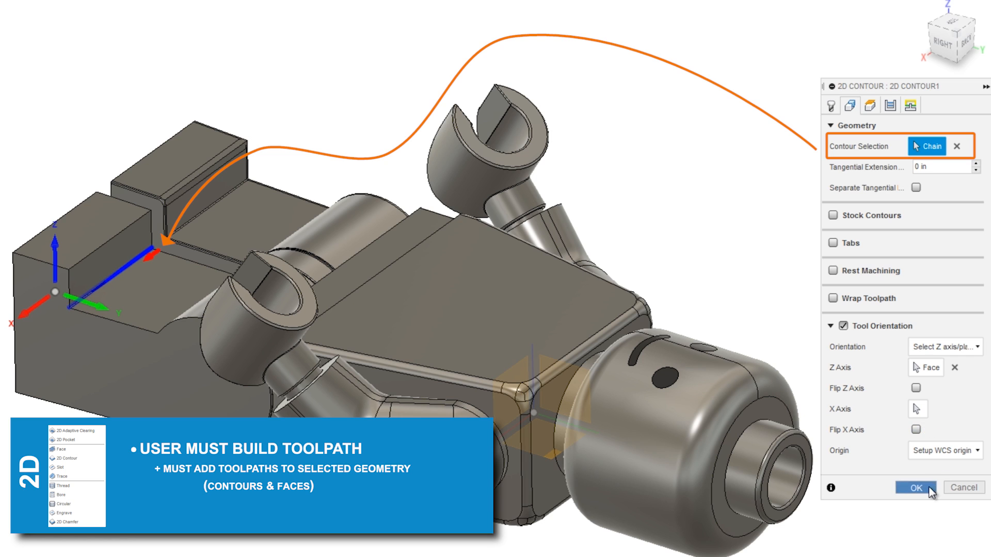
left_click(914, 487)
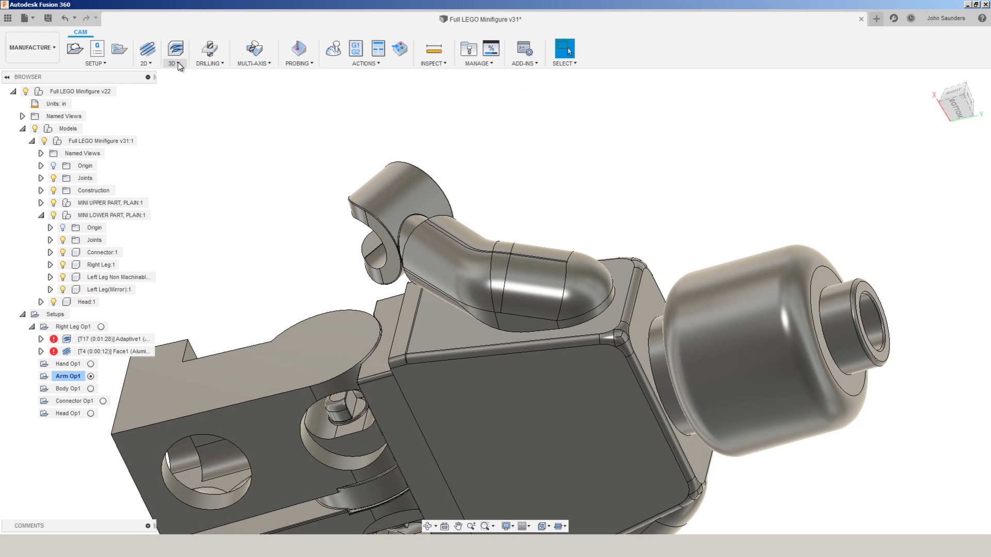
Add a Parallel toolpath on the arm, tool center on the chained boundary
left_click(172, 52)
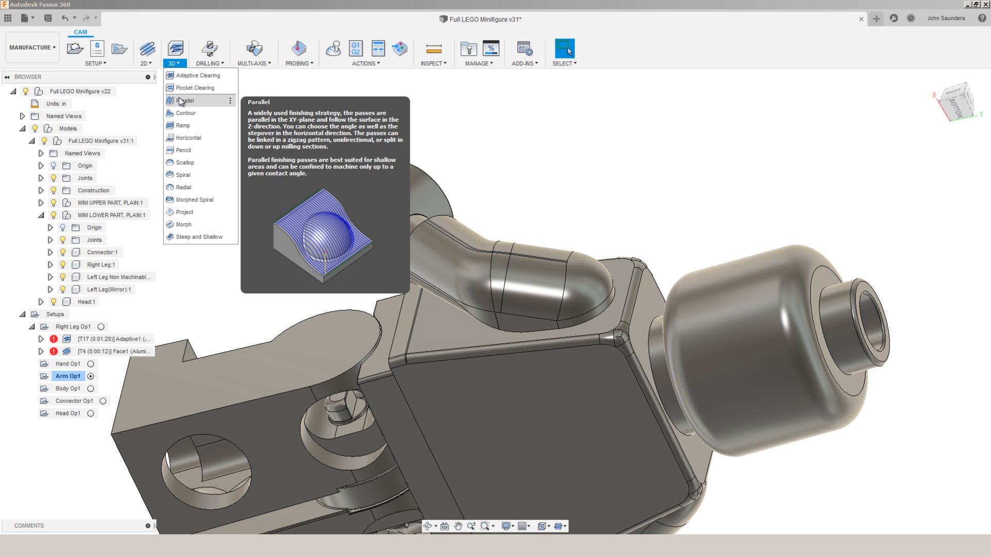
left_click(185, 99)
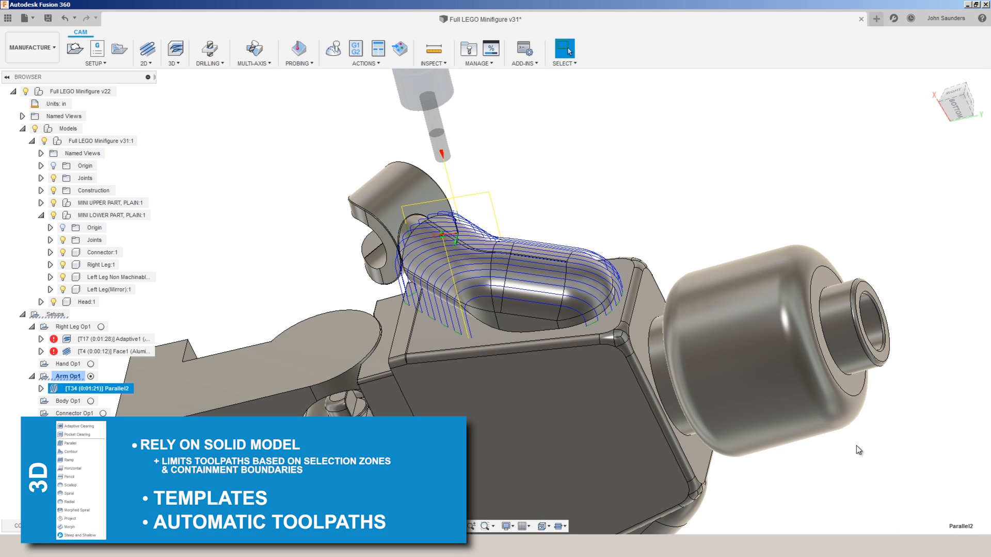
left_click(954, 214)
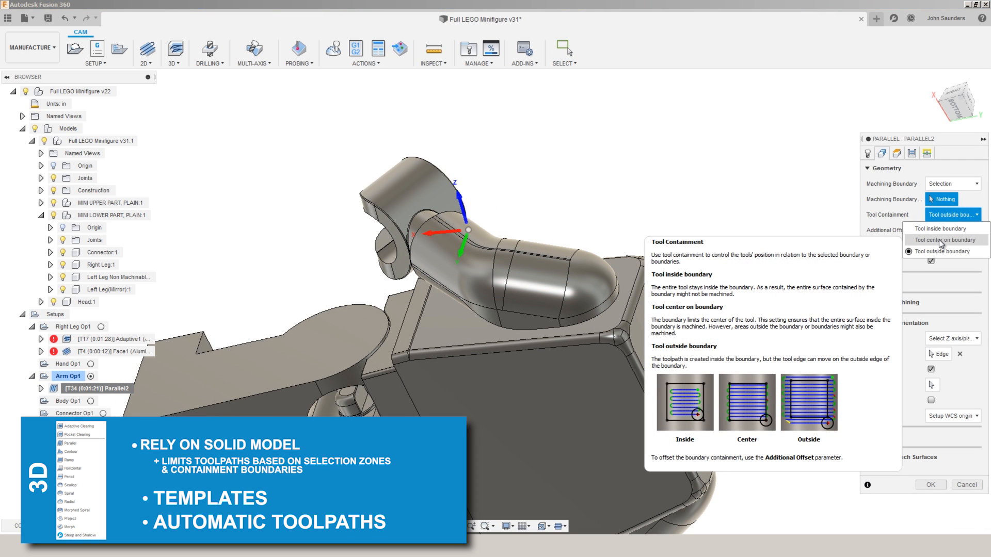
left_click(942, 240)
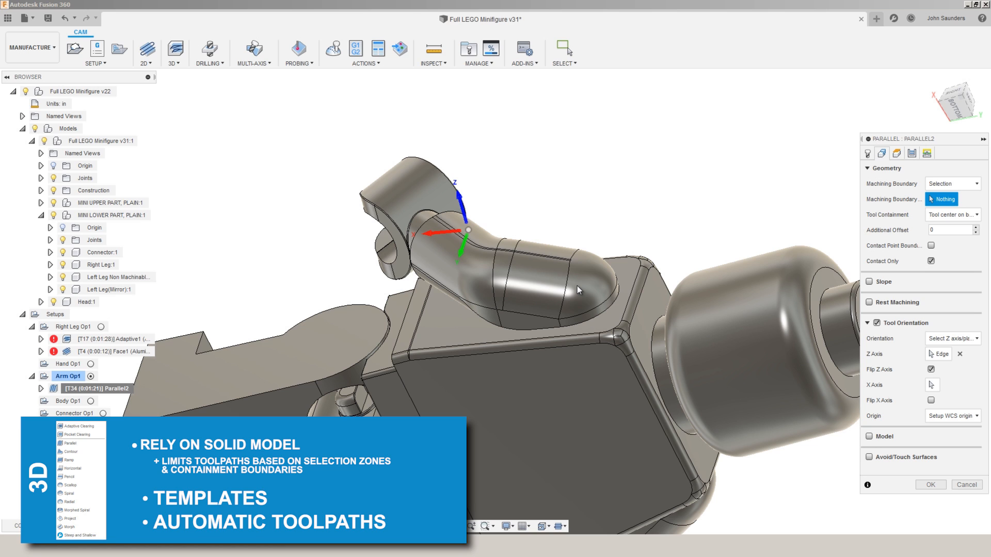
left_click(538, 302)
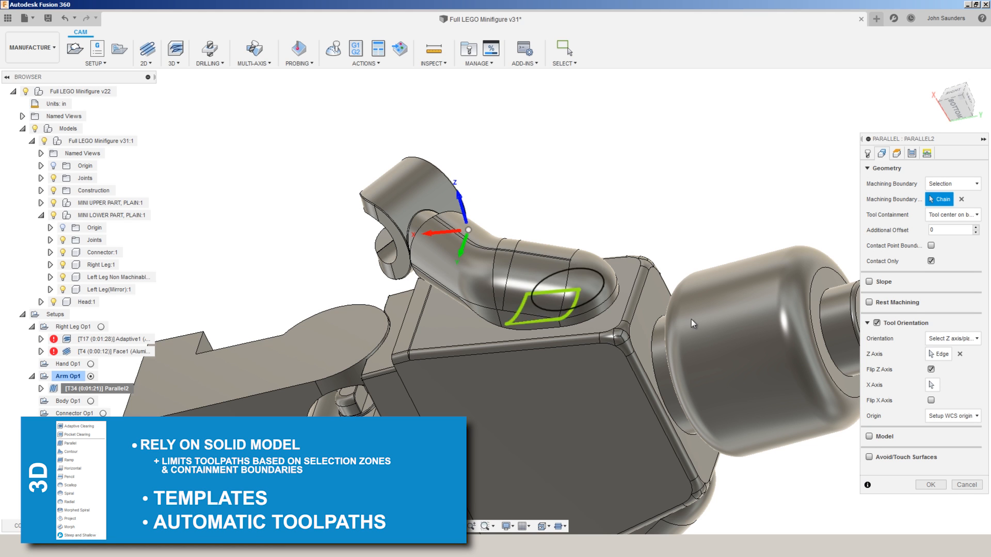
left_click(928, 484)
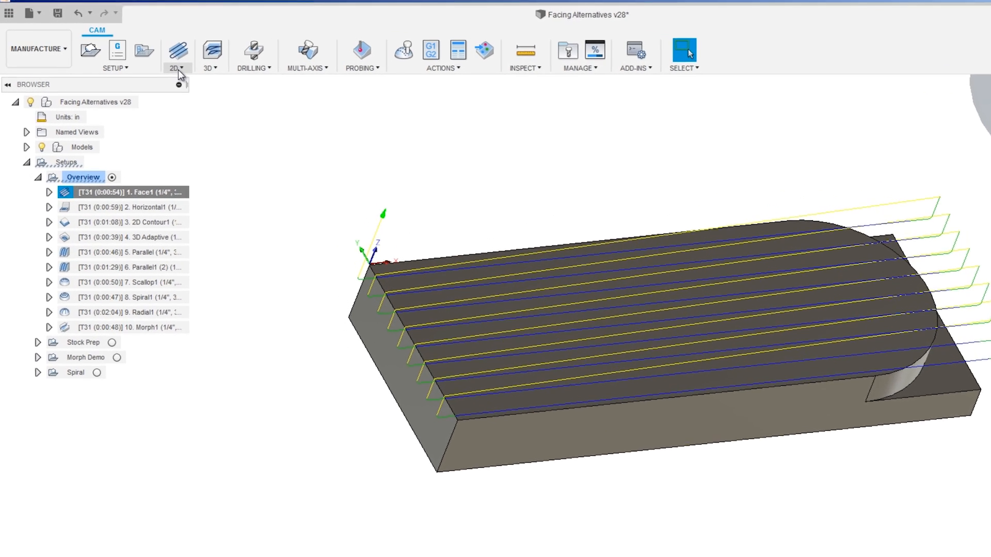
Set Face1's stock contour to the block's rounded top outline chain
left_click(175, 56)
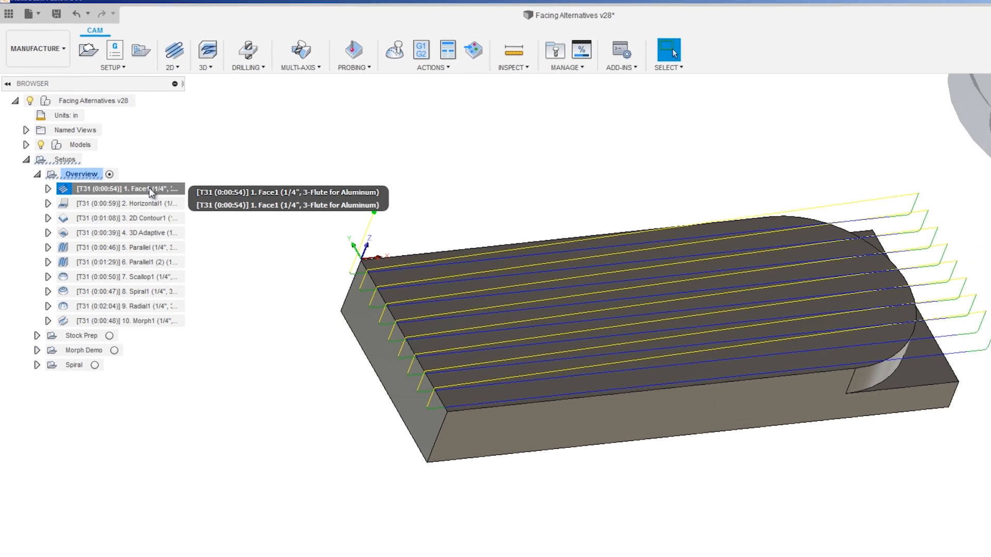
double_click(123, 188)
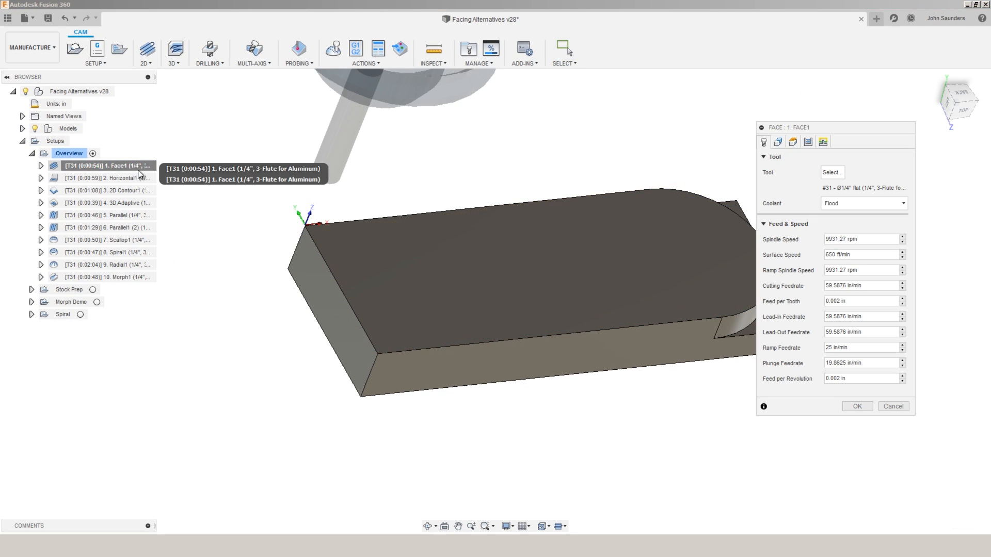
left_click(794, 88)
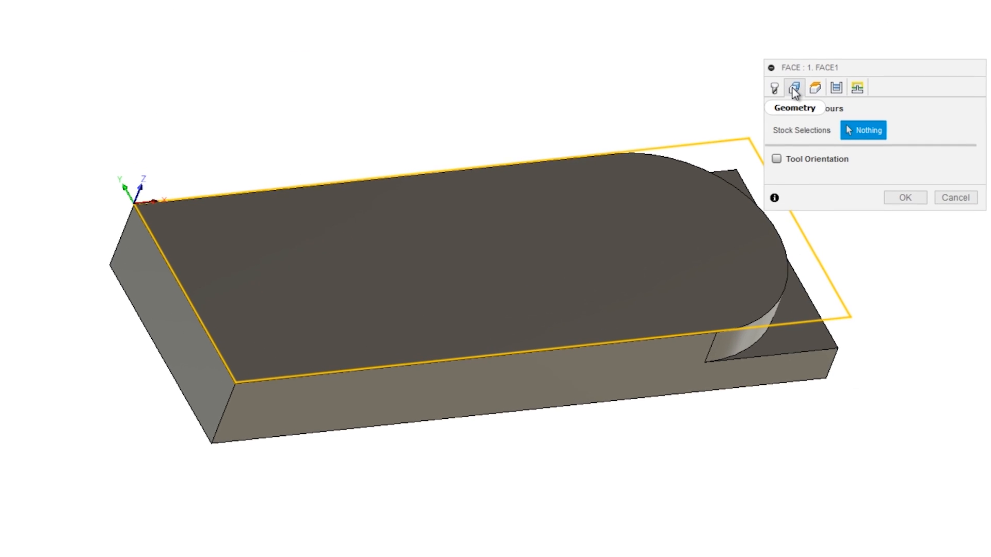
left_click(794, 87)
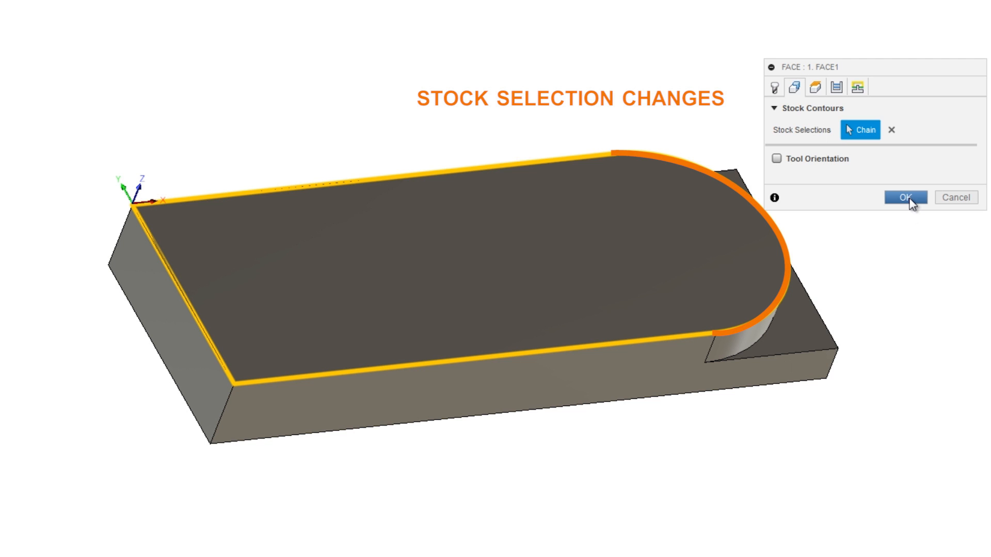
left_click(904, 197)
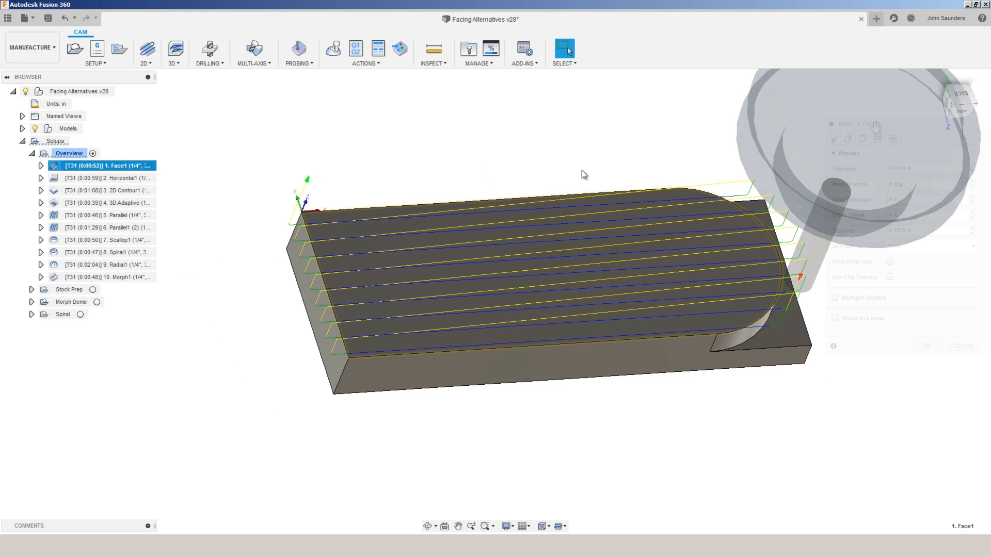
Change Face1's pass direction to Both ways and reopen the operation
double_click(107, 165)
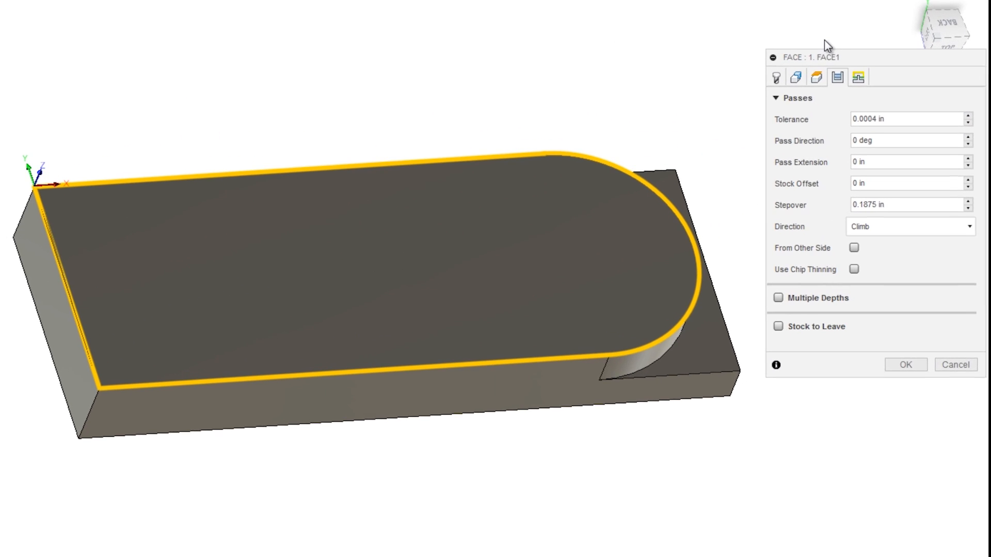
left_click(903, 140)
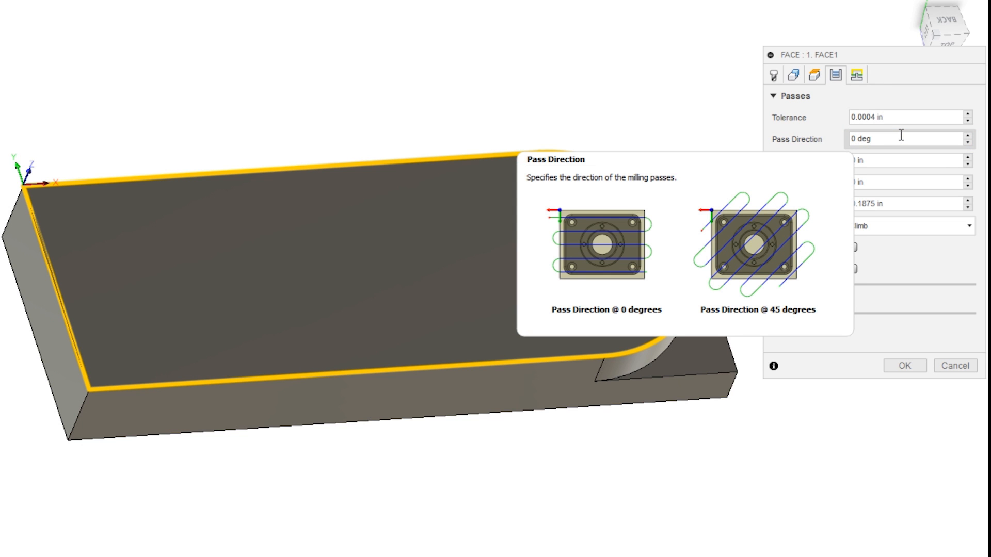
type("30")
left_click(911, 182)
type("2")
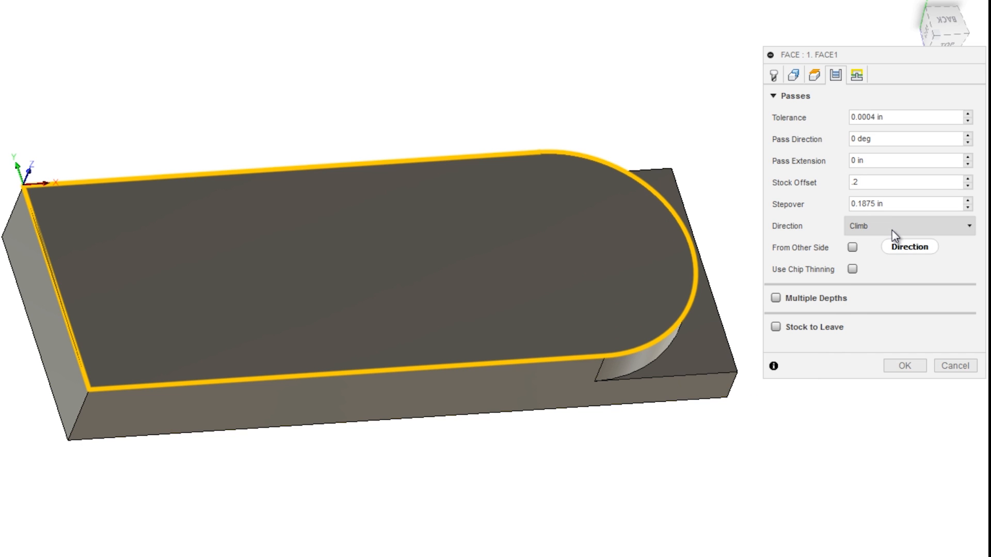
left_click(903, 183)
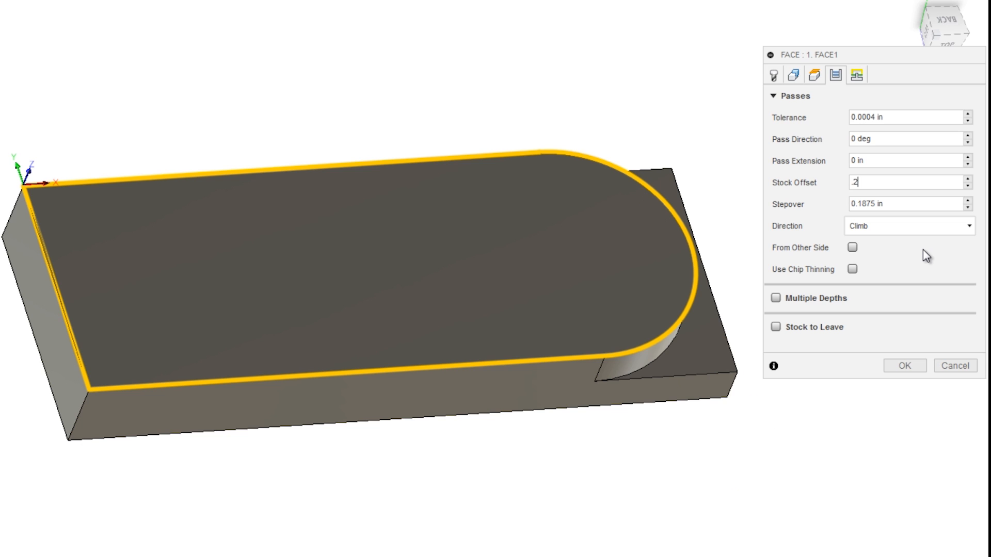
mouse_move(923, 261)
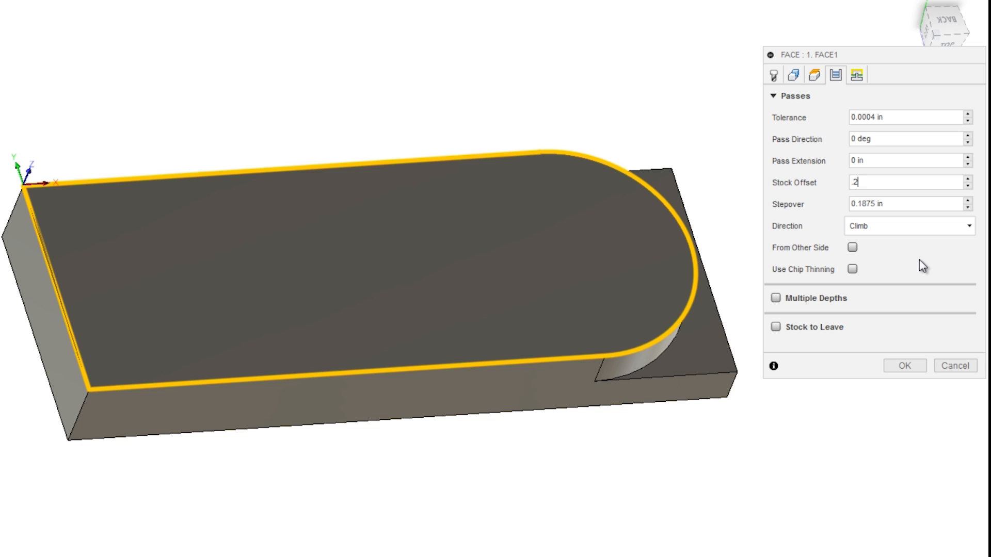
left_click(909, 226)
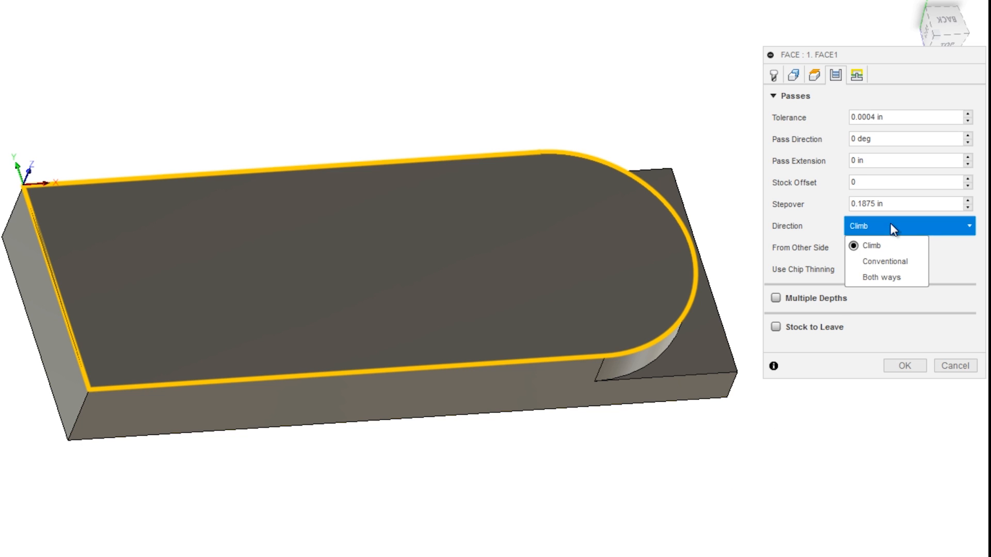
mouse_move(880, 277)
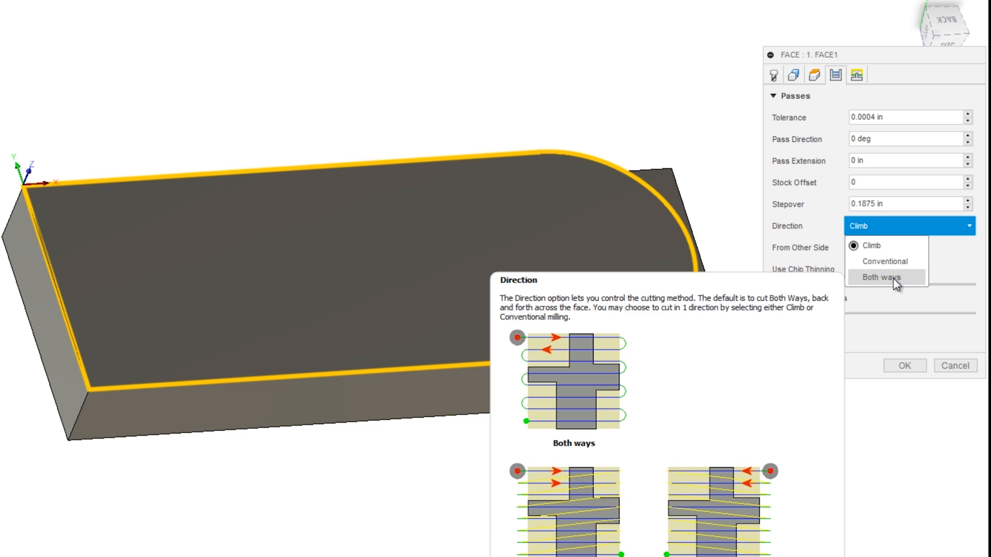
left_click(878, 278)
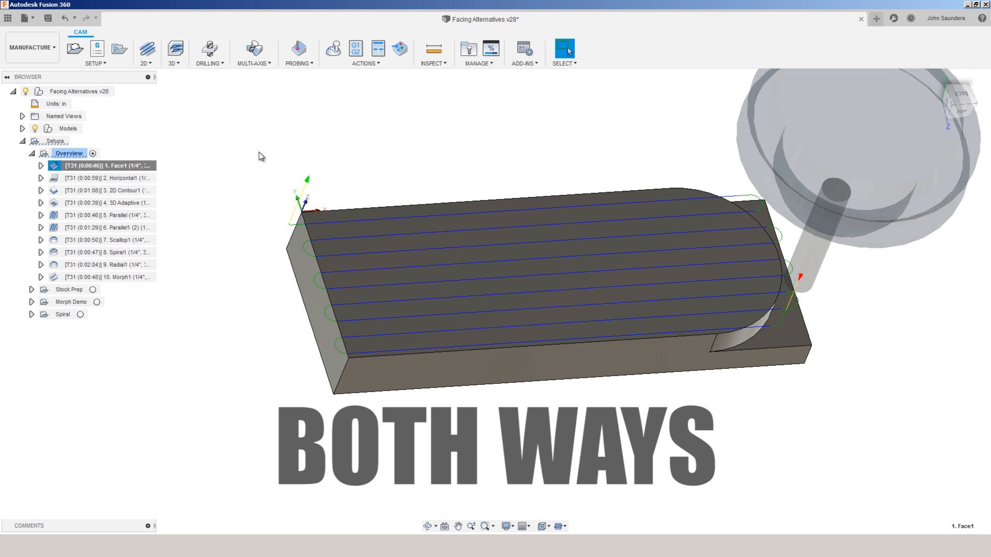
double_click(108, 165)
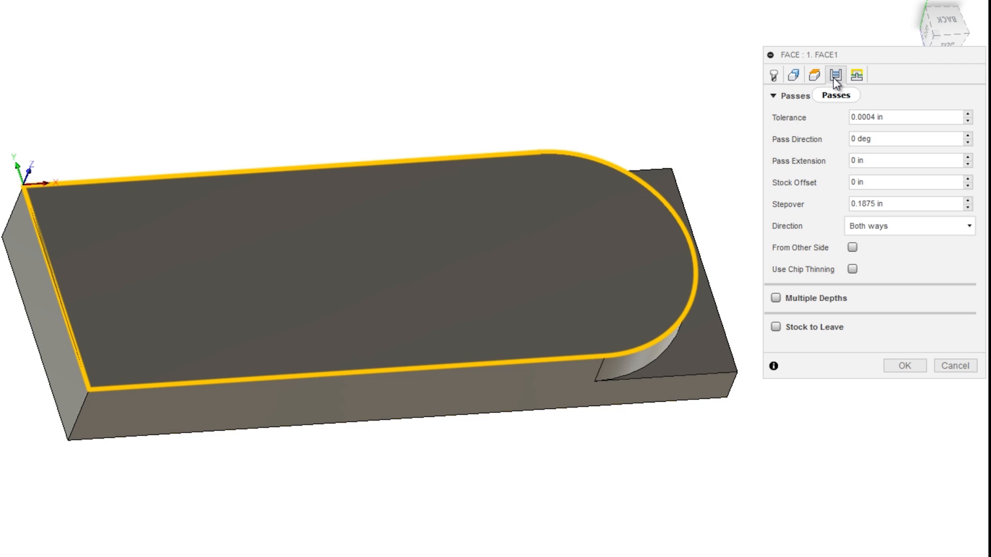
Accept Face1's updated pass settings, reopening and confirming it once more
left_click(908, 226)
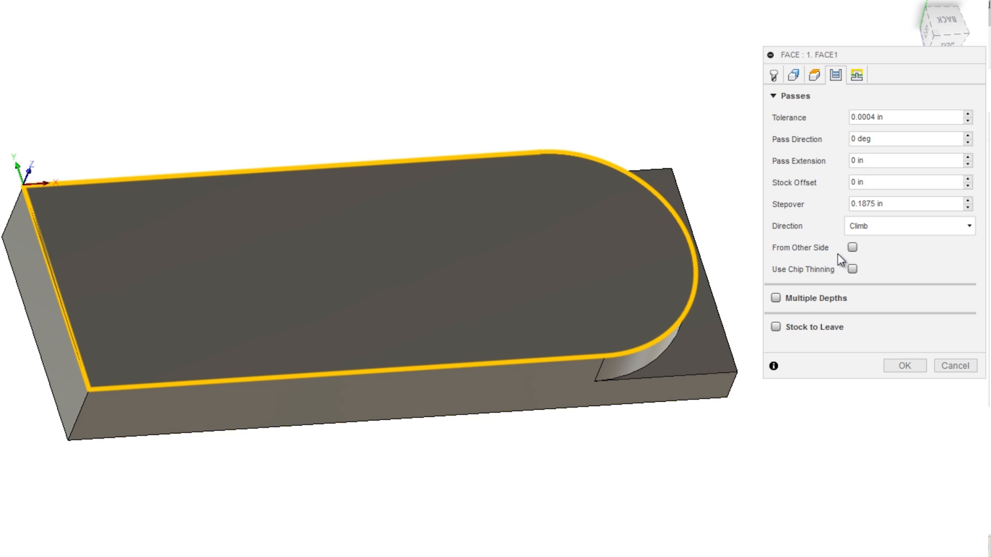
left_click(903, 365)
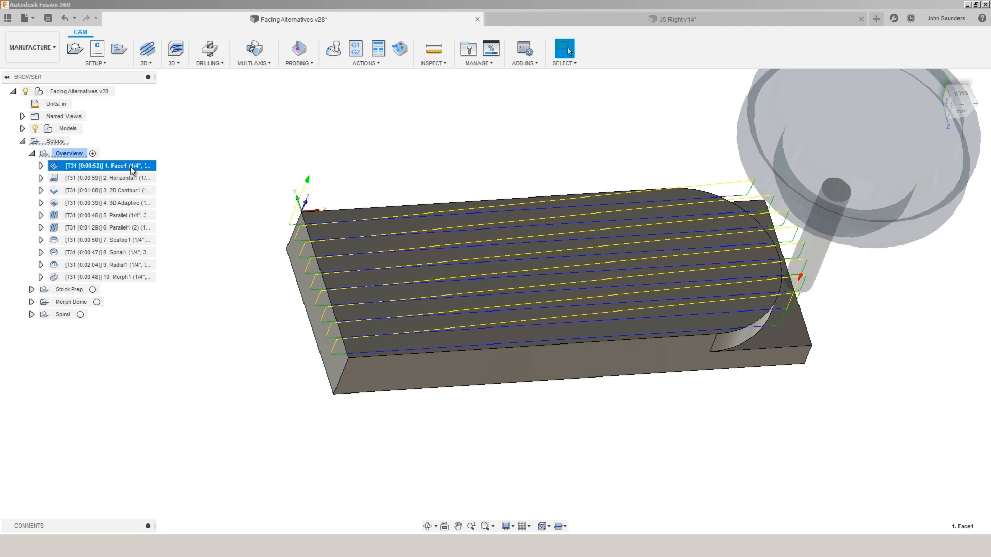
double_click(107, 165)
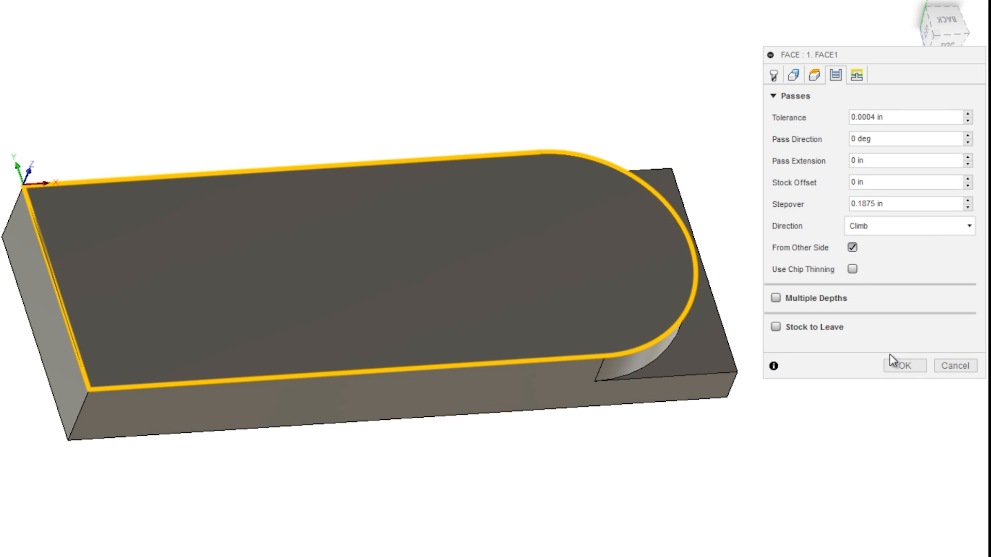
left_click(904, 366)
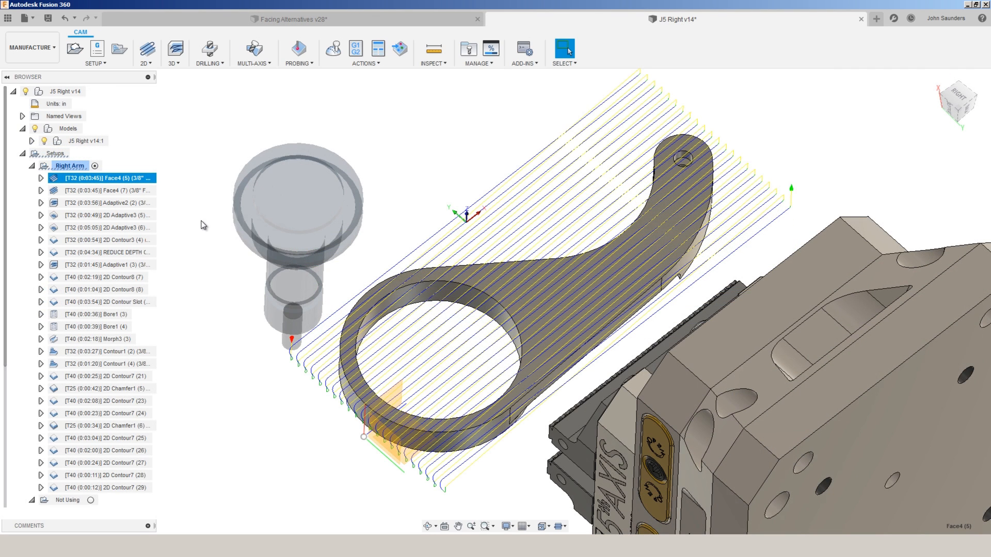
mouse_move(247, 315)
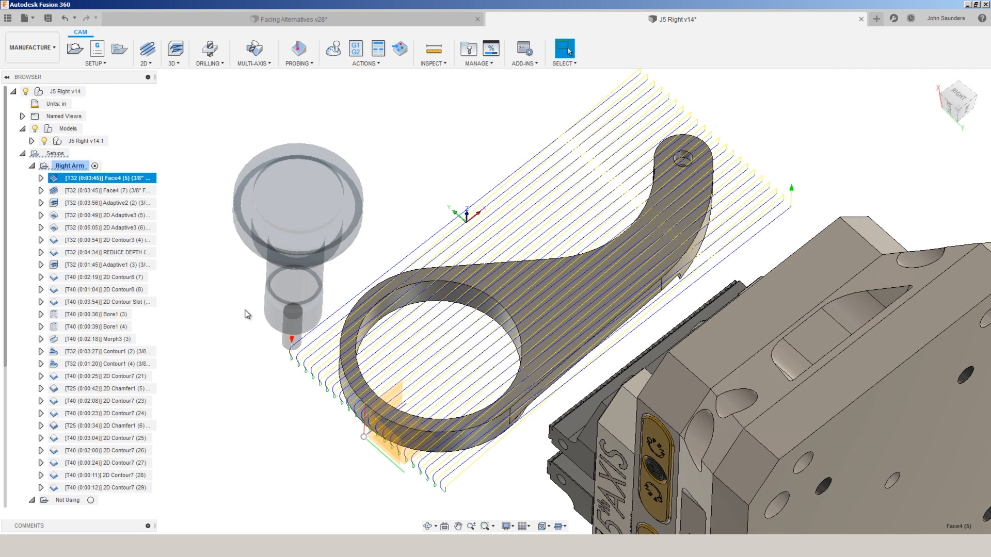
Simulate Face4 (7), then set its facing passes to cut From Other Side
left_click(332, 48)
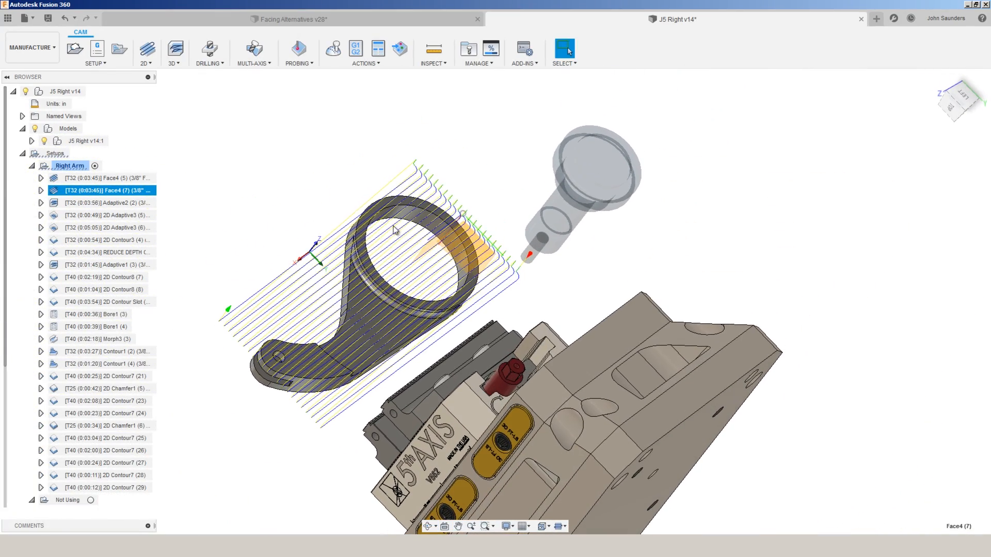
mouse_move(332, 49)
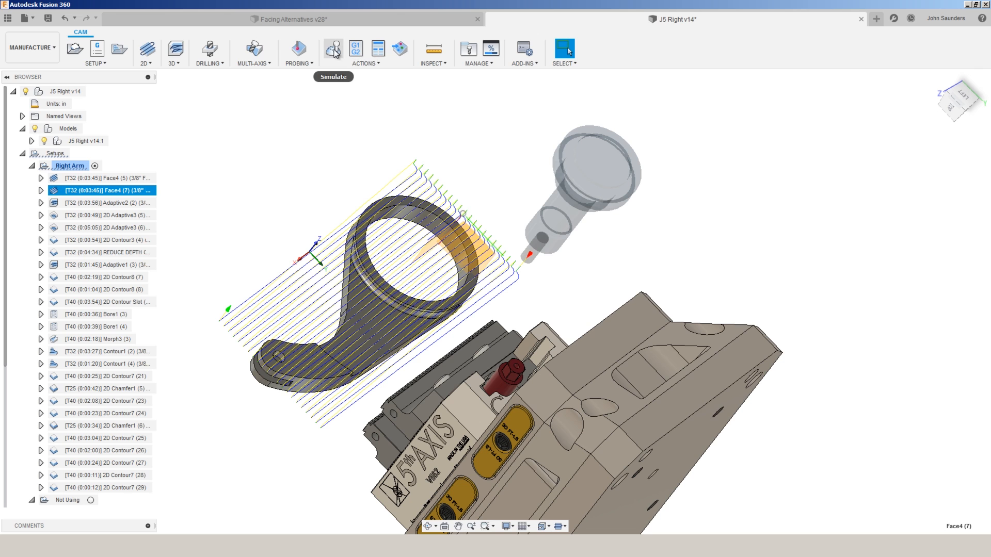
left_click(333, 49)
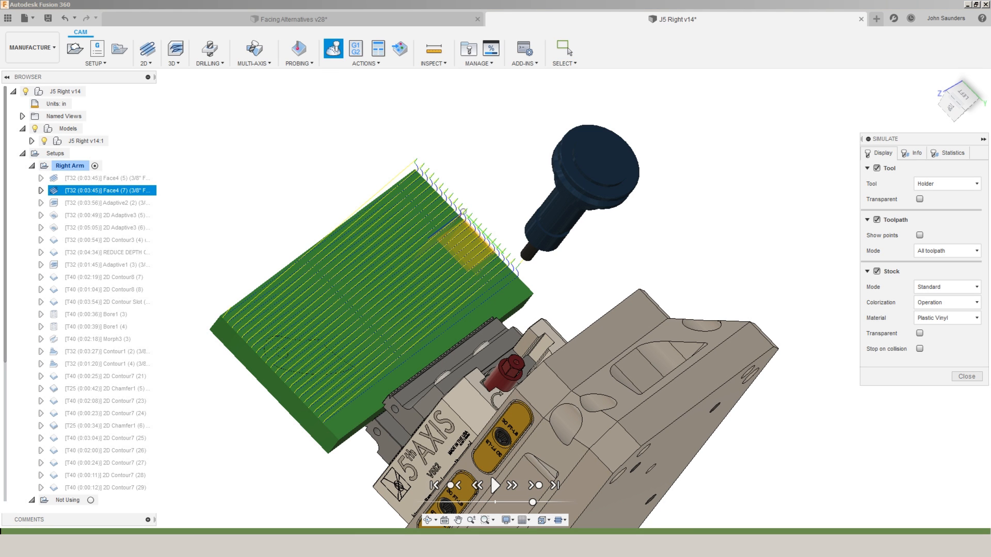
double_click(105, 190)
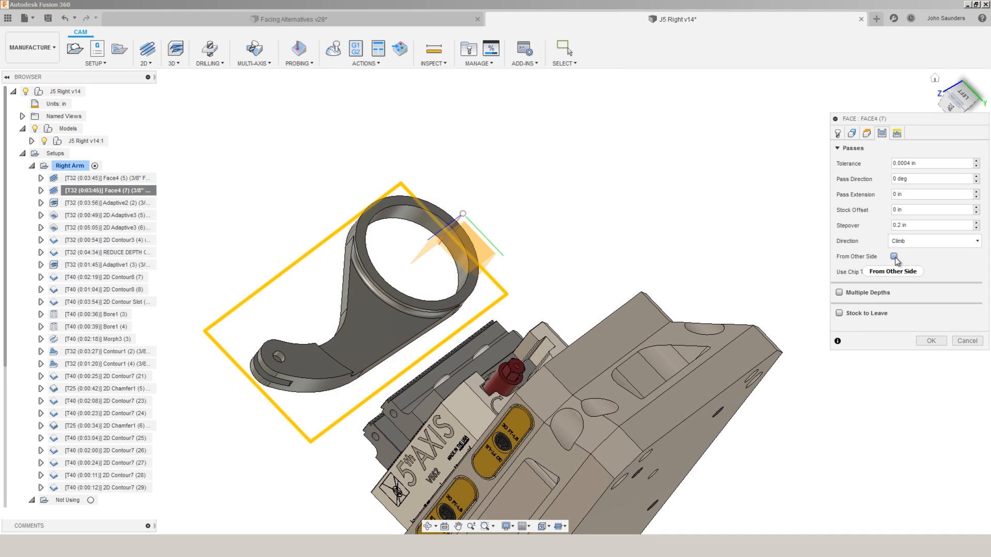
left_click(929, 341)
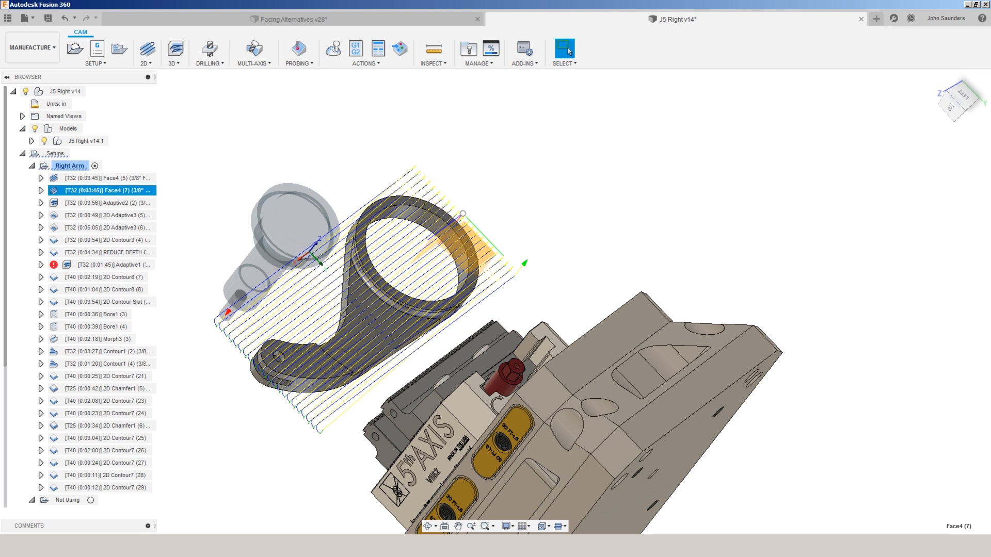
Uncheck Extend Before Retract in Face1's linking settings and accept
double_click(104, 190)
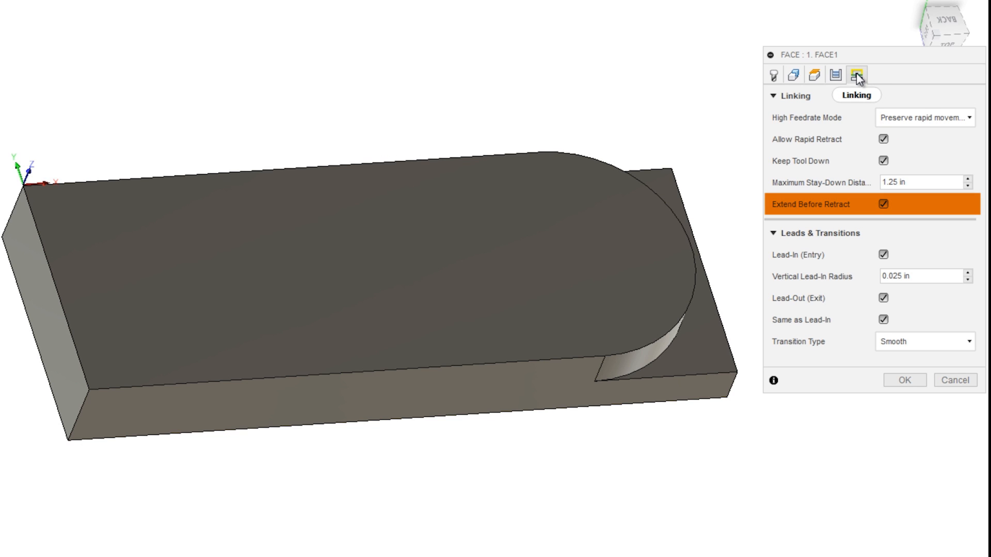
left_click(883, 204)
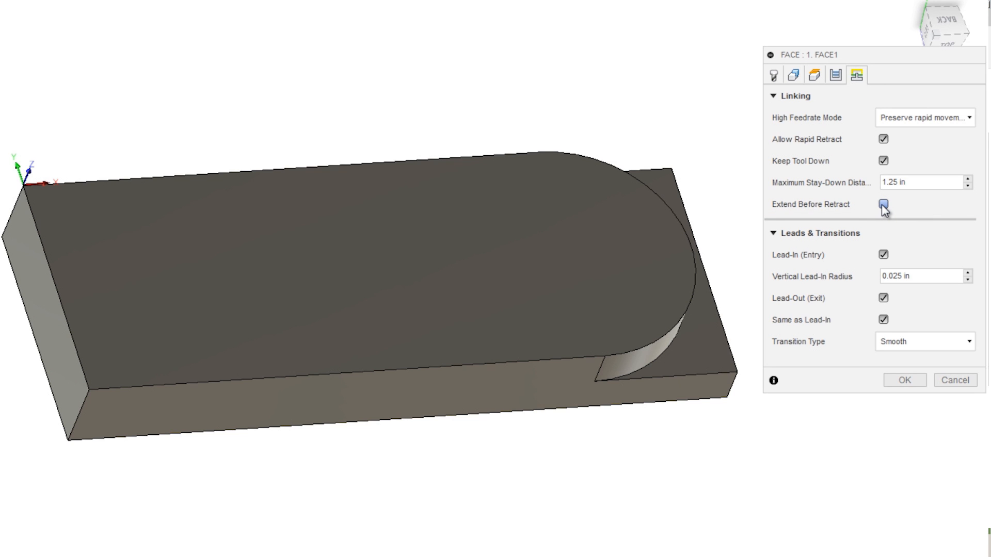
left_click(903, 379)
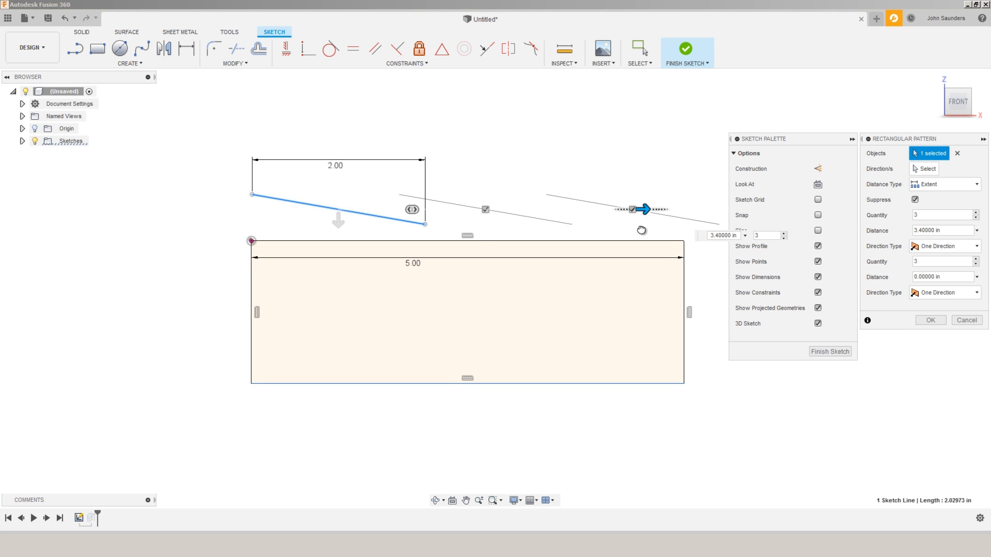
Pick the short angled sketch line for the rectangular pattern
left_click(966, 320)
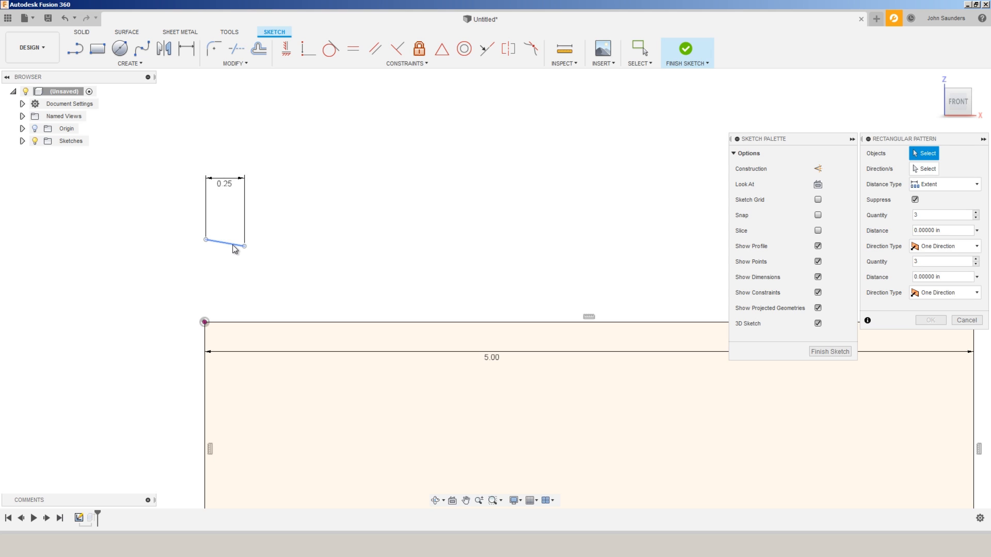
left_click(226, 242)
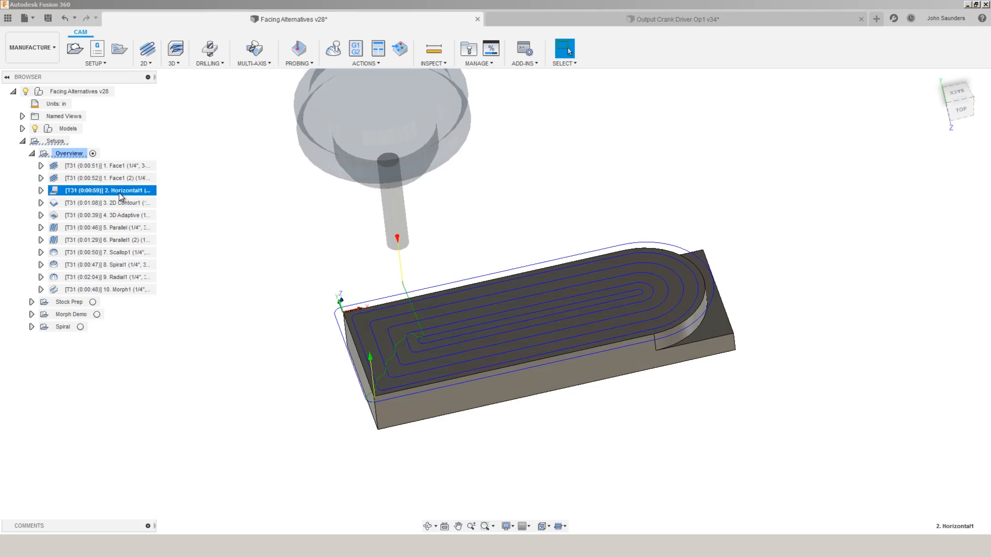
Simulate Horizontal1 with the tool displayed as Flute instead of Holder
left_click(172, 50)
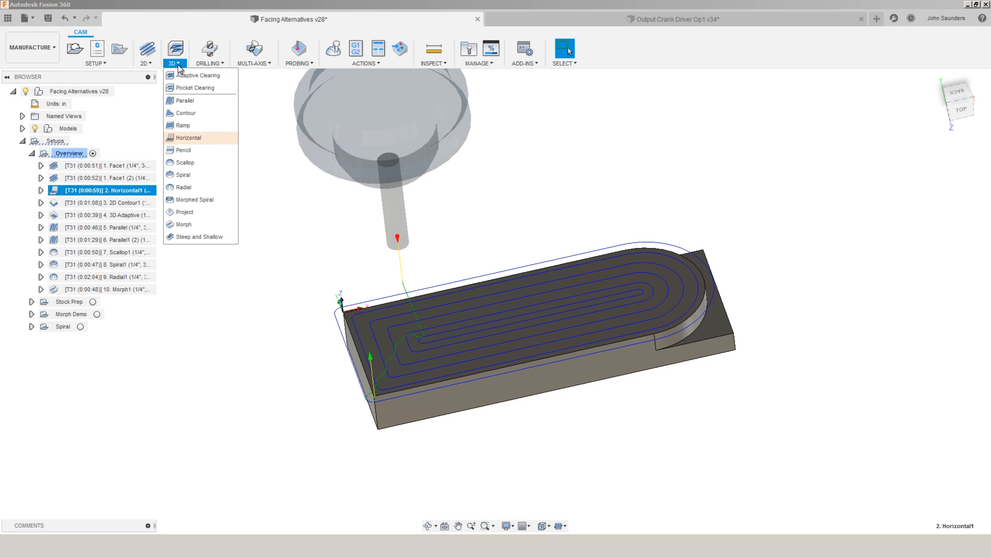
mouse_move(187, 138)
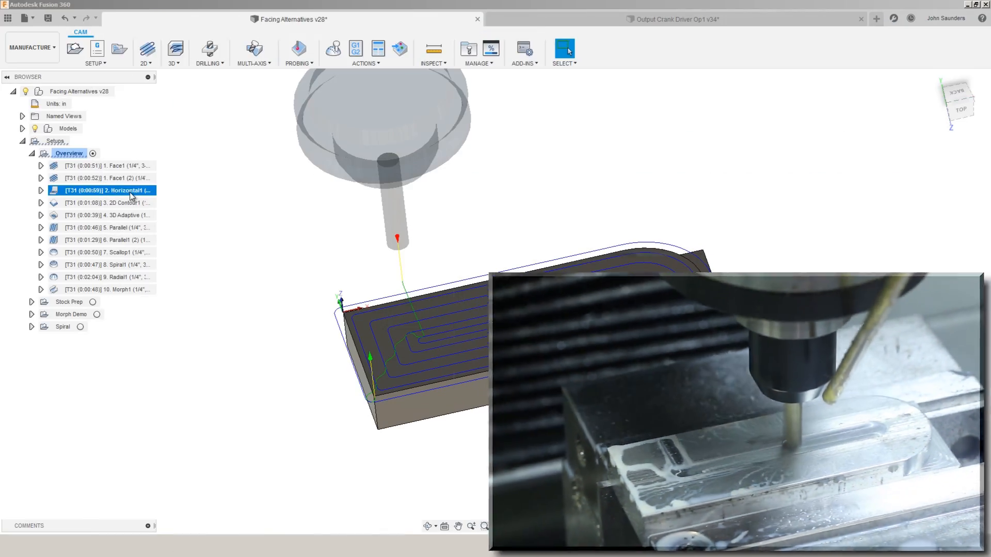
right_click(108, 190)
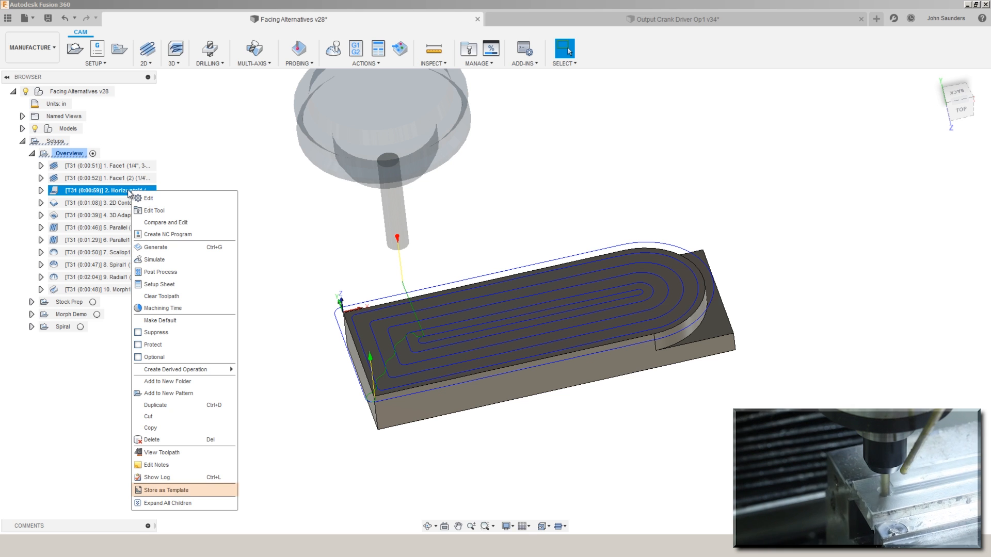
mouse_move(171, 380)
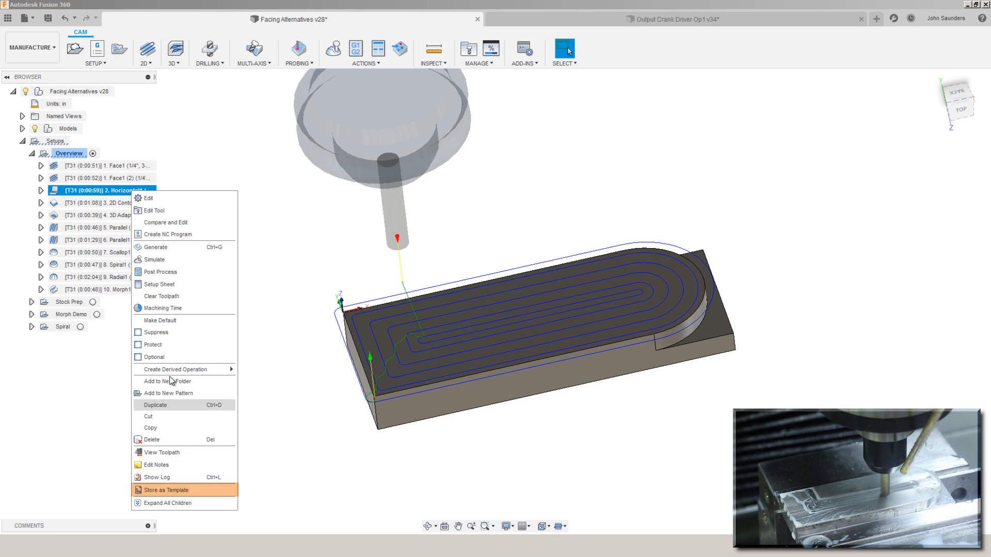
left_click(154, 259)
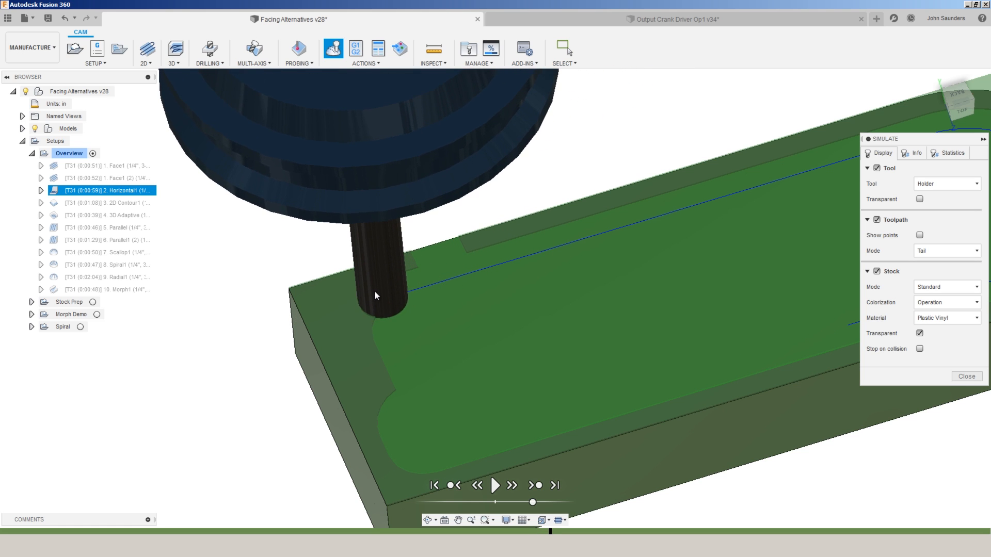
left_click(946, 184)
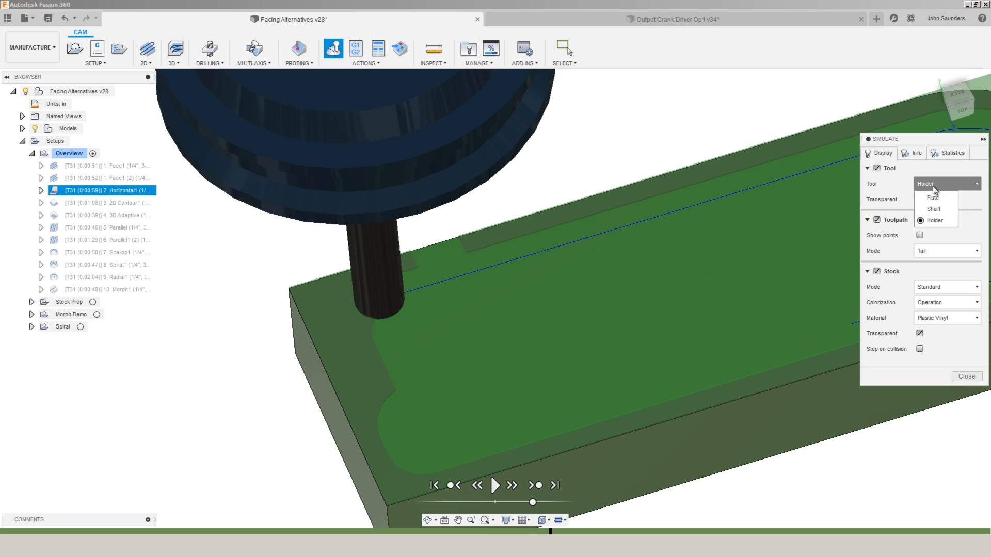
left_click(932, 198)
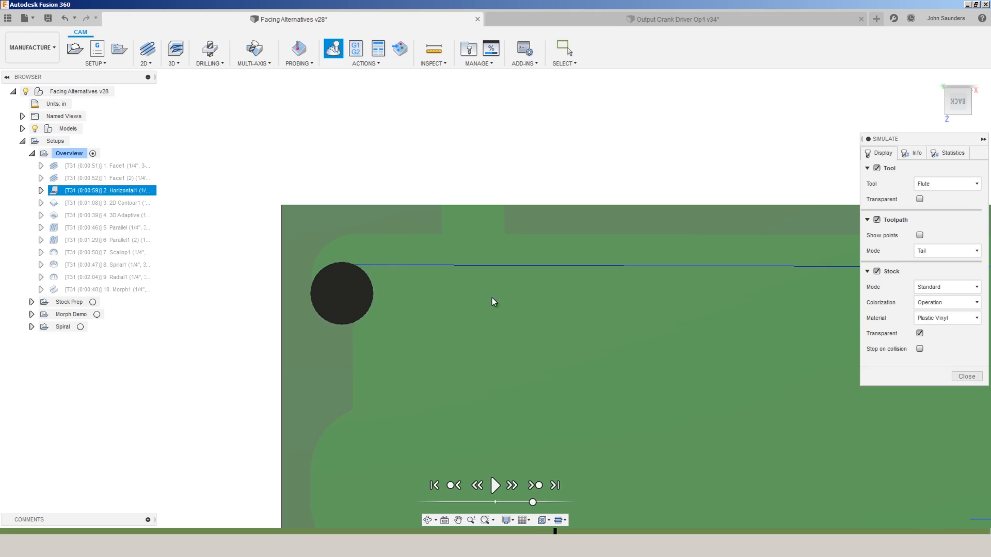
left_click(672, 19)
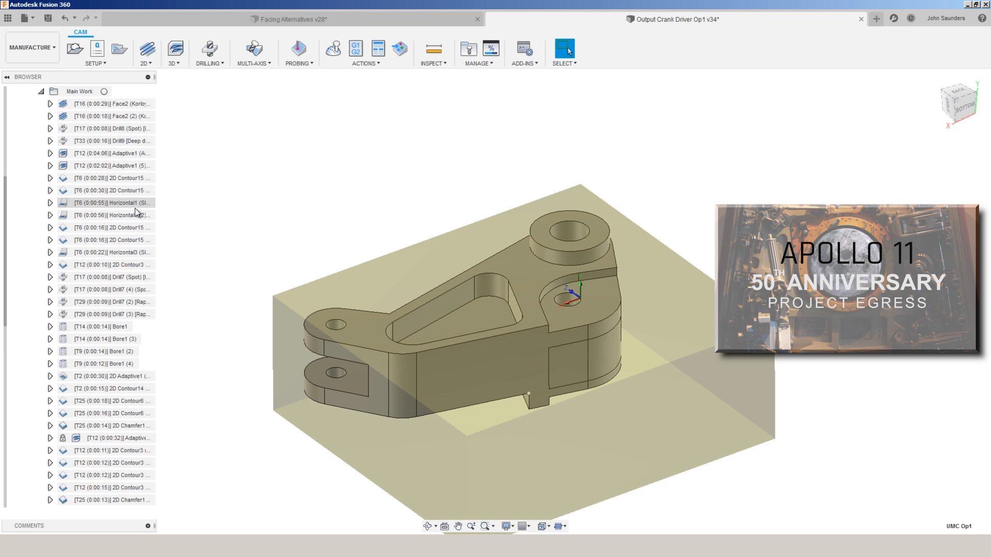
Select Horizontal1 on the crank part, open its pass settings, then close them
left_click(113, 203)
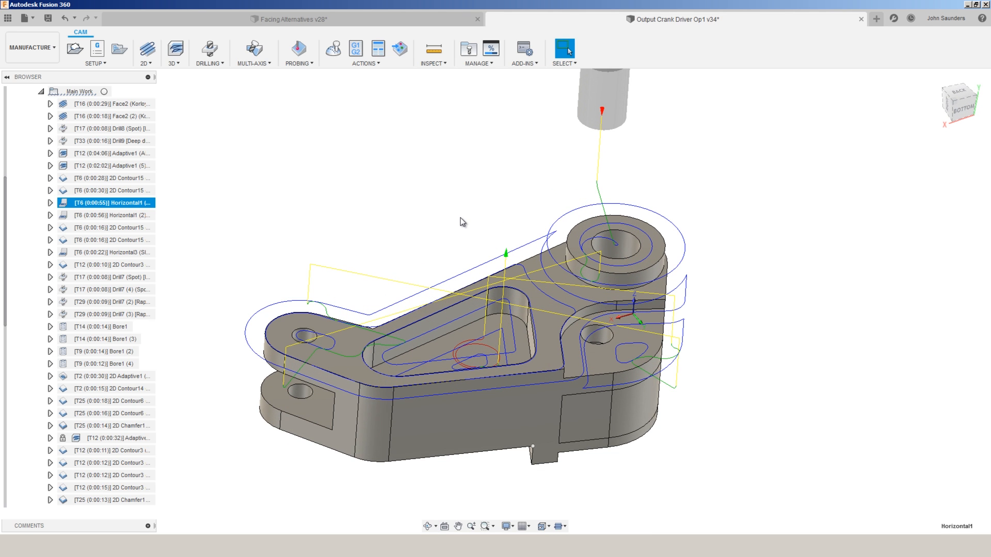
mouse_move(444, 222)
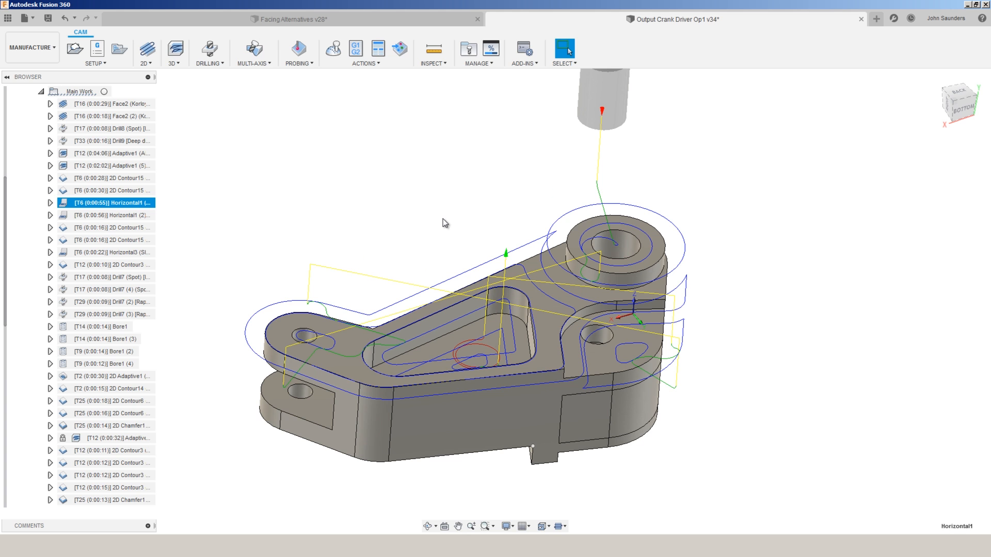
double_click(110, 203)
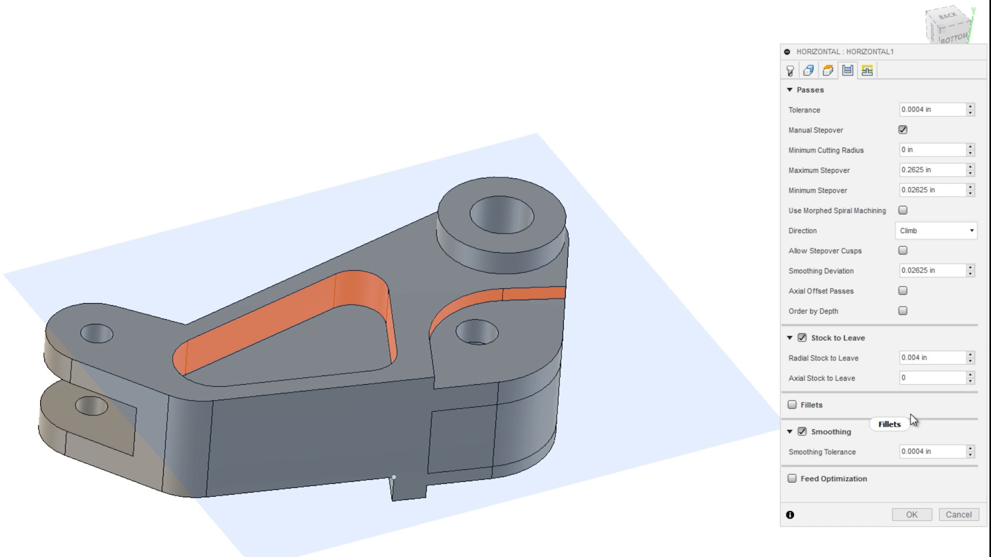
left_click(910, 515)
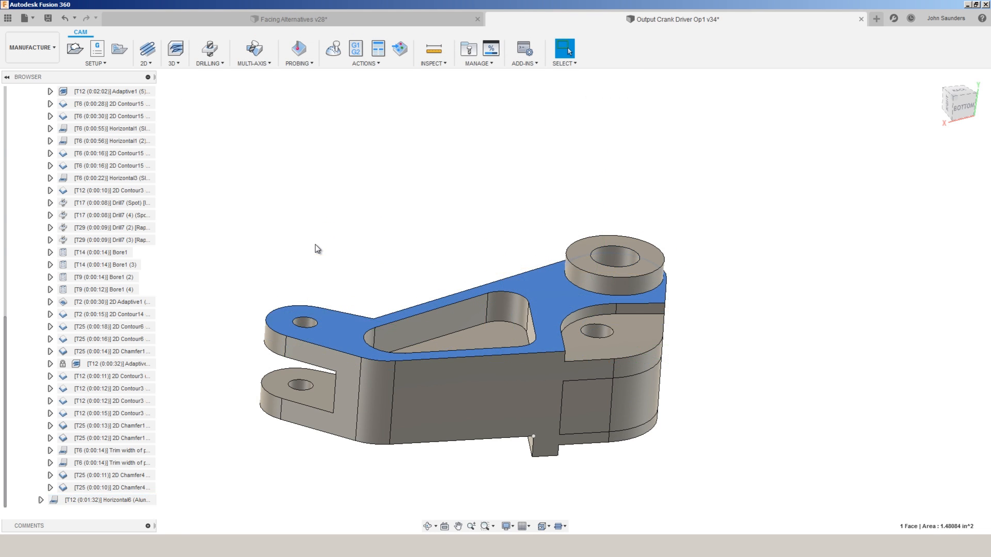
Base Horizontal6's top height on the picked top face and its bottom on top height
left_click(891, 262)
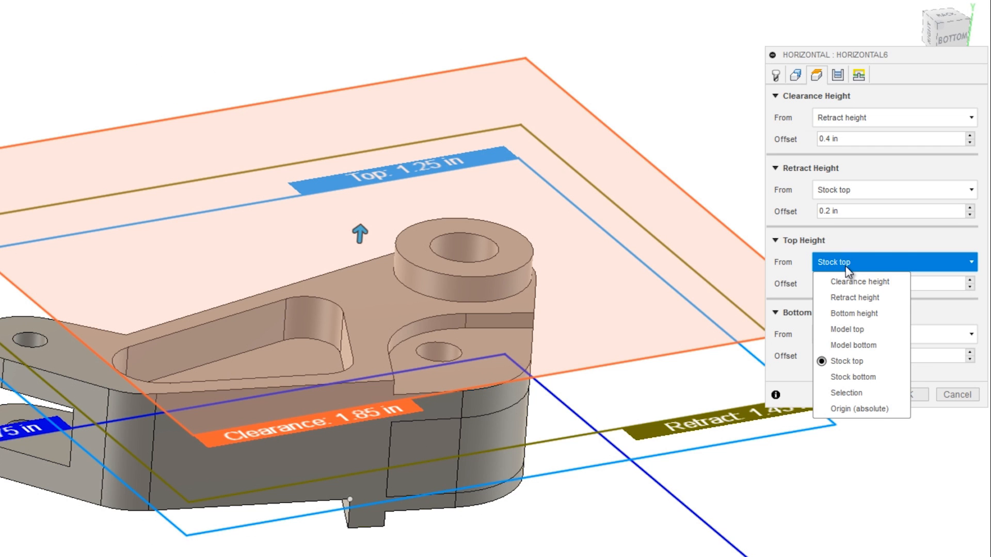
left_click(846, 392)
type("0.001")
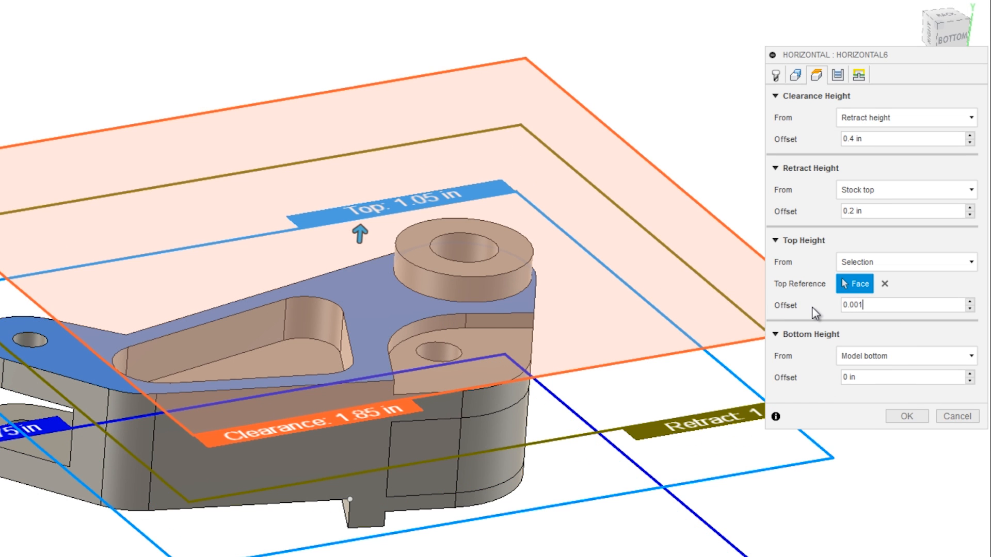
left_click(904, 356)
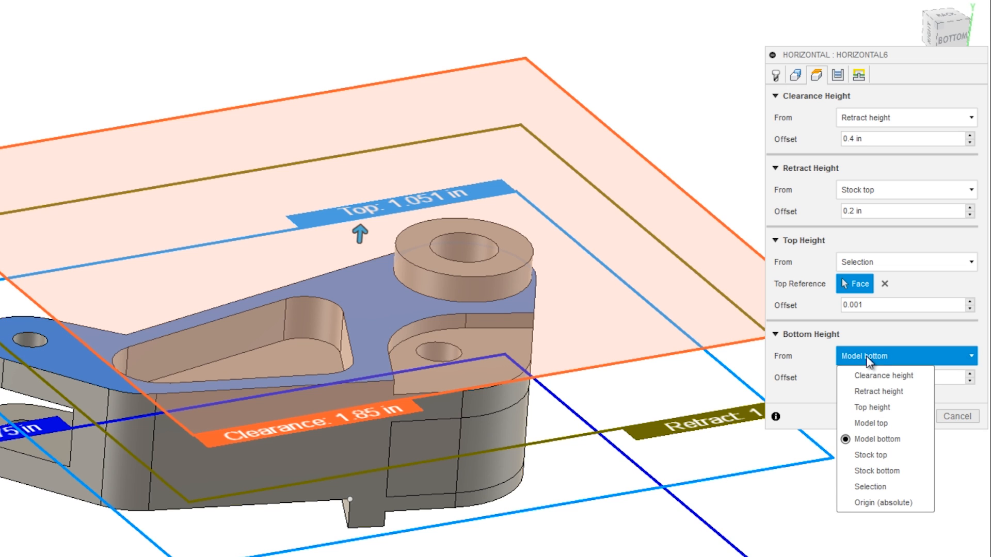
left_click(870, 408)
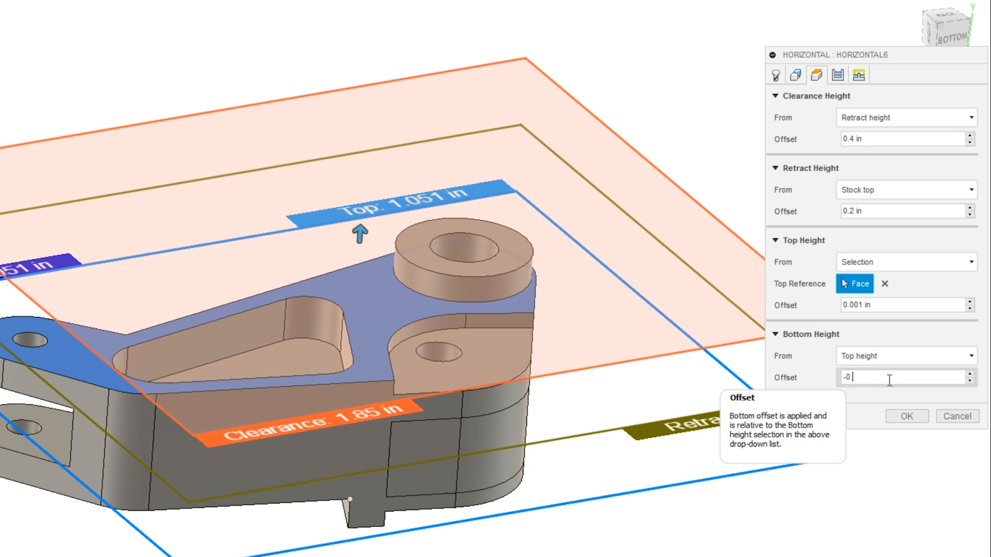
left_click(905, 417)
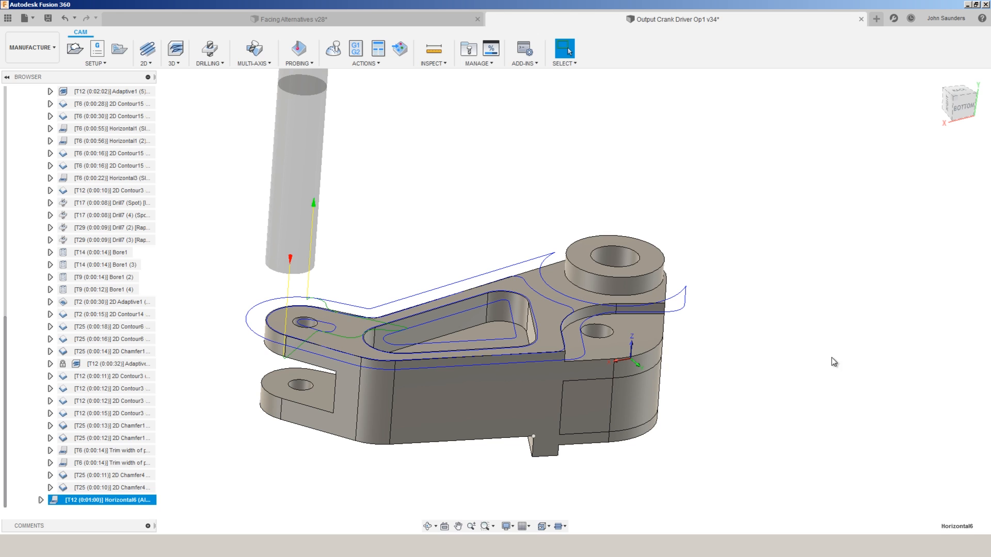
Display the generated Horizontal6 toolpath on the part and reopen the operation for editing
left_click(455, 298)
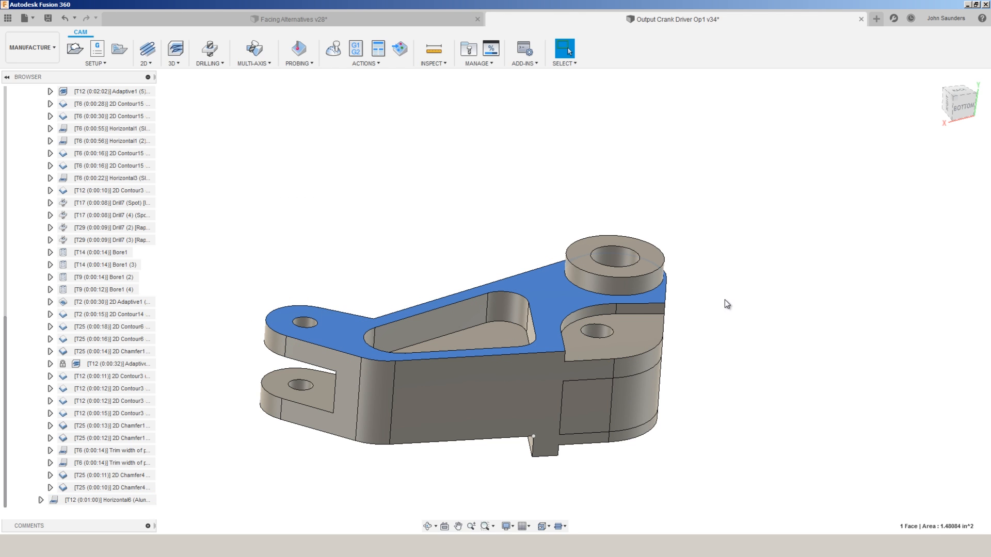
left_click(110, 500)
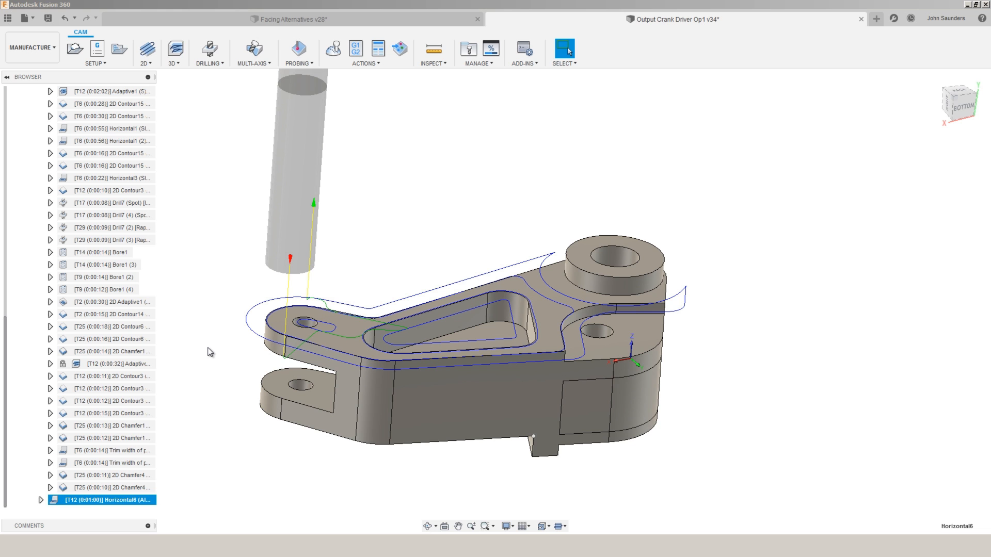
double_click(112, 501)
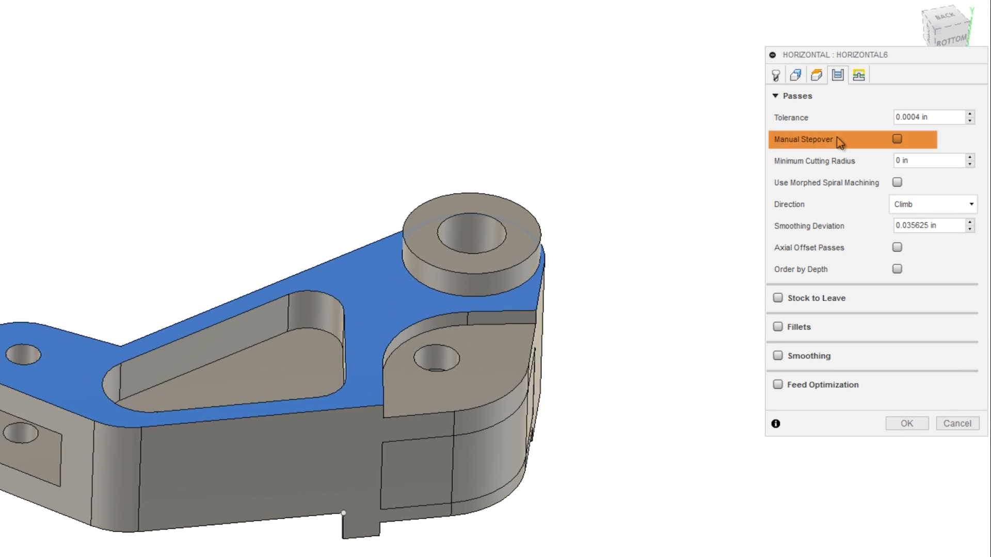
Inspect the Math.max expression deriving Maximum Stepover from tool diameter and corner radius
left_click(896, 139)
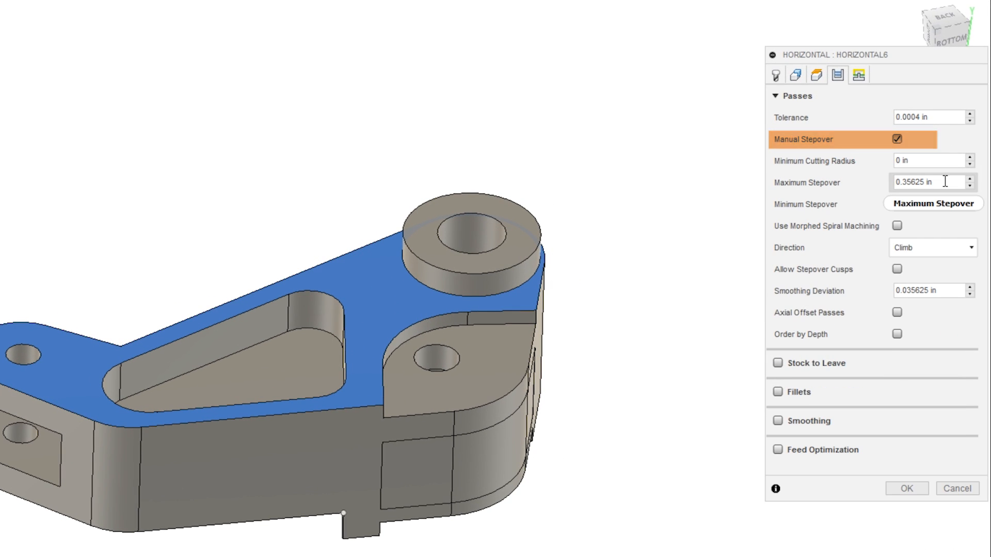
right_click(929, 182)
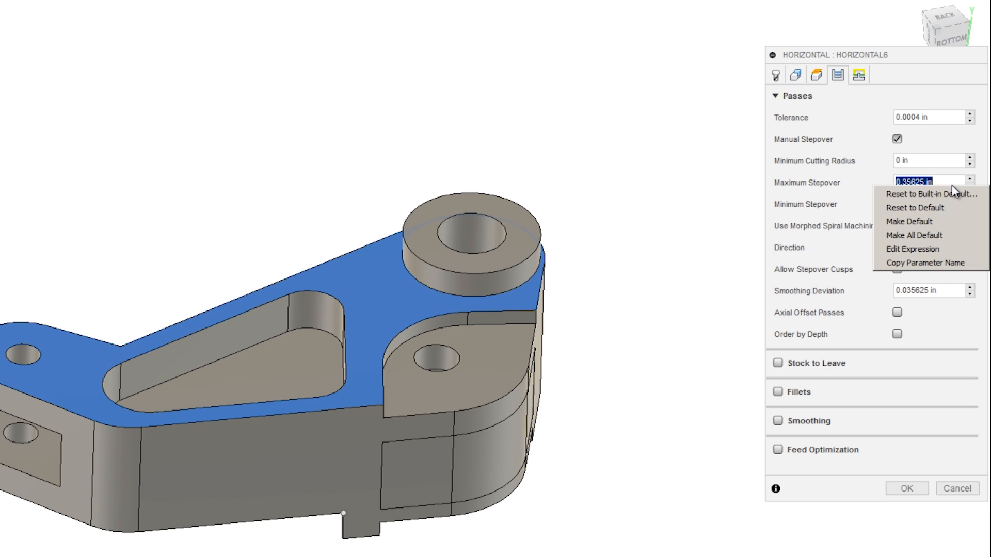
left_click(913, 248)
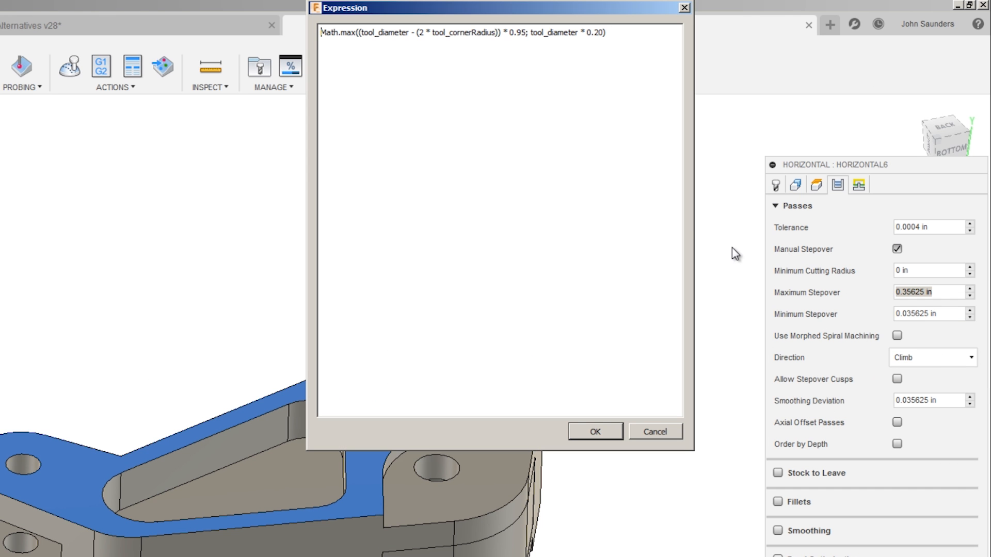
left_click(514, 70)
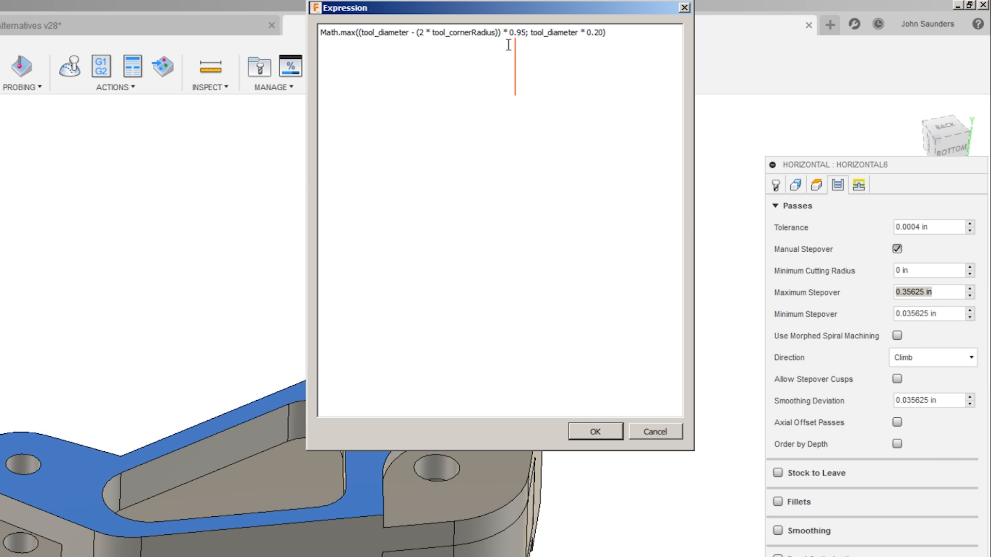
mouse_move(531, 82)
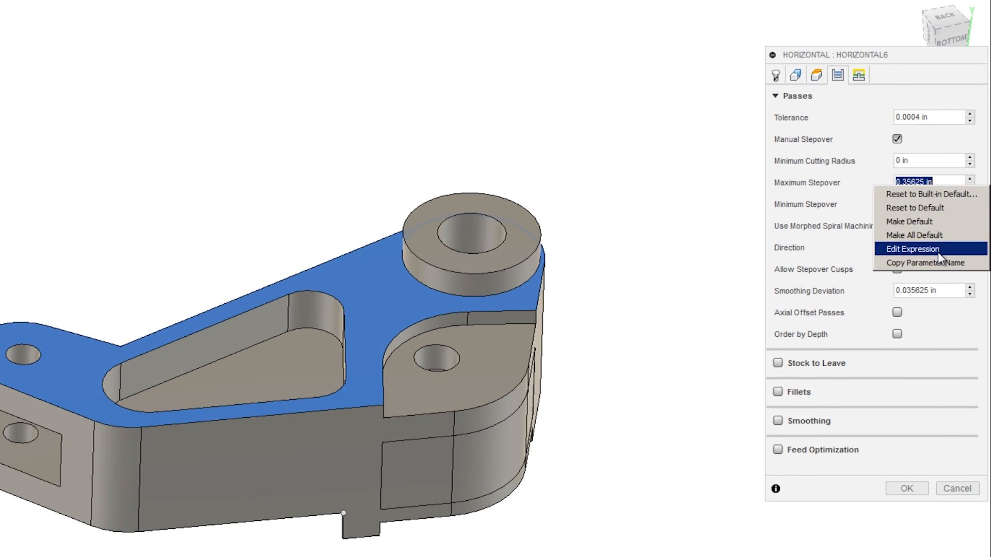
left_click(911, 249)
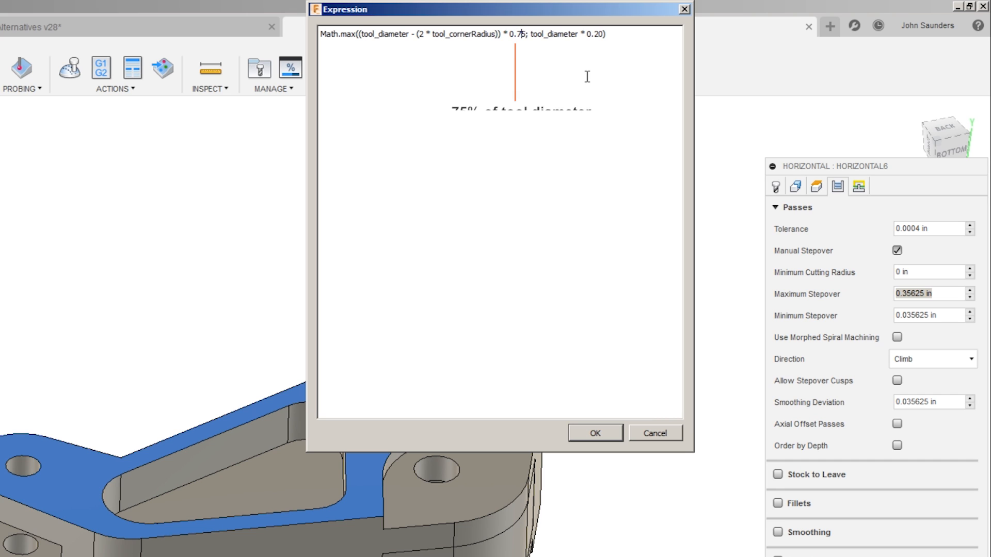
left_click(594, 433)
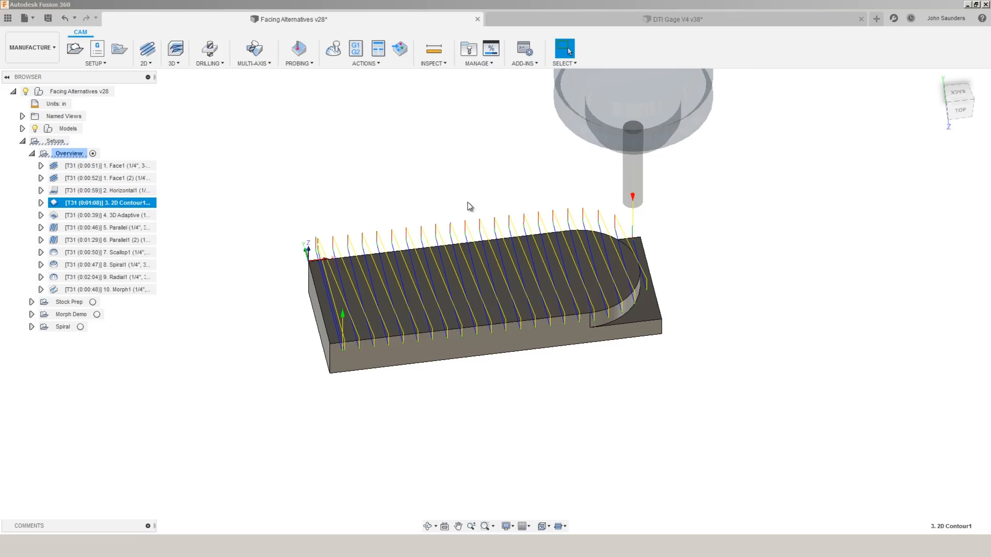
Create a 2D Contour toolpath along the block's left end edge
left_click(145, 49)
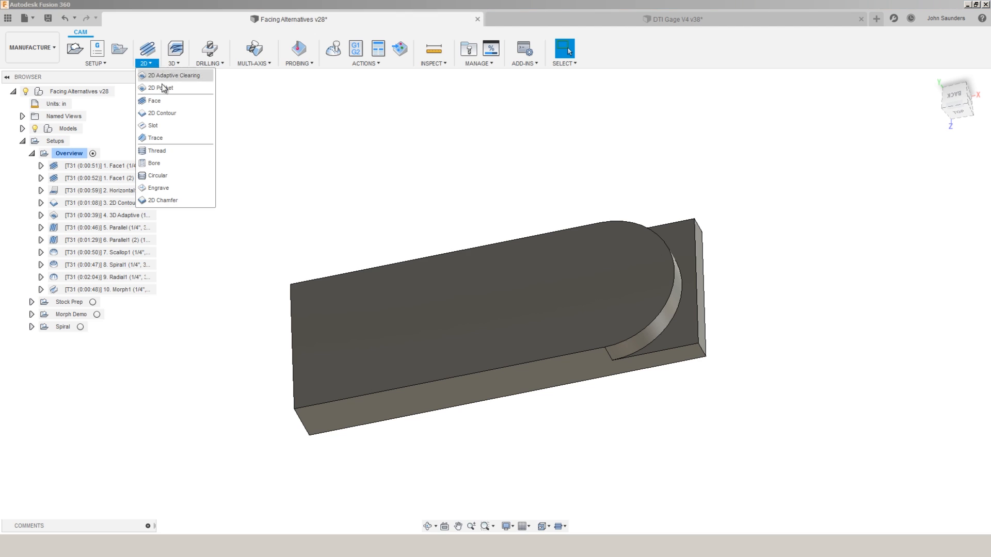
left_click(163, 112)
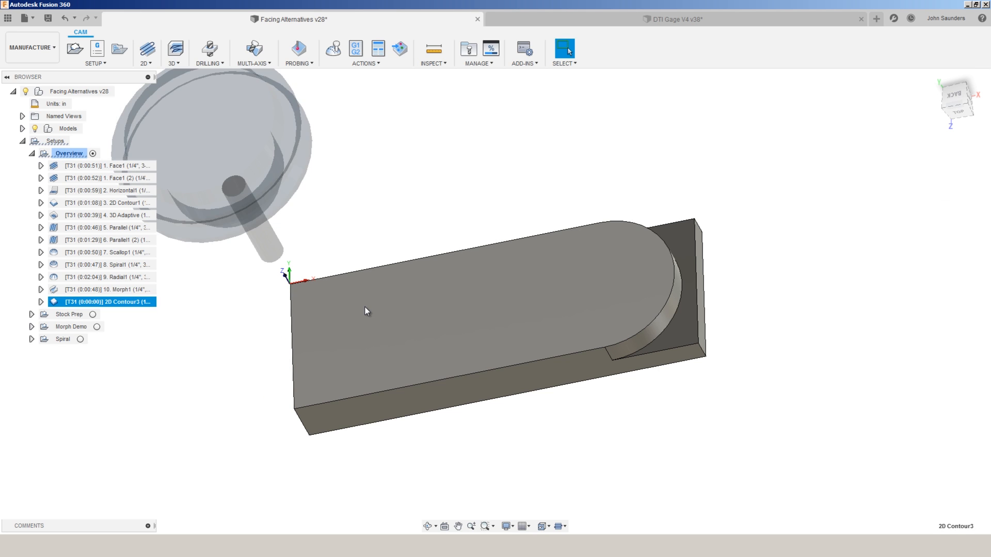
double_click(108, 301)
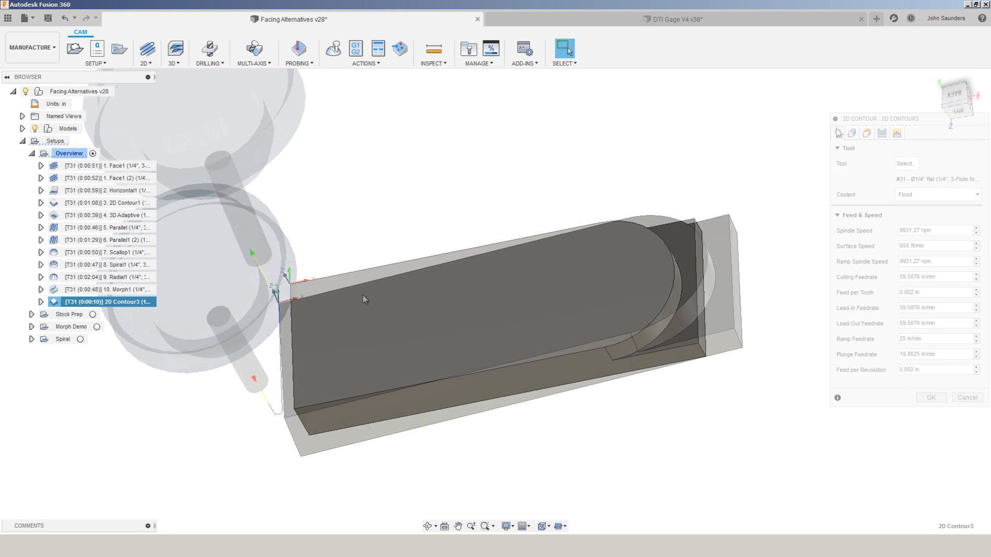
left_click(851, 132)
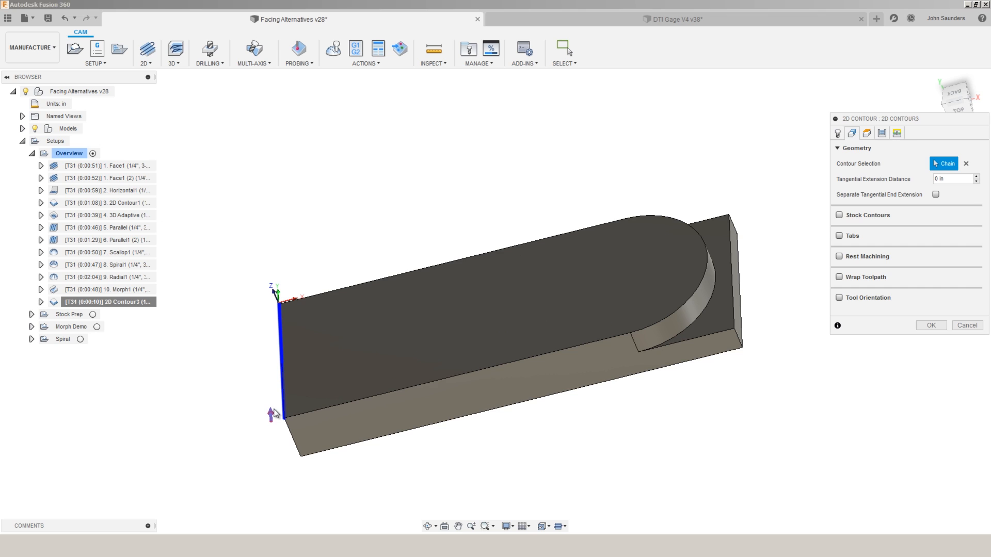
left_click(930, 324)
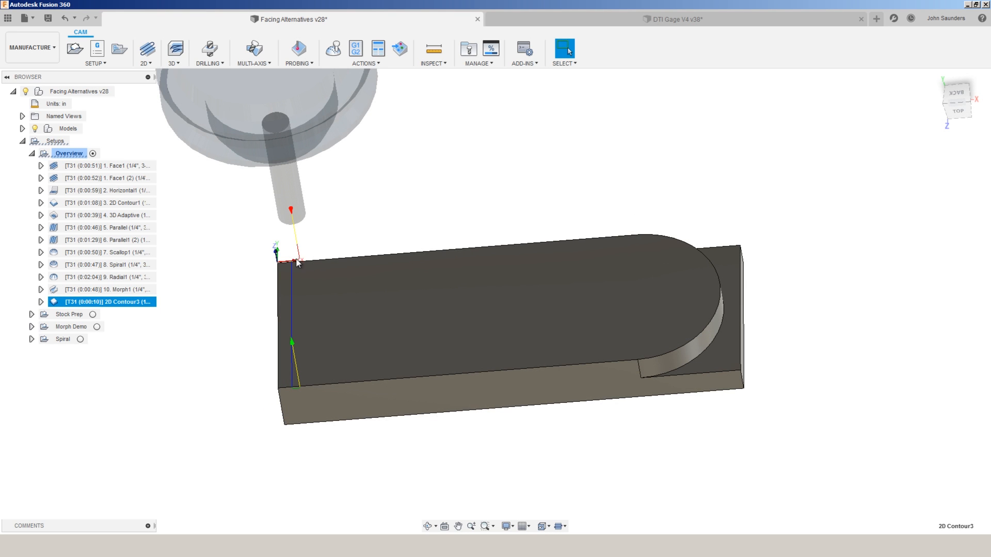
Give the contour a 0 deg lead-in sweep angle and 0.2 in tangential extension
double_click(104, 302)
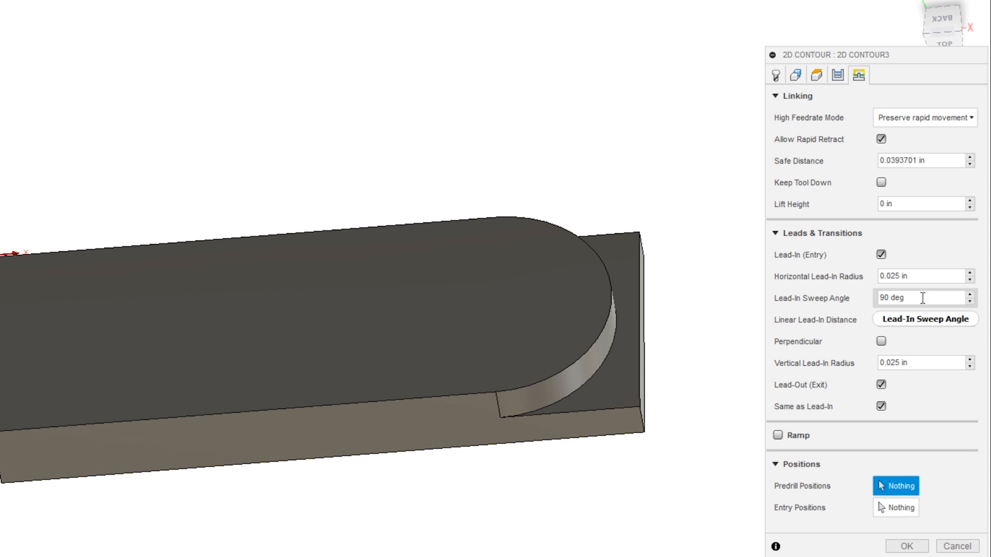
left_click(906, 546)
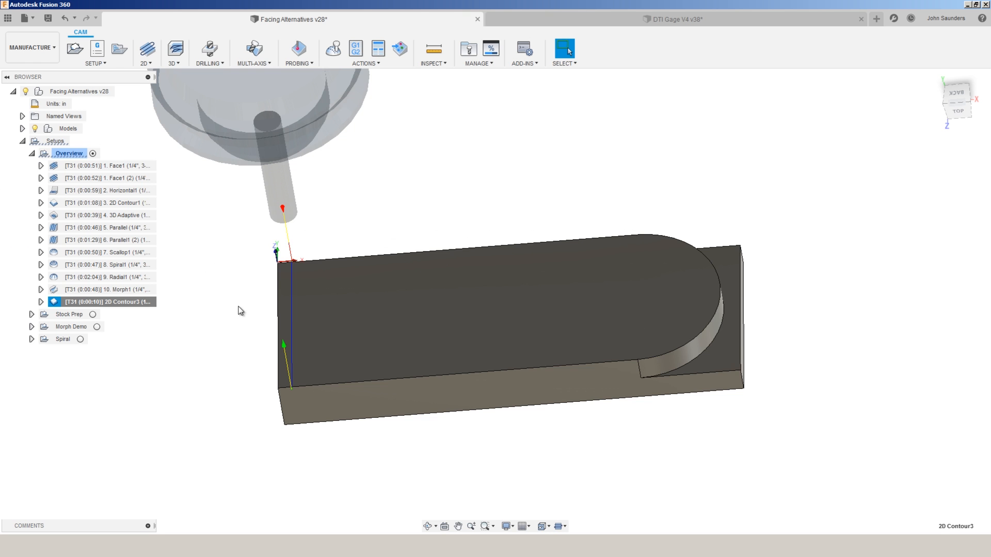
right_click(106, 302)
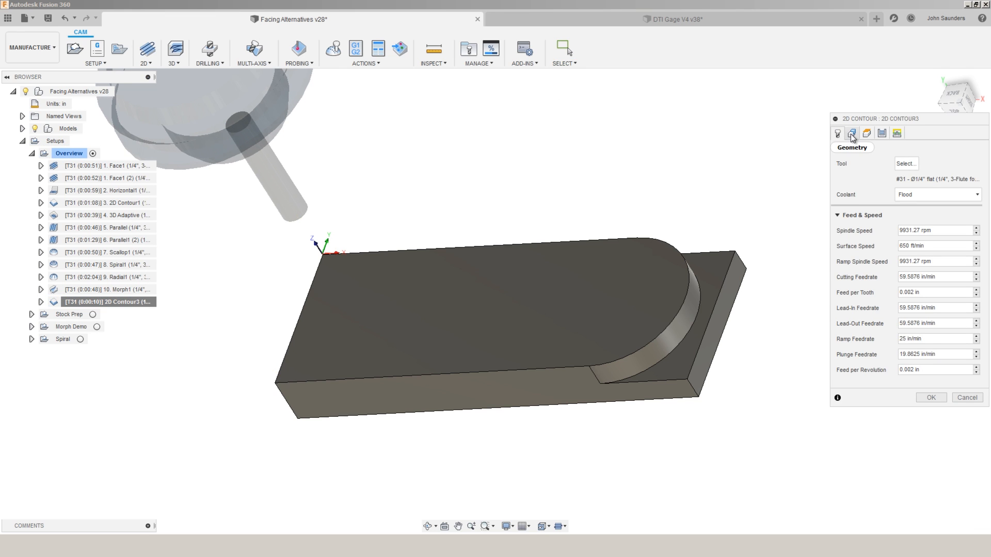
left_click(852, 132)
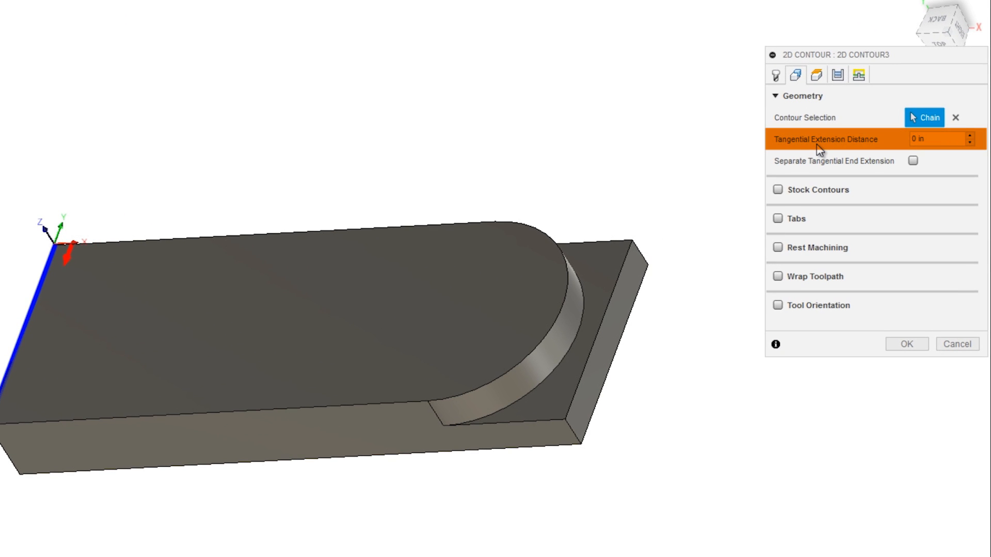
left_click(859, 74)
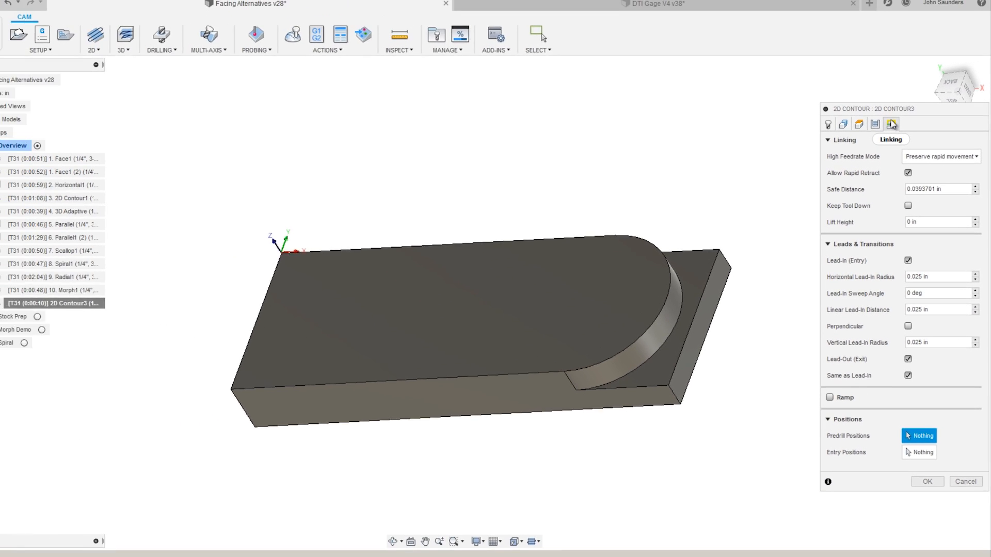
left_click(837, 133)
type(".2")
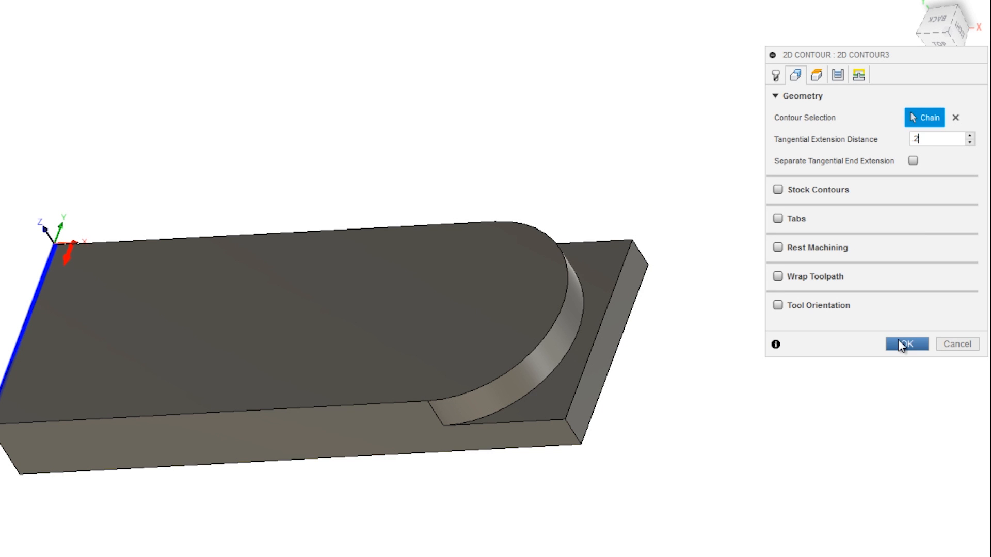
left_click(907, 344)
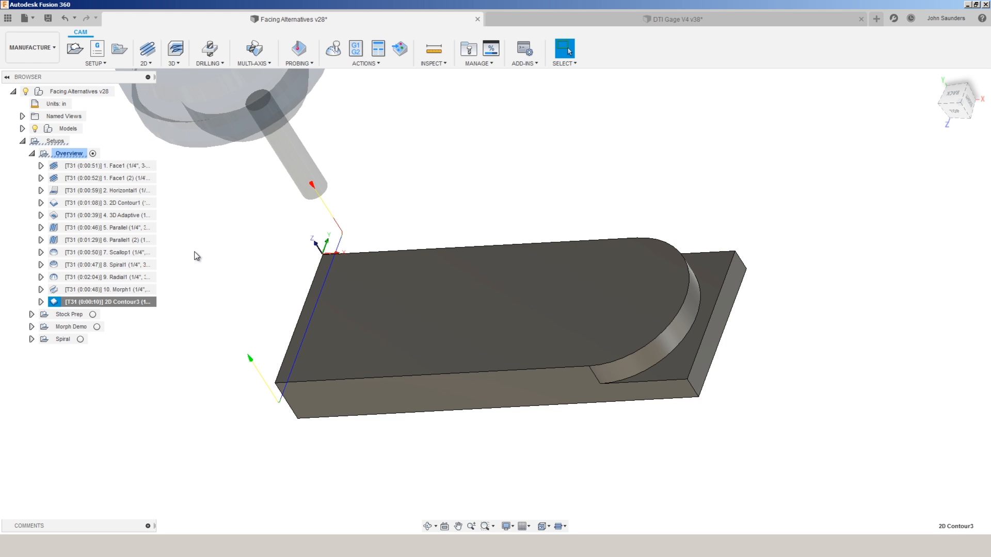
Enable roughing passes on 2D Contour3 with a 0.1875 max stepover
double_click(107, 302)
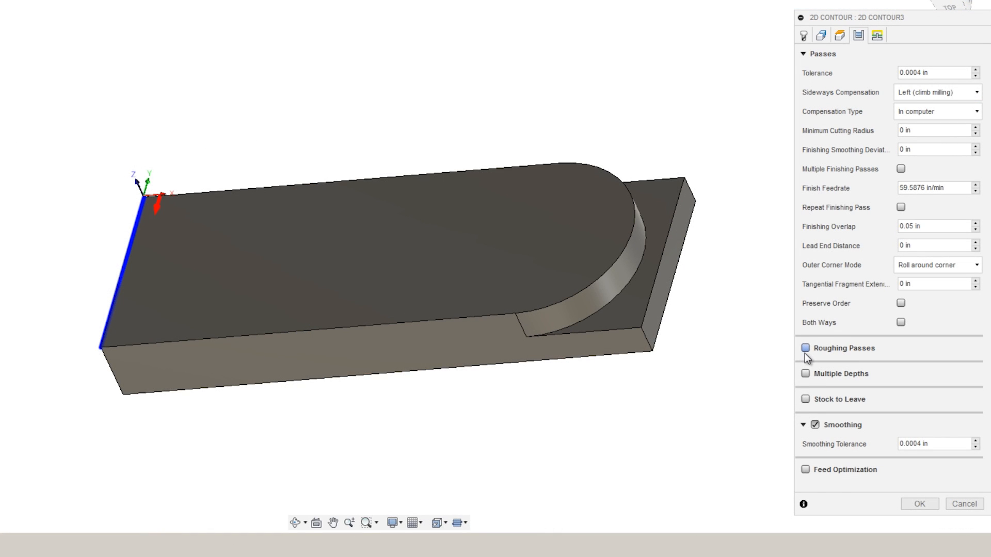
left_click(805, 347)
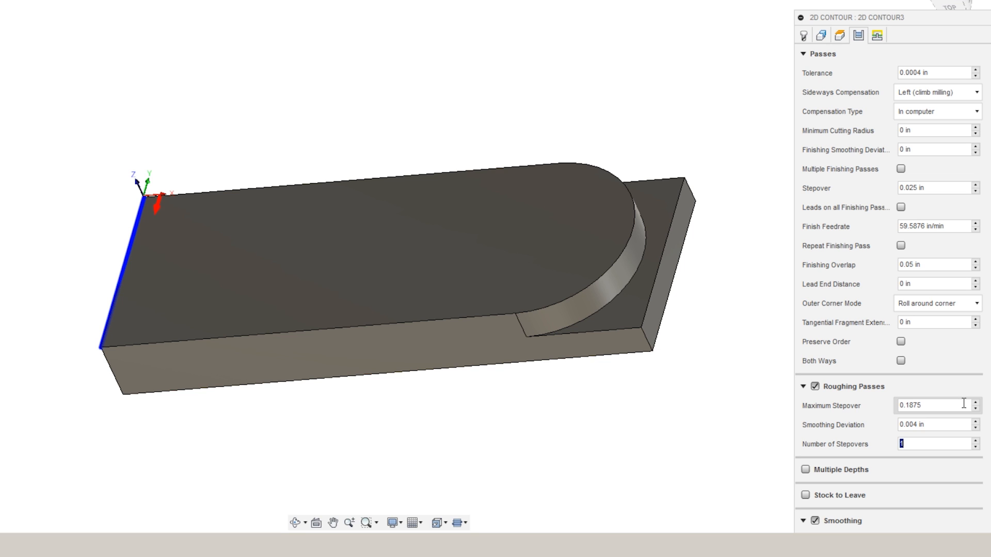
left_click(839, 35)
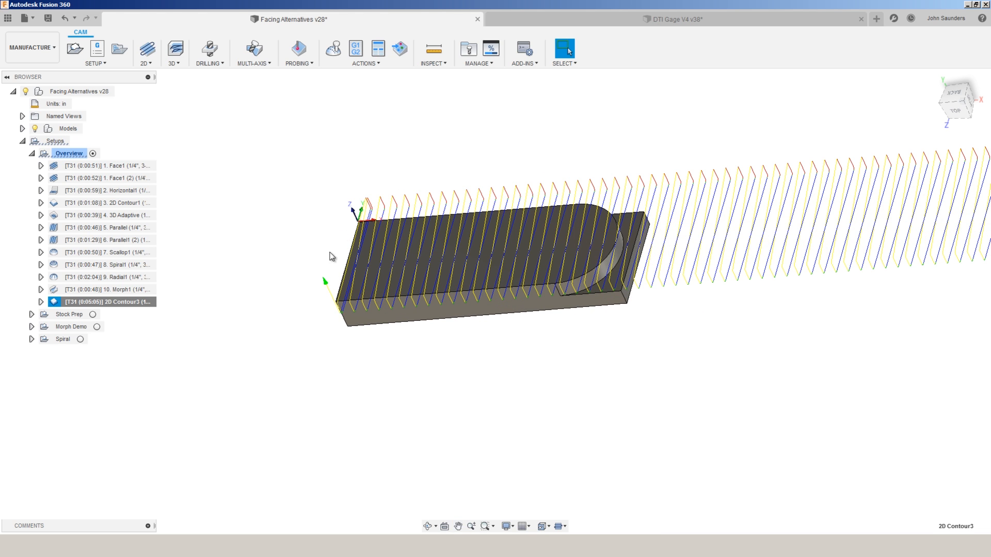
Bound 2D Contour3 with a stock contour on the top face outline and regenerate
double_click(108, 301)
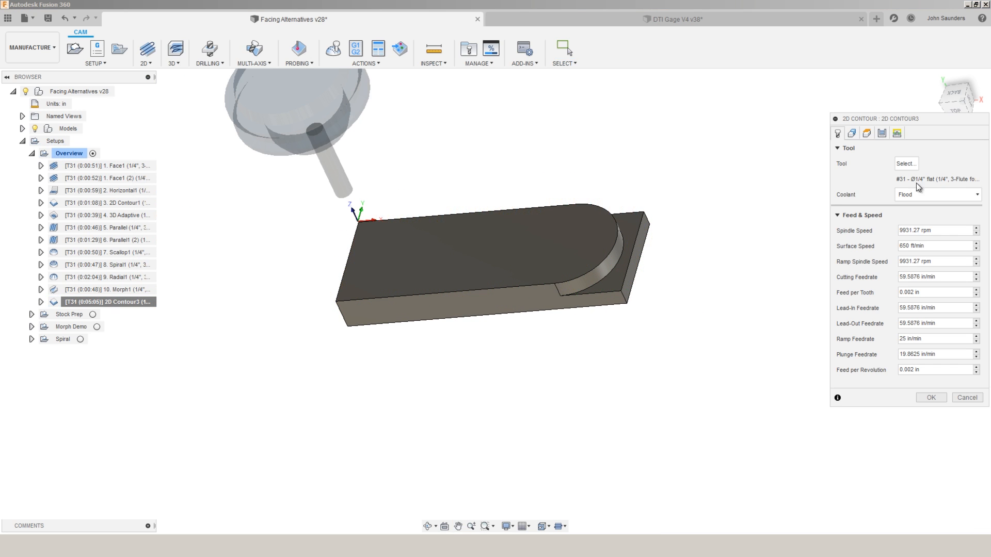
left_click(812, 88)
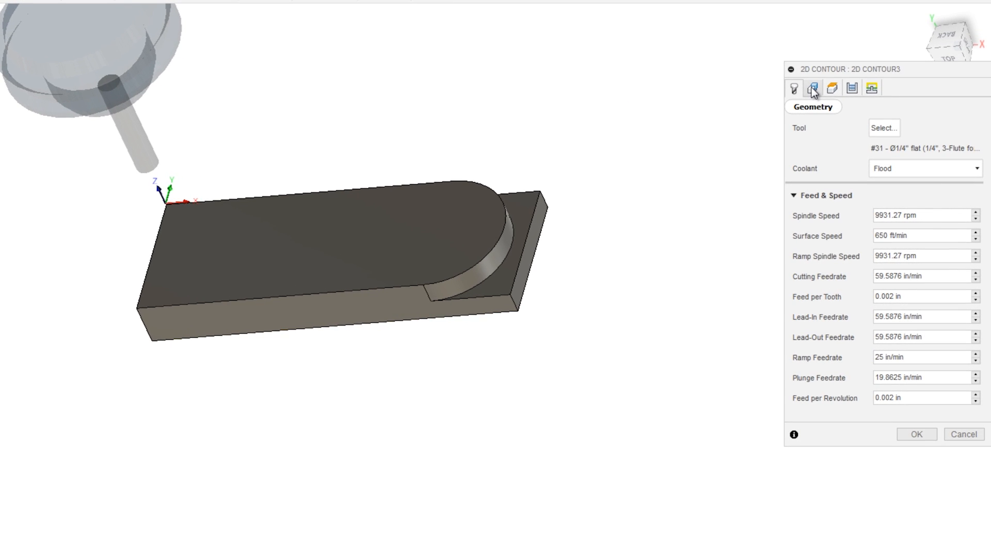
left_click(812, 87)
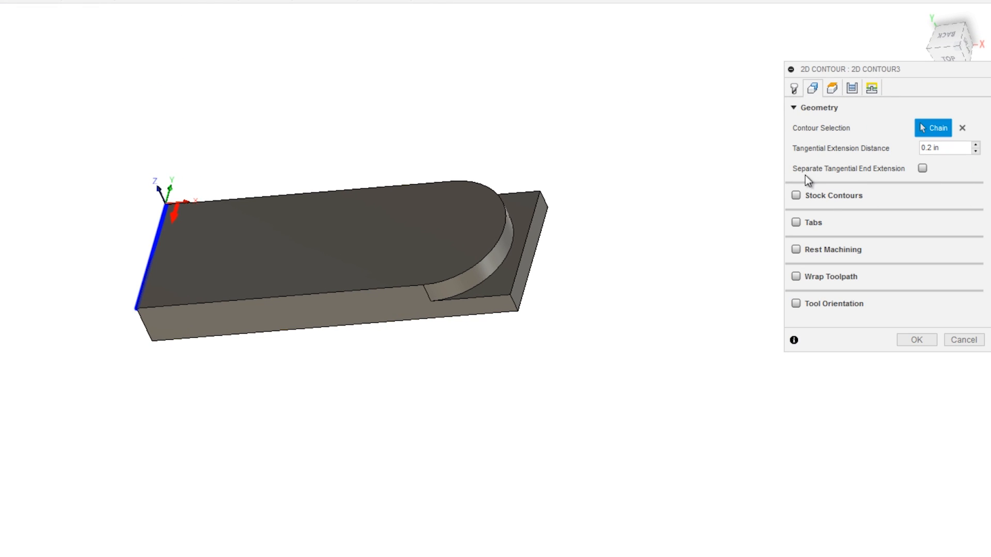
left_click(795, 195)
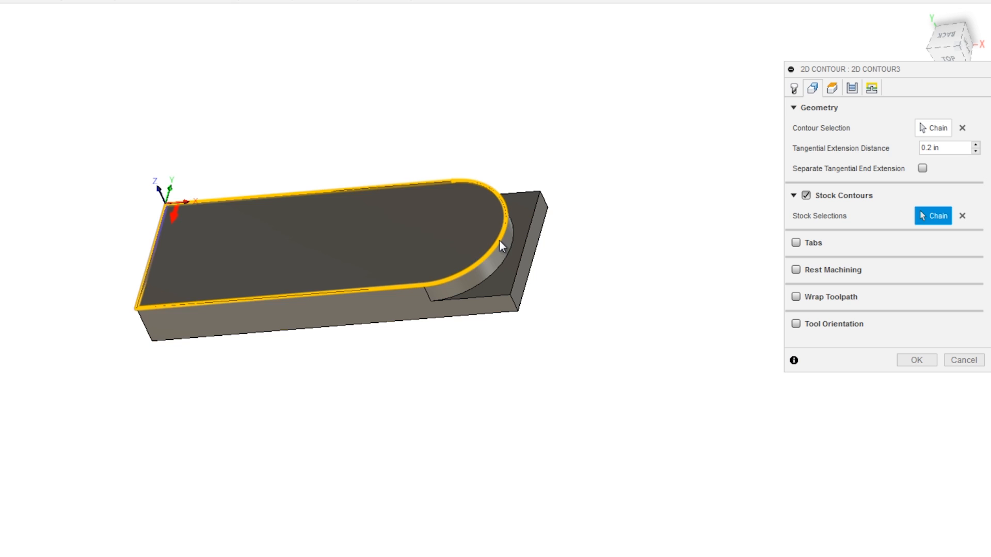
left_click(916, 360)
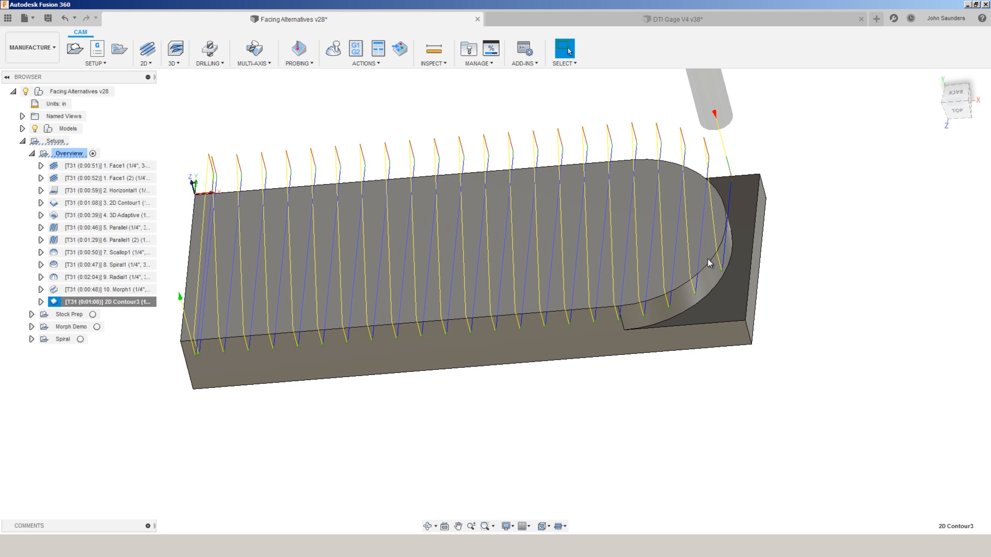
left_click(673, 20)
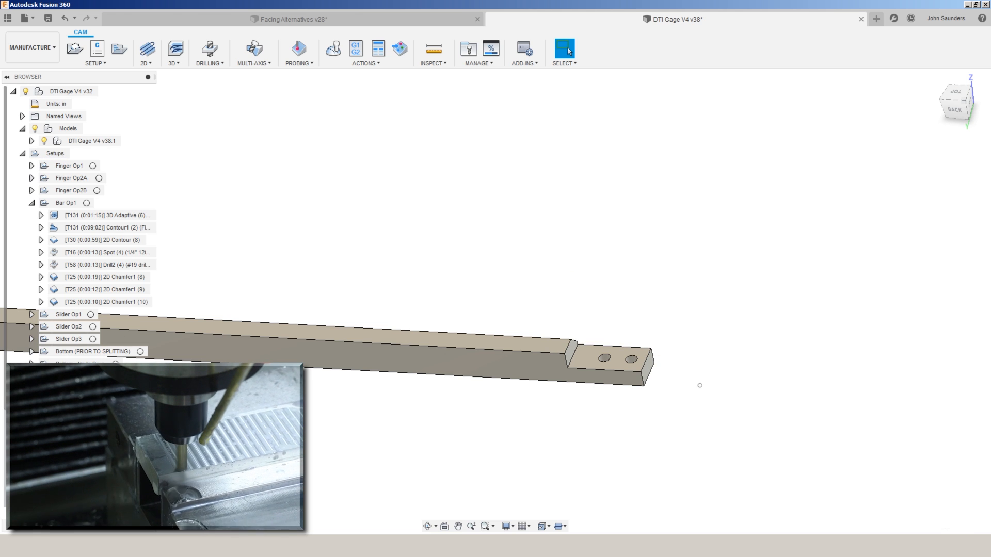
Select the DTI Gage bar's end face containing the two holes
left_click(107, 215)
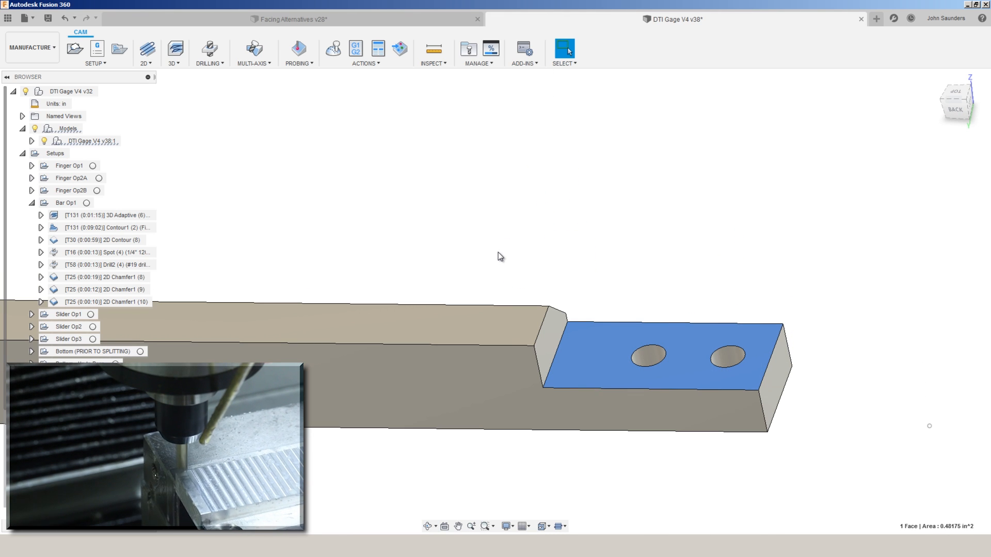
mouse_move(490, 241)
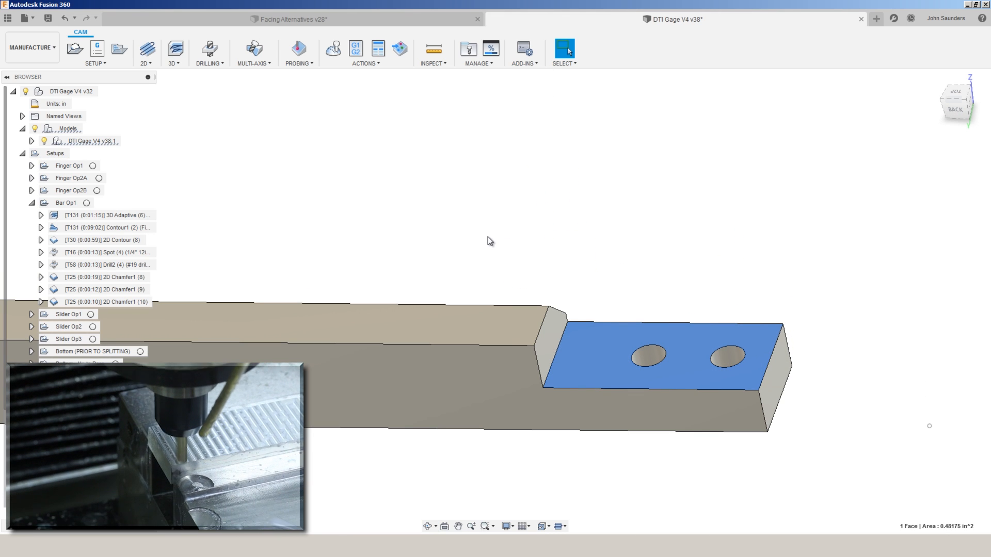
left_click(104, 239)
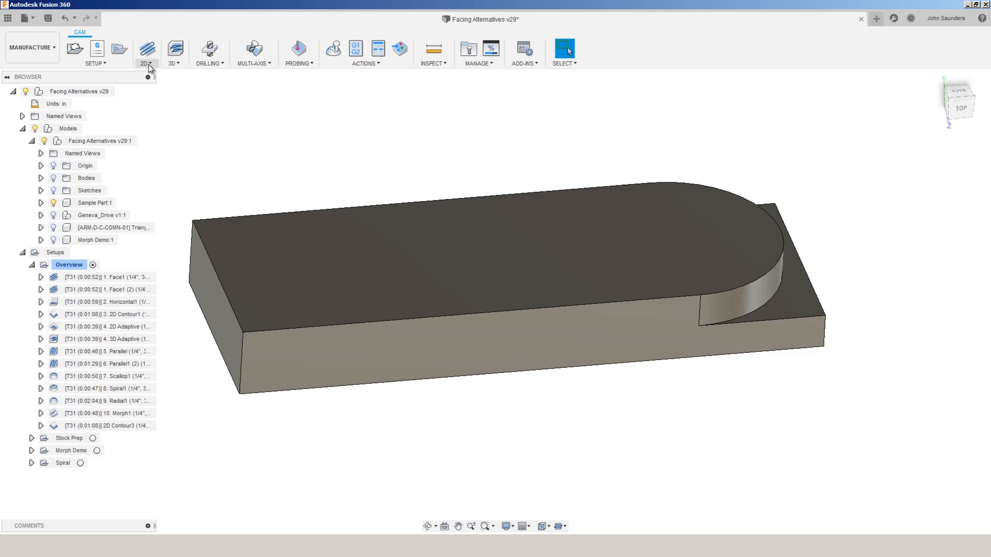
Add a 2D Adaptive on the top face with stock to leave, moved up the list
left_click(144, 53)
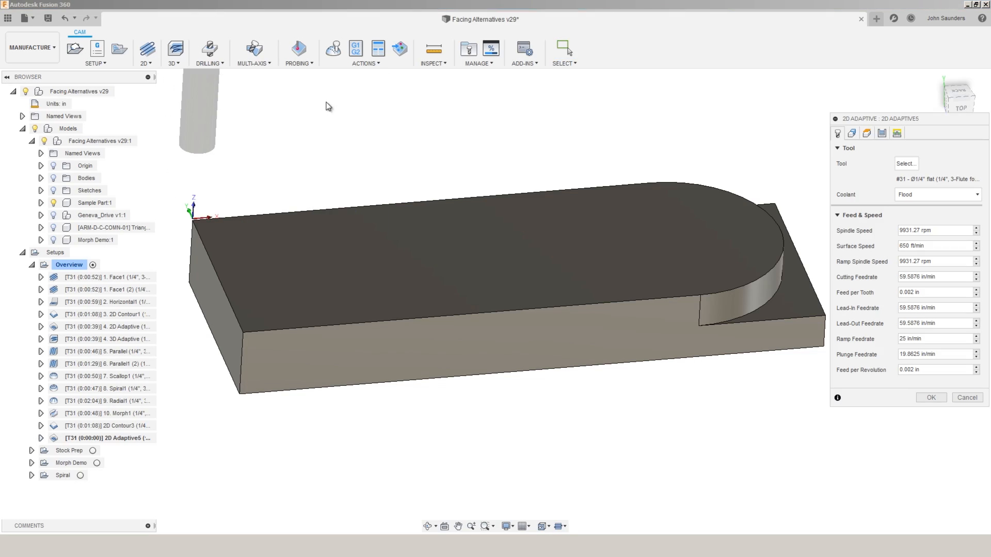
left_click(852, 133)
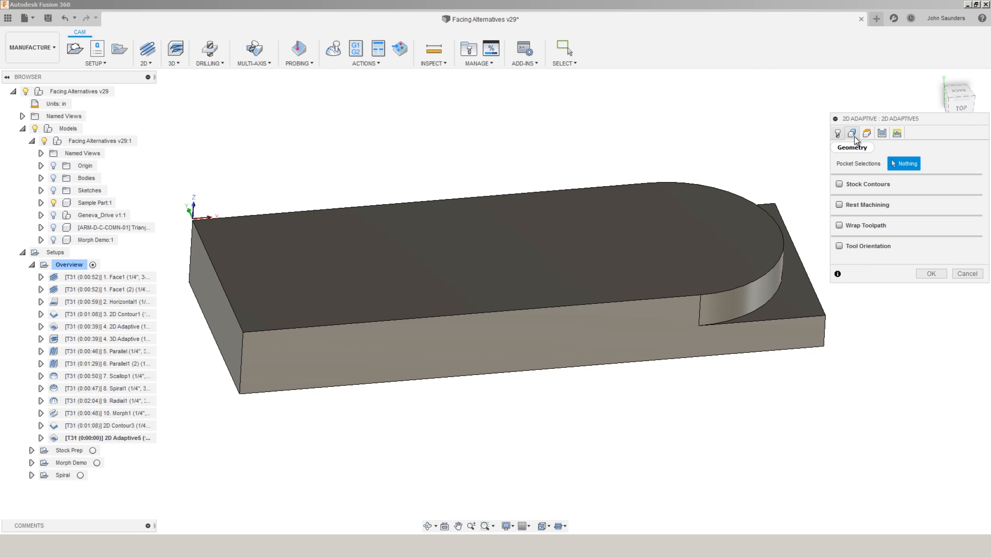
mouse_move(638, 246)
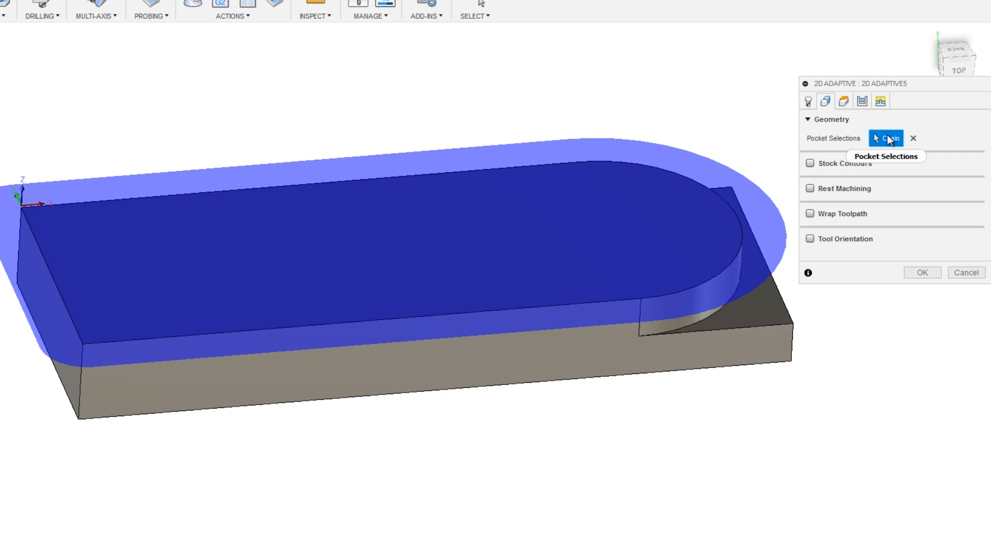
mouse_move(882, 113)
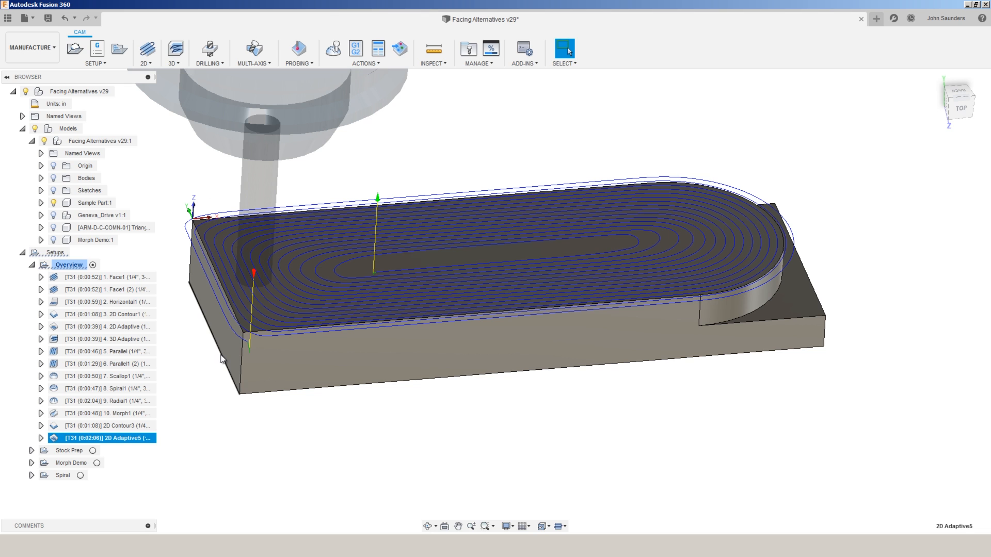
mouse_move(236, 371)
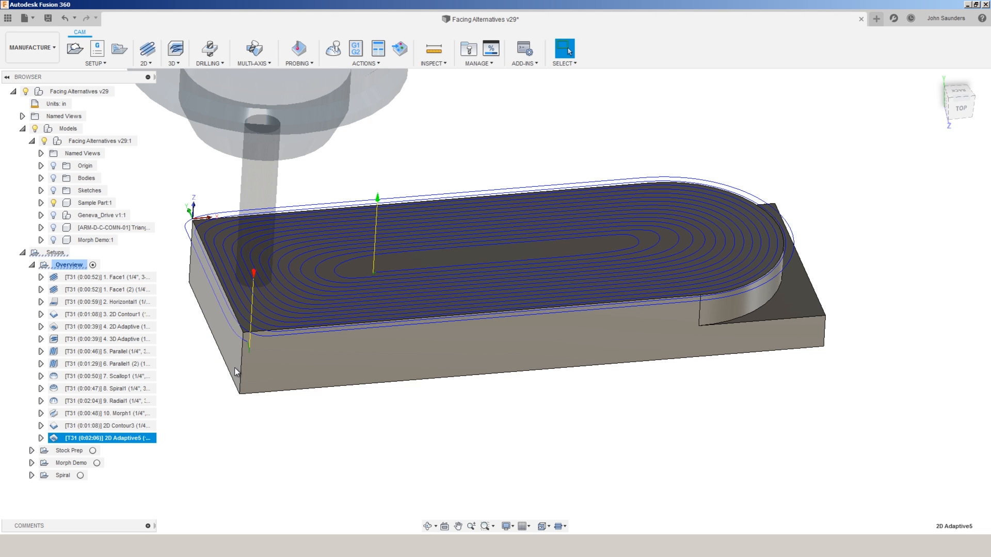
double_click(108, 438)
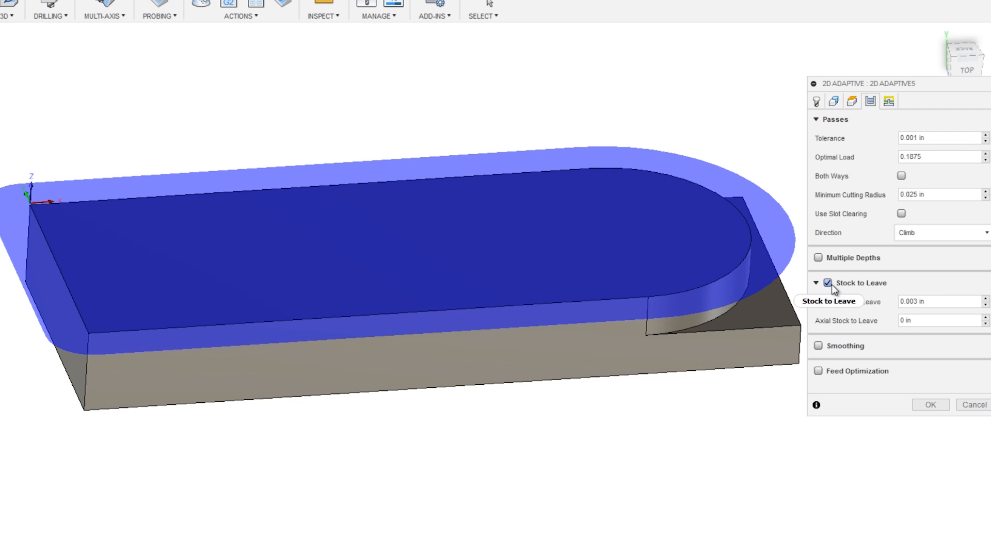
left_click(929, 405)
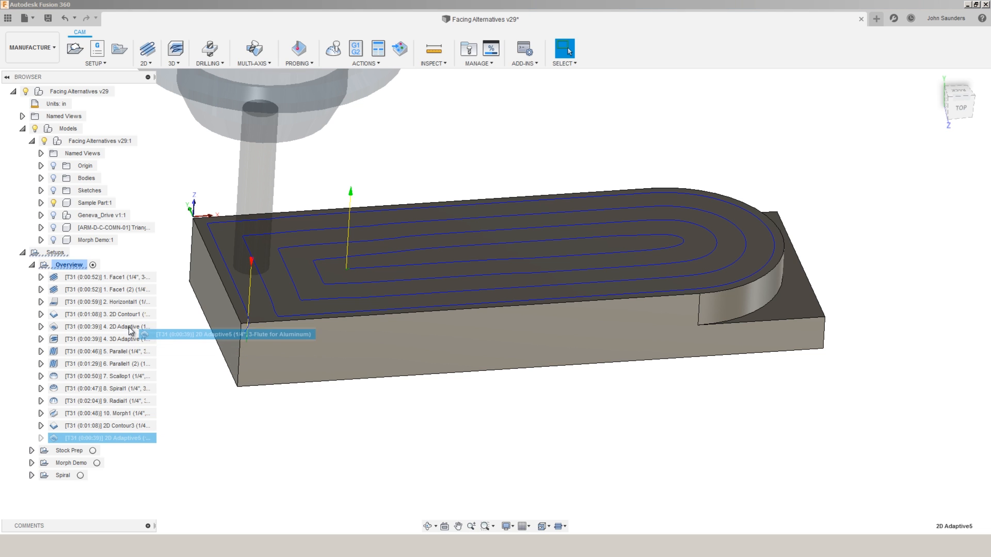
left_click(101, 327)
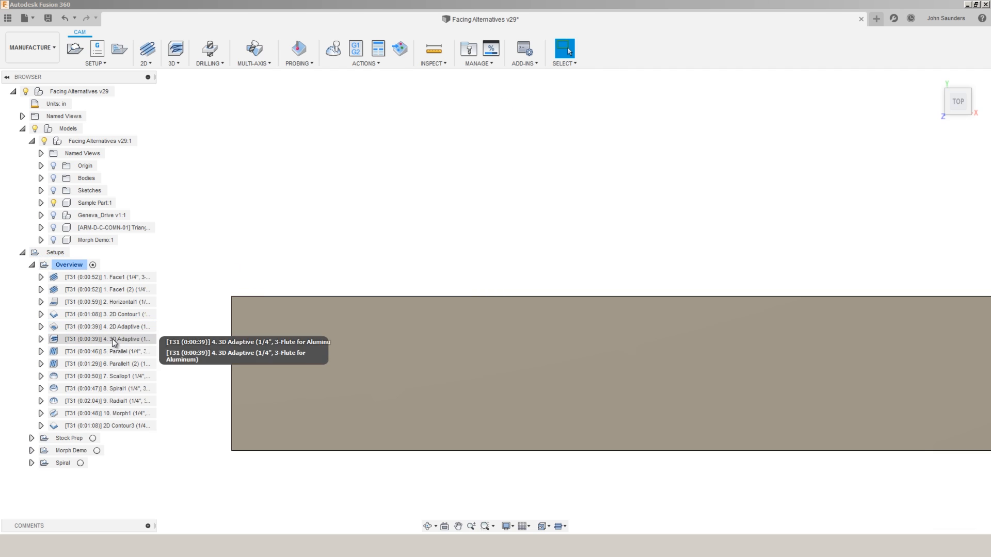
mouse_move(208, 91)
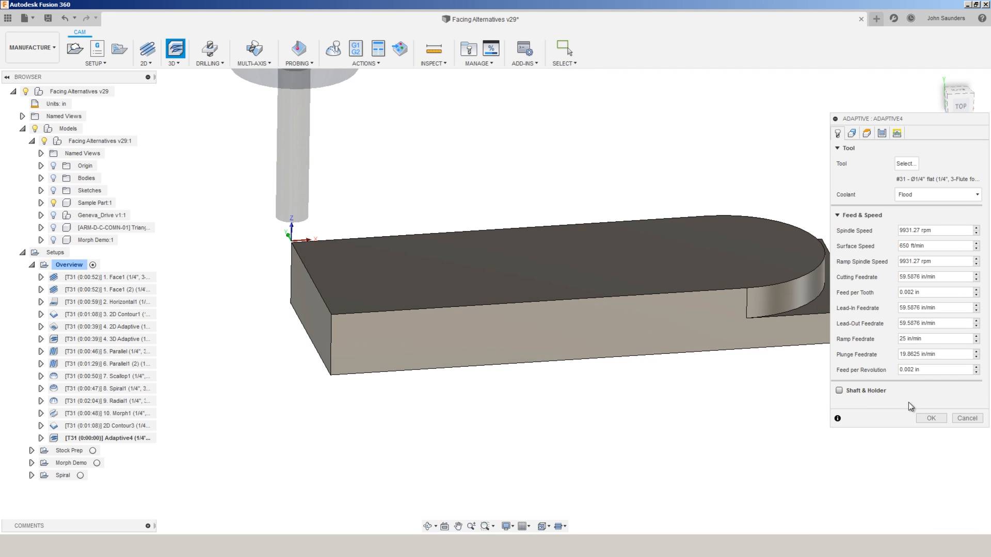
Create the Adaptive4 3D adaptive operation with its bottom height at the model top
left_click(930, 417)
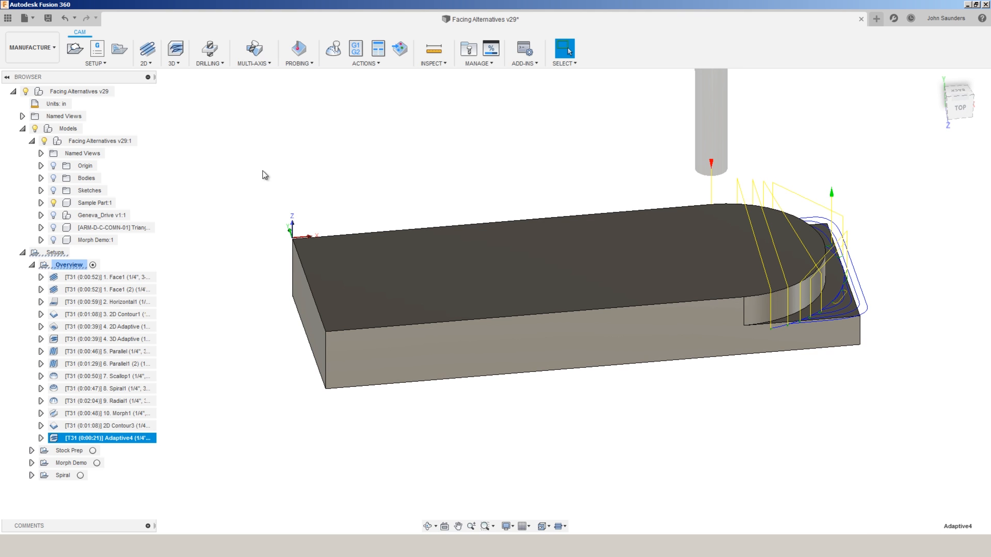
right_click(107, 439)
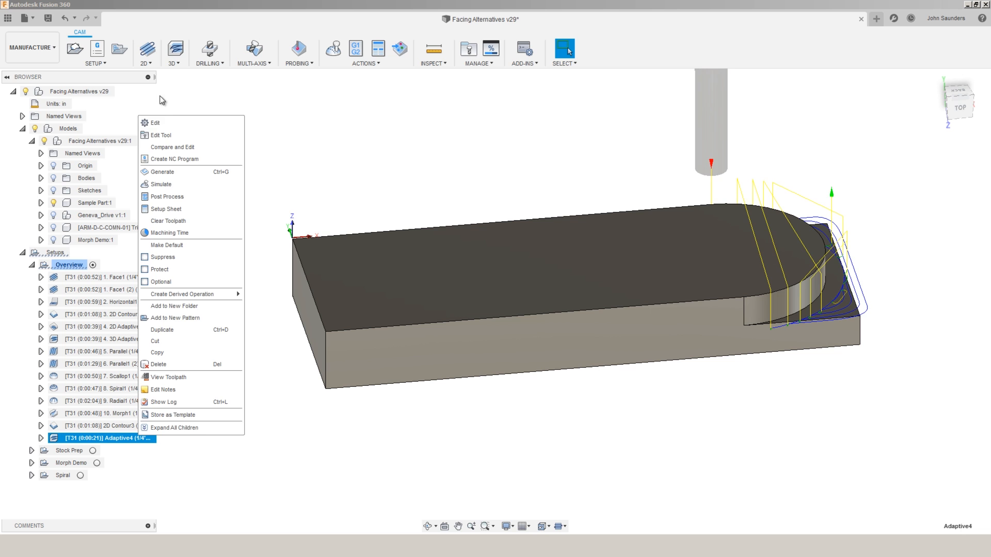
left_click(155, 123)
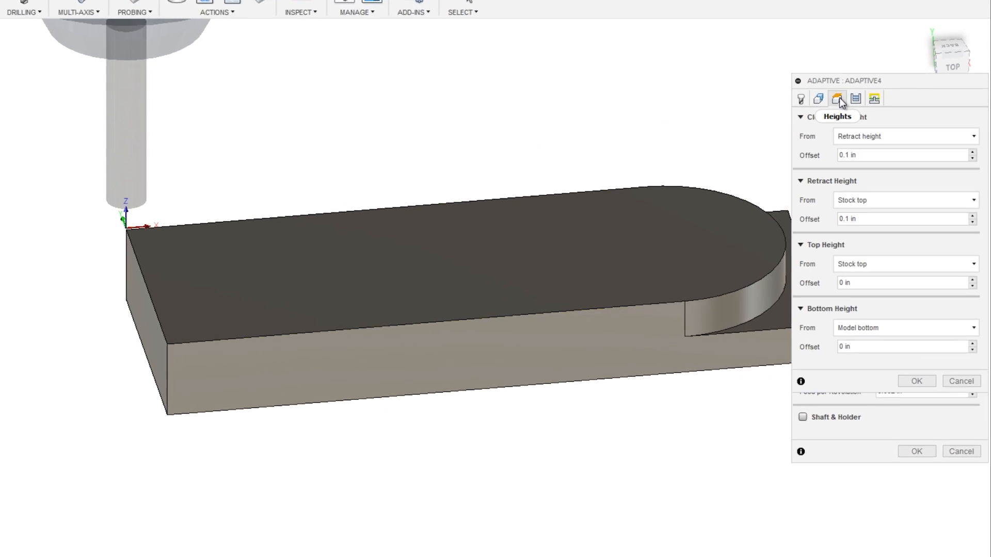
left_click(891, 335)
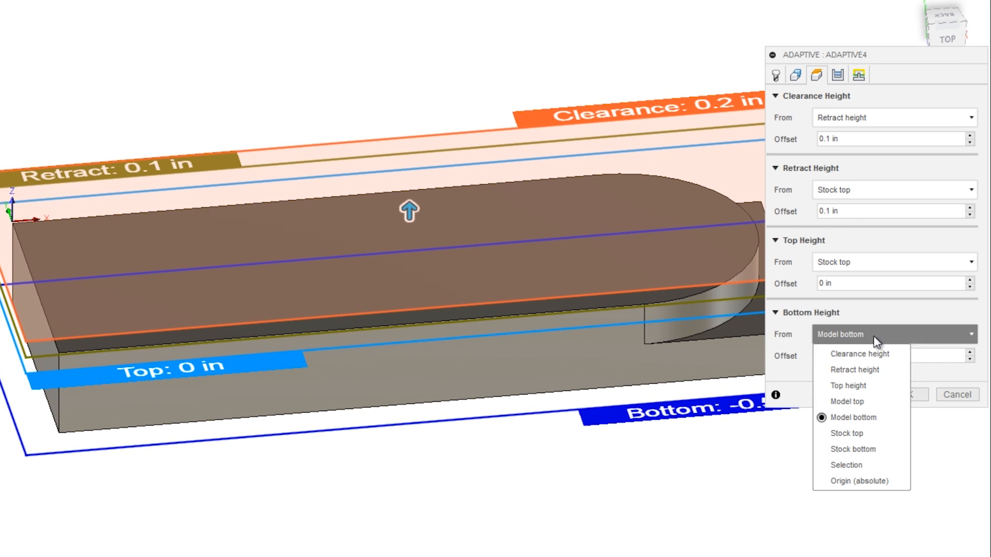
left_click(847, 402)
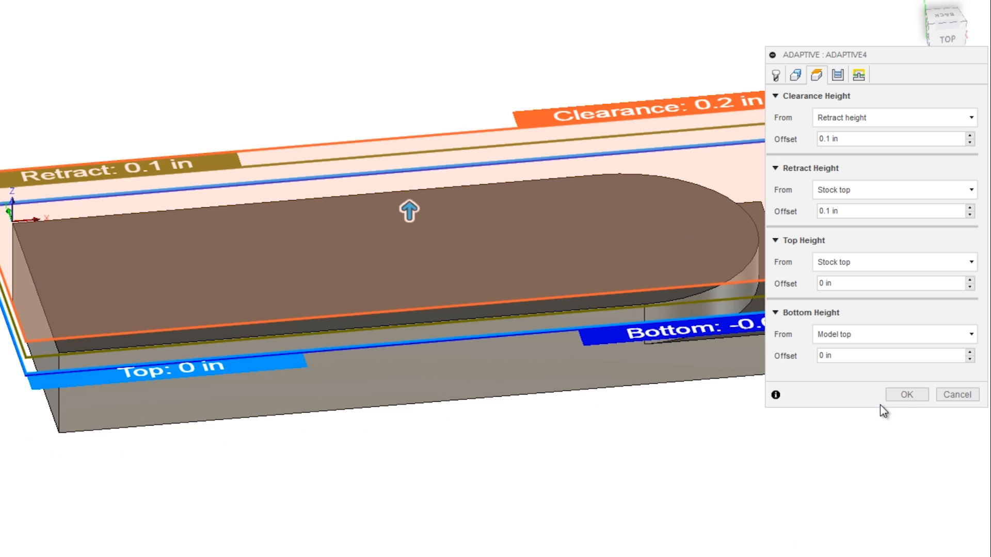
left_click(906, 395)
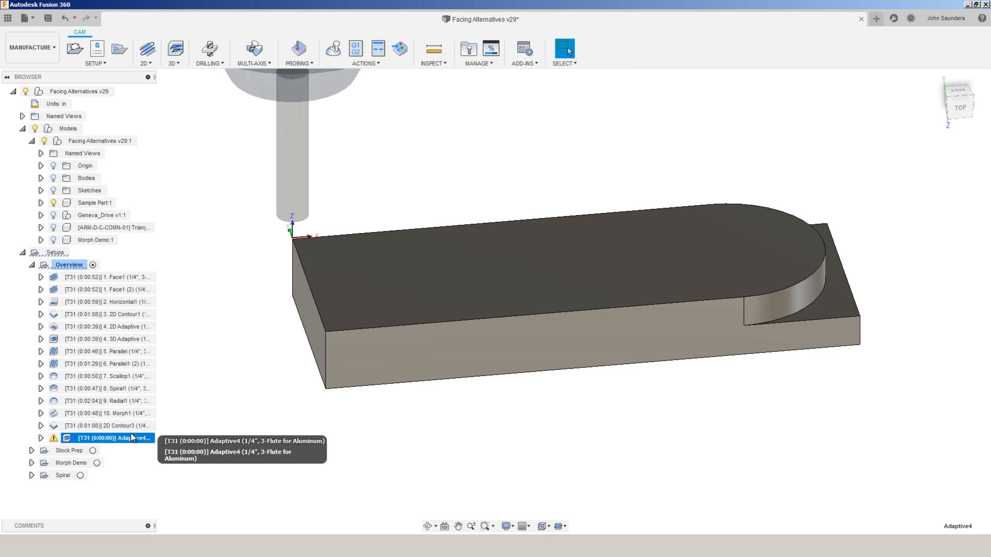
Enable flat area detection, use the top face outline as stock contour, reposition Adaptive4
double_click(108, 439)
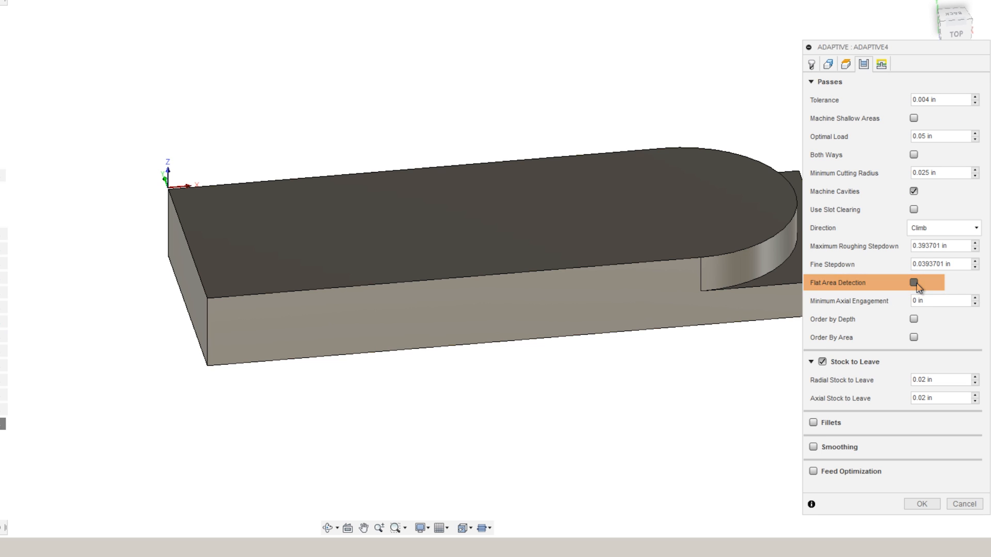
left_click(913, 282)
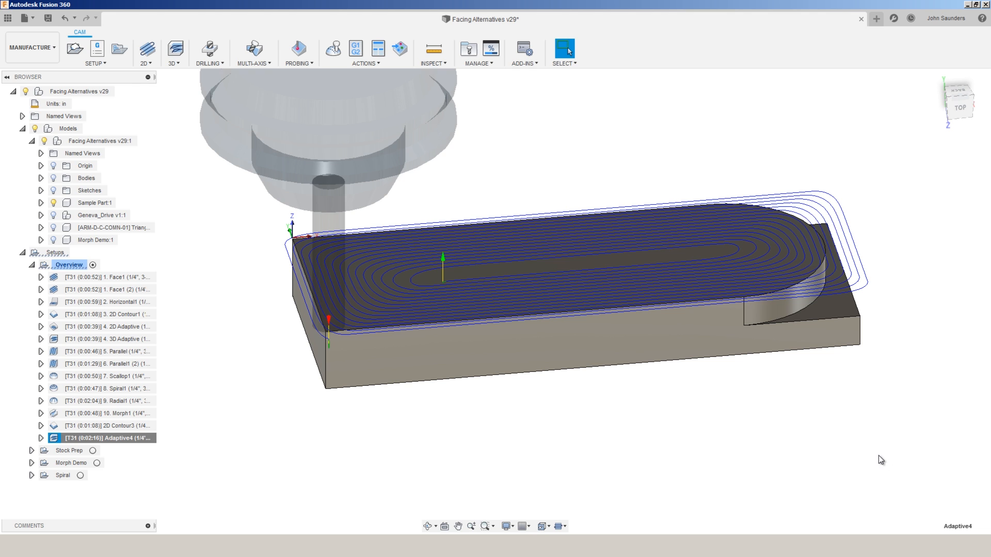
mouse_move(211, 449)
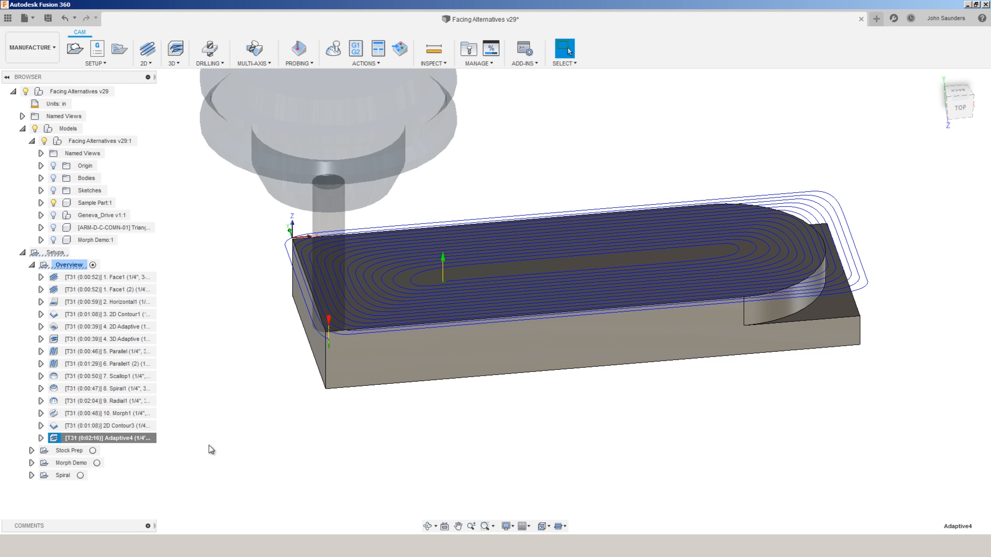
double_click(106, 438)
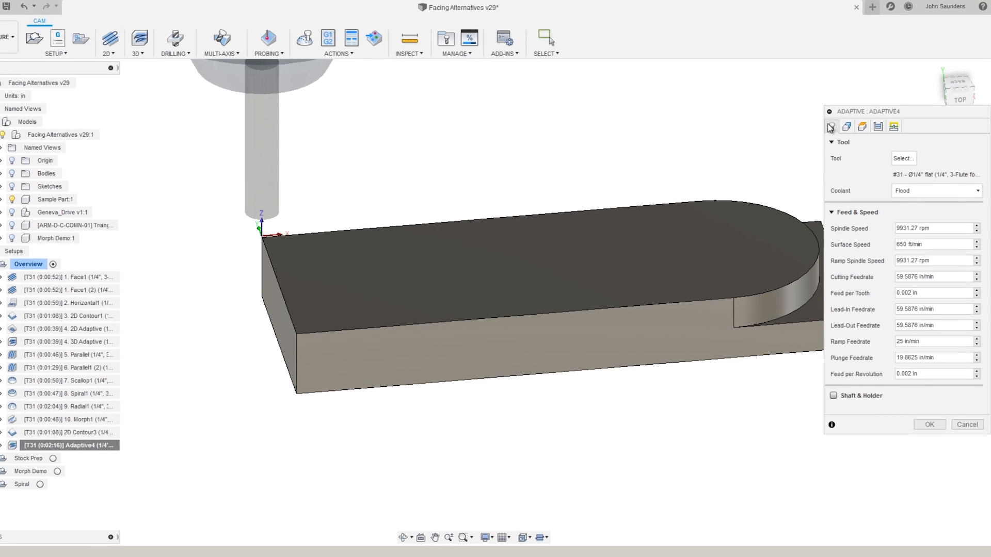
left_click(845, 126)
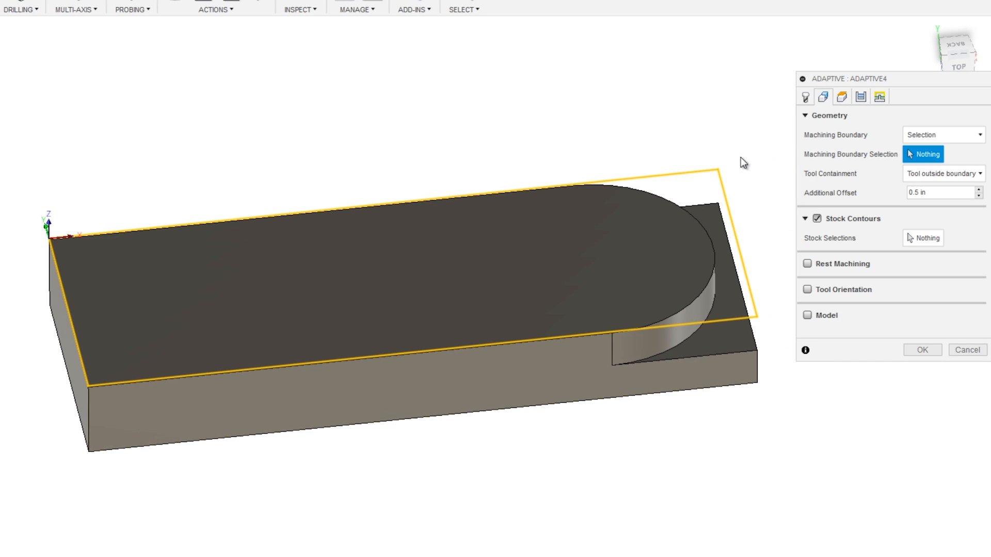
mouse_move(848, 228)
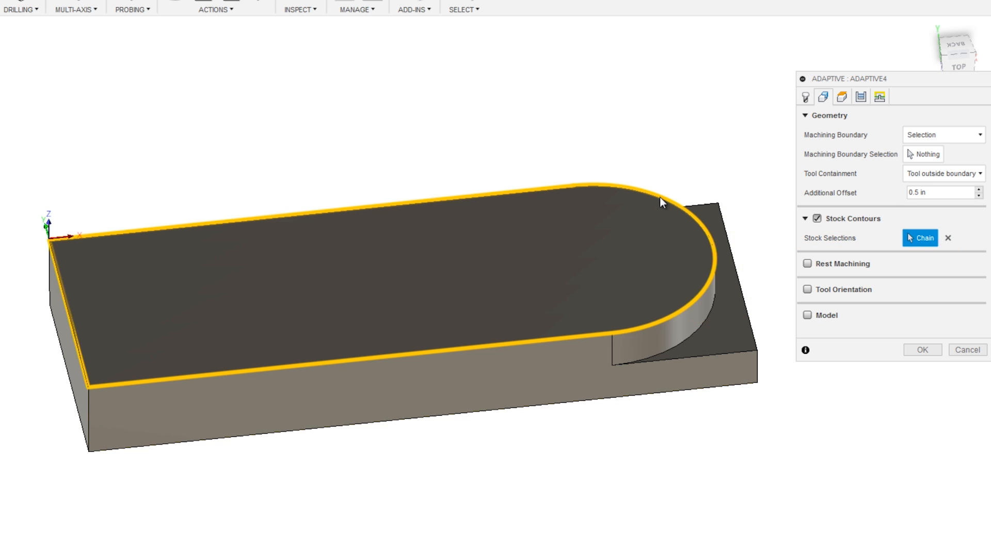
left_click(921, 350)
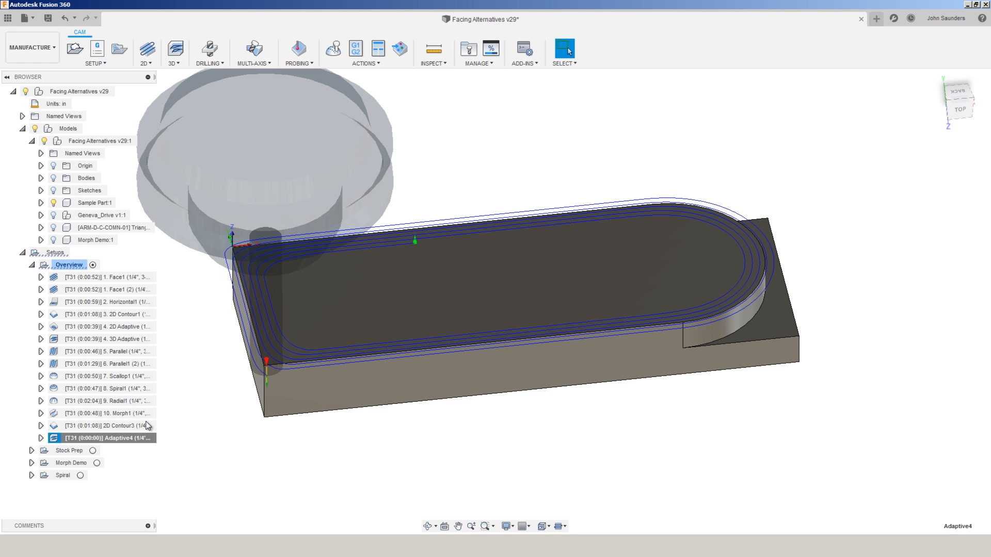
right_click(104, 438)
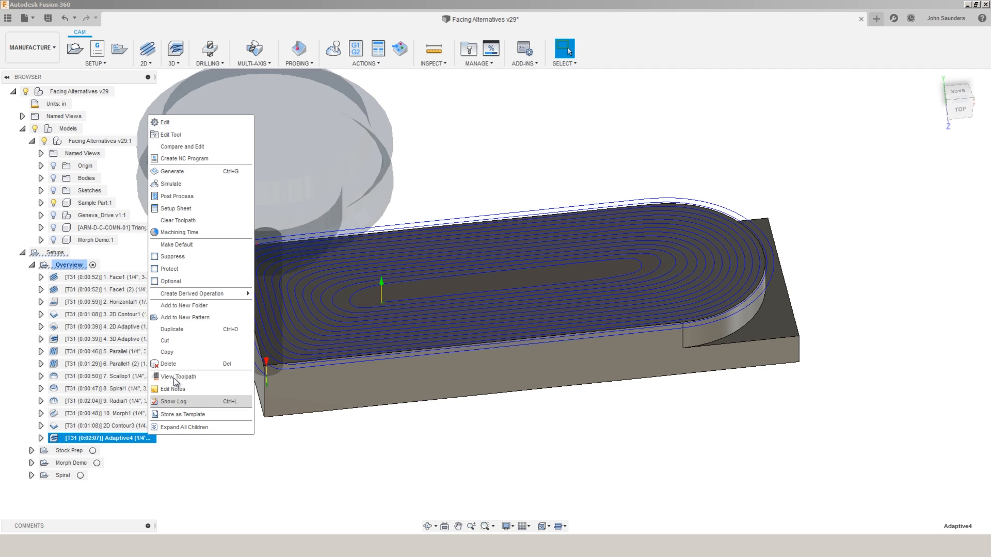
left_click(166, 122)
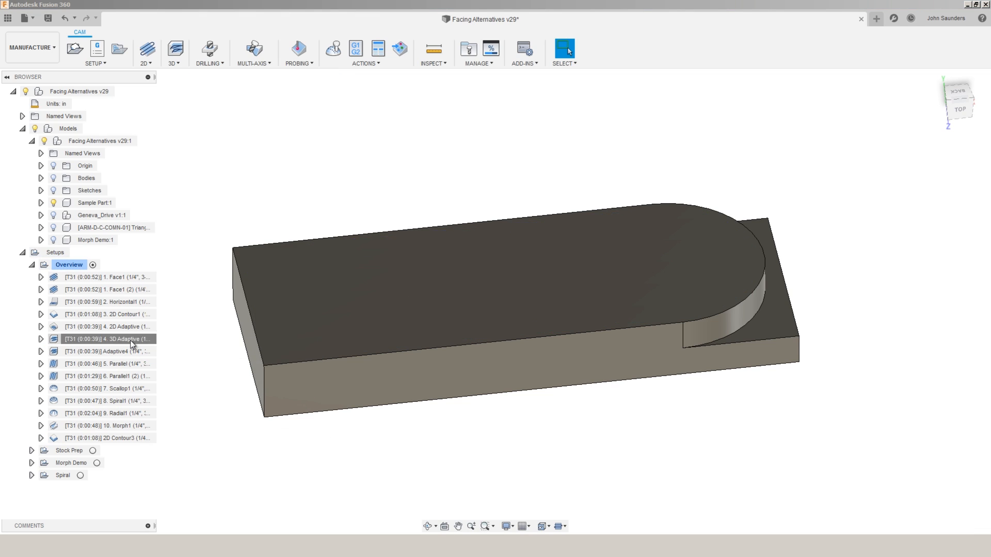
Run the 4. 3D Adaptive cutting simulation through to the end
left_click(333, 48)
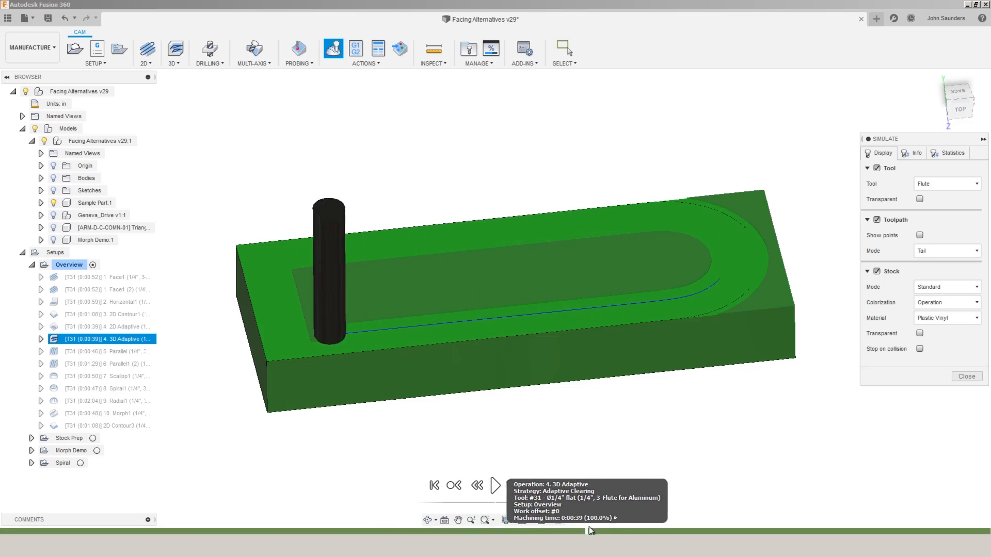
left_click(495, 484)
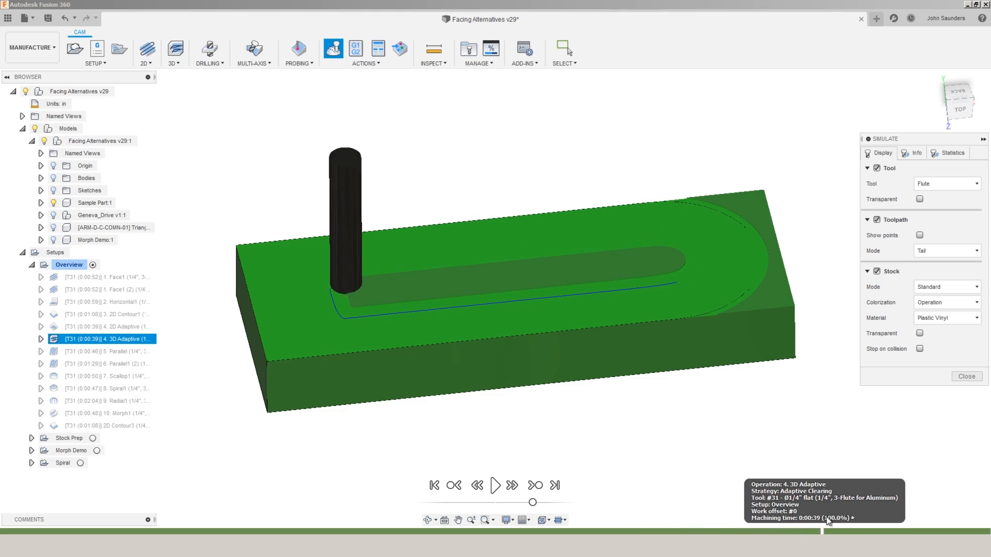
left_click(107, 352)
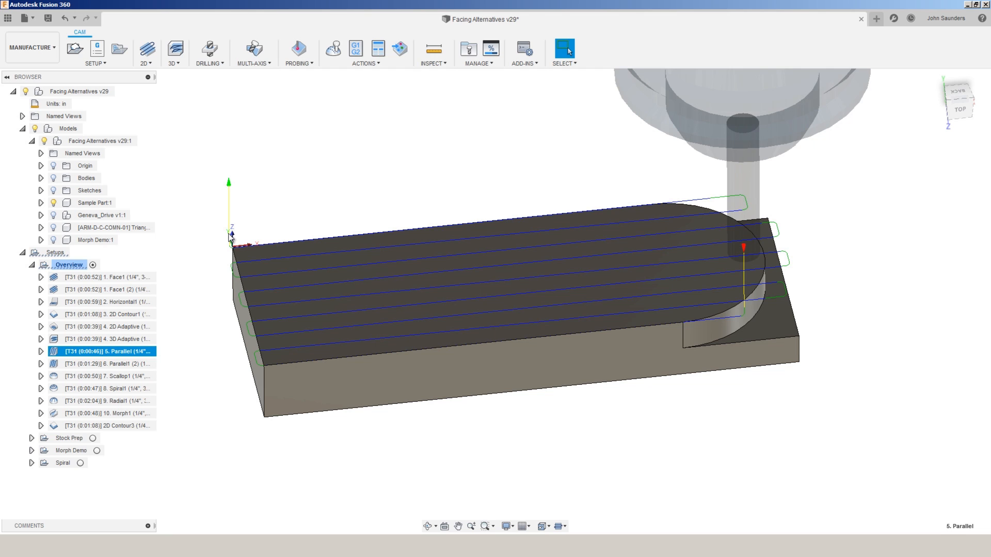
Review the 5. Parallel operation's 3D strategy options and its Geometry settings
left_click(173, 50)
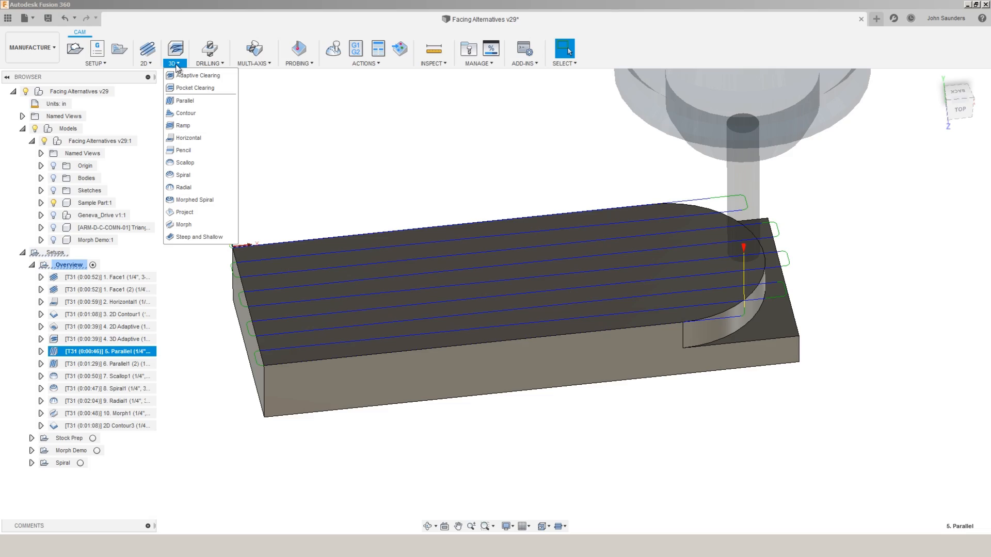
left_click(185, 101)
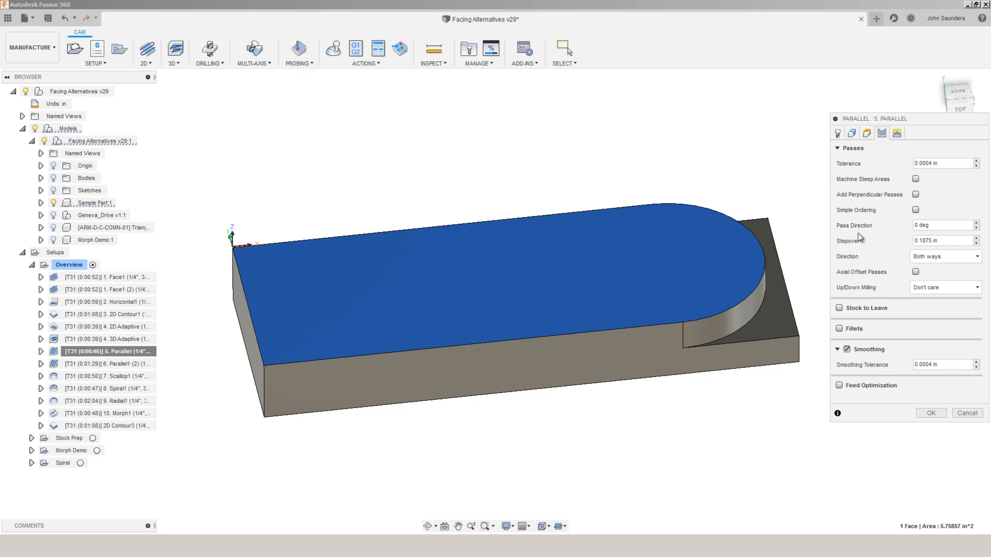
mouse_move(941, 225)
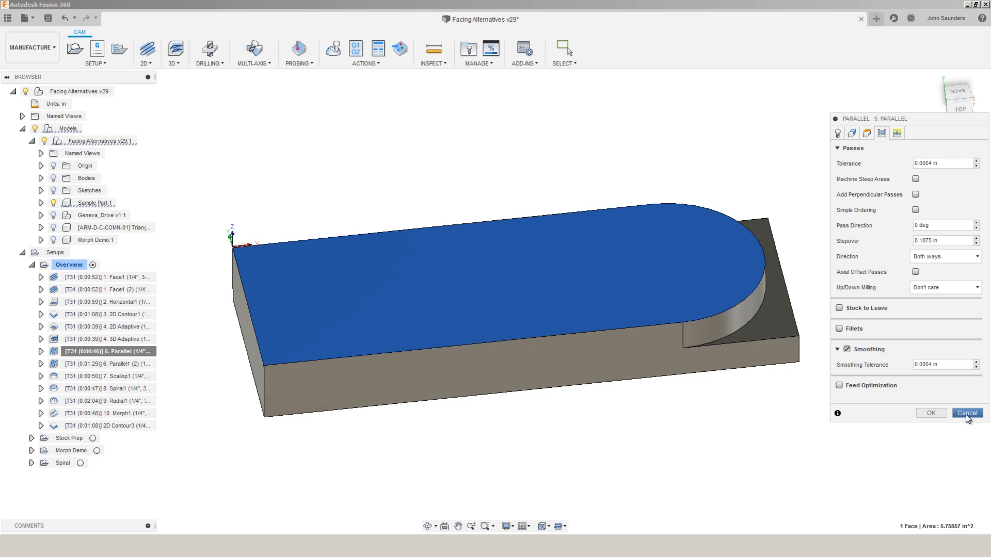
mouse_move(851, 132)
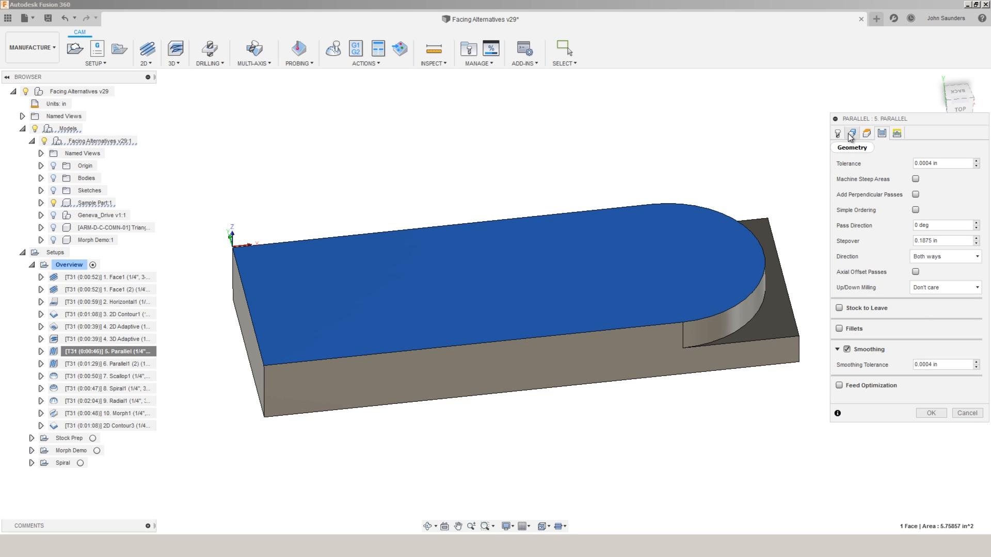
left_click(851, 132)
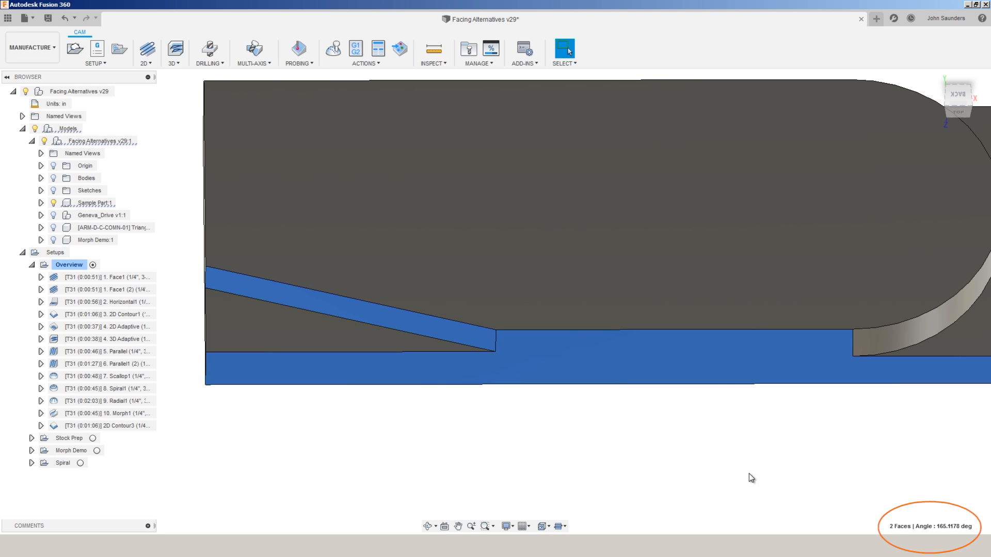
Reorient 5. Parallel's tool with the top face as Z and sloped edge as X
left_click(588, 433)
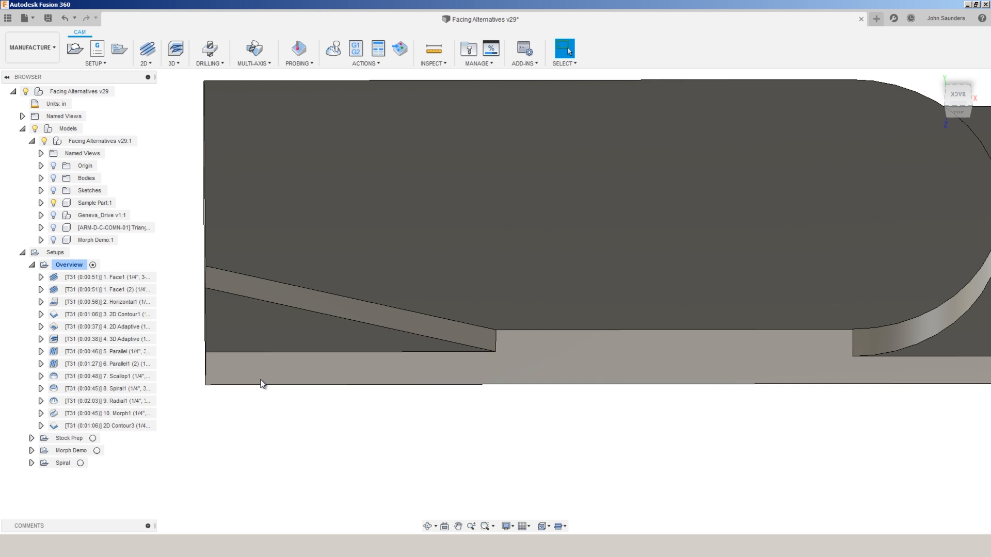
double_click(106, 351)
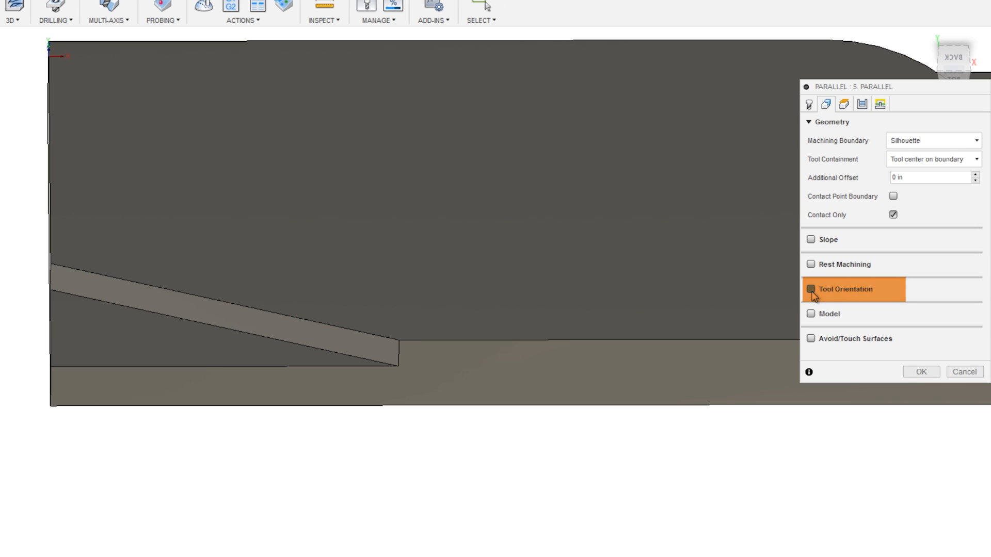
left_click(811, 289)
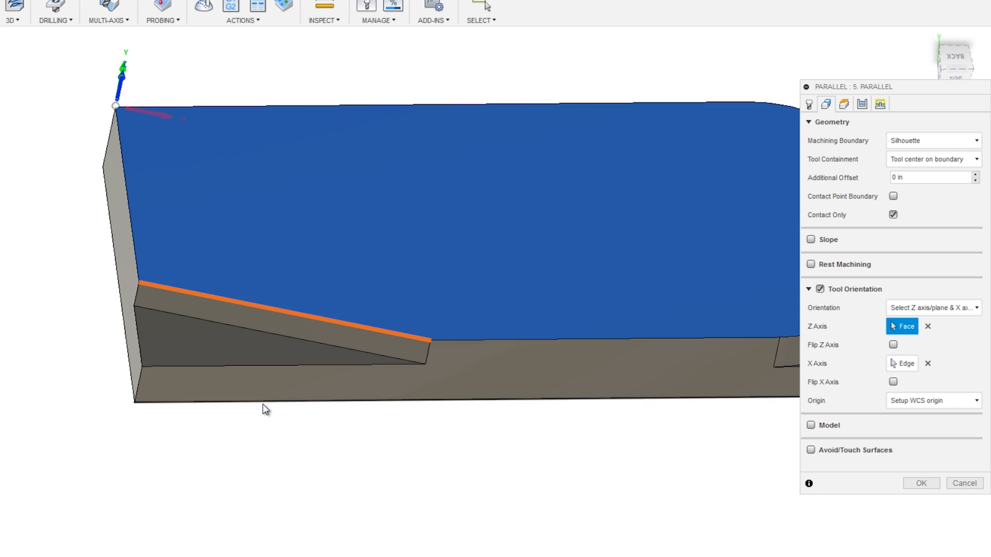
left_click(920, 484)
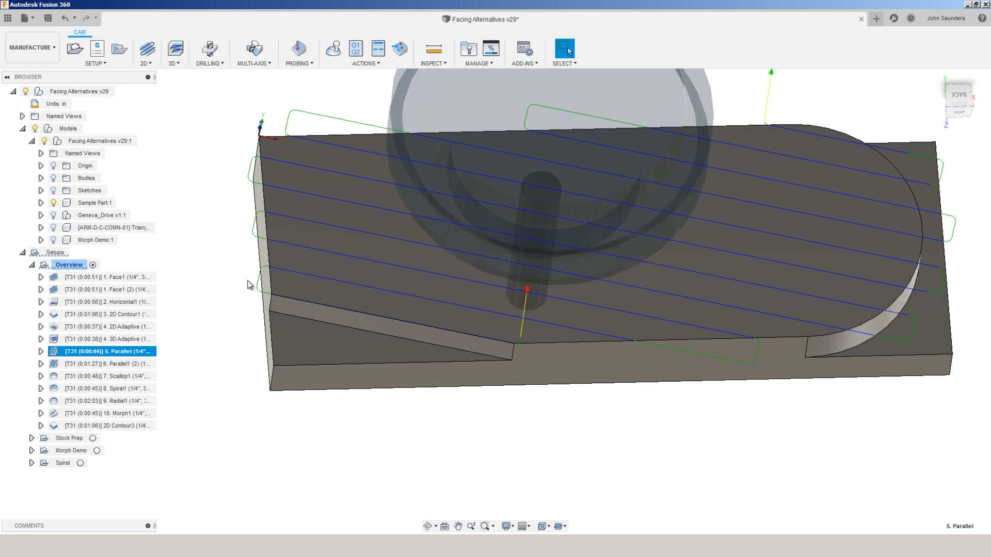
mouse_move(234, 309)
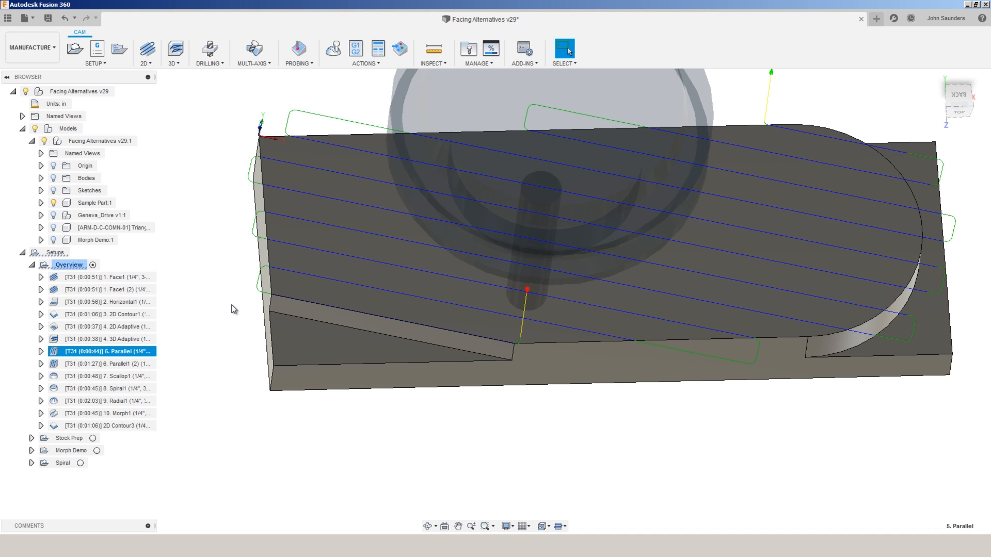
double_click(105, 363)
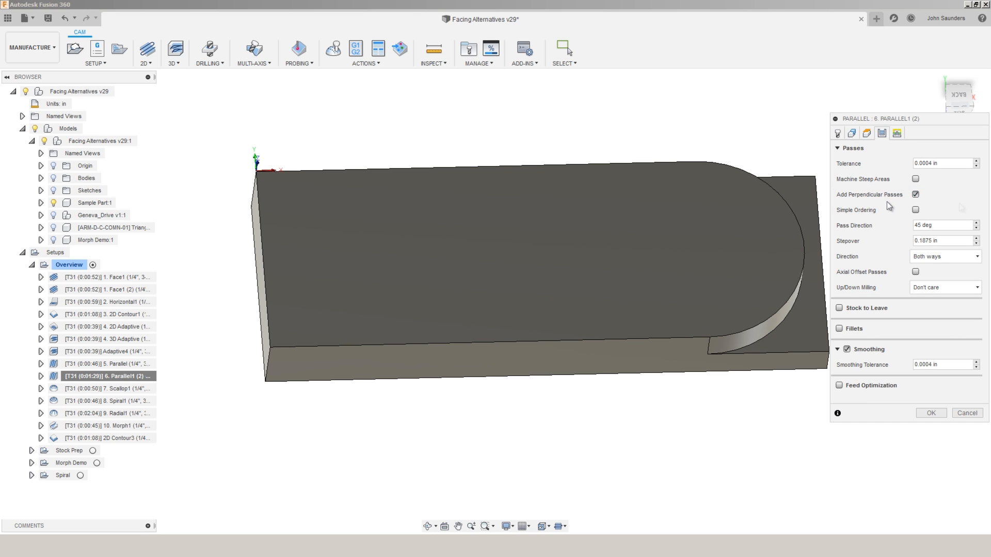
Accept the 45° crisscross Parallel1 (2) settings and display the crosshatched toolpath
left_click(930, 413)
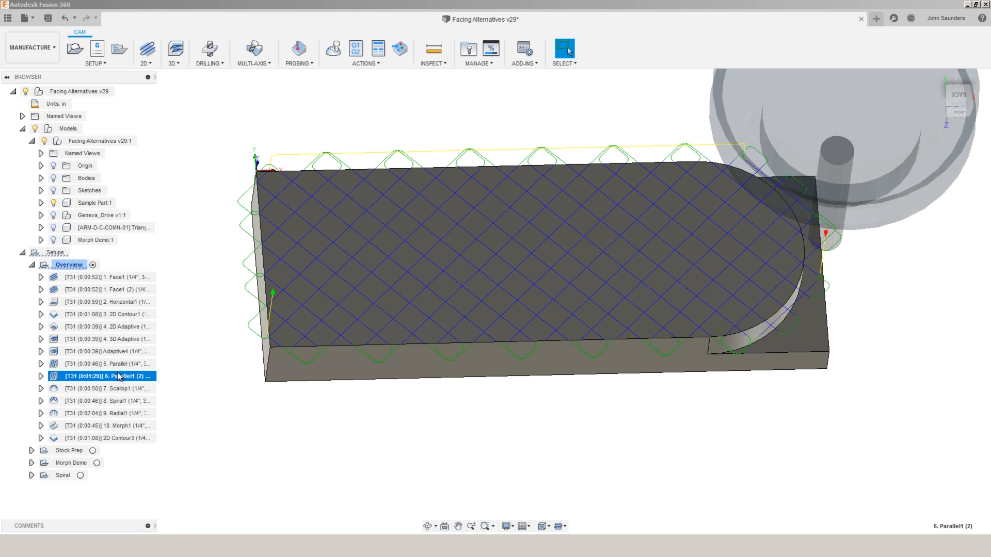
left_click(104, 363)
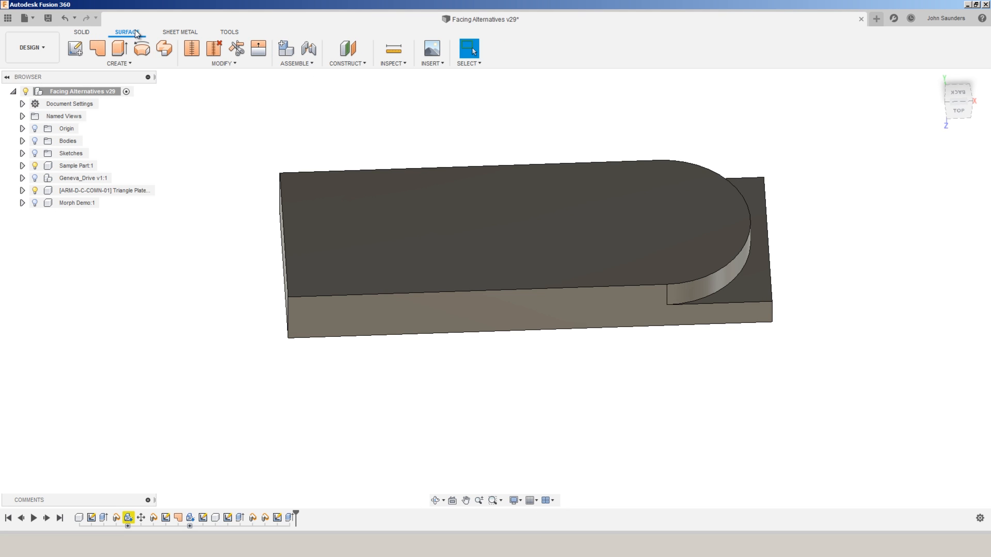
Offset the block's top face into a surface and extend its left edge past the block
left_click(118, 62)
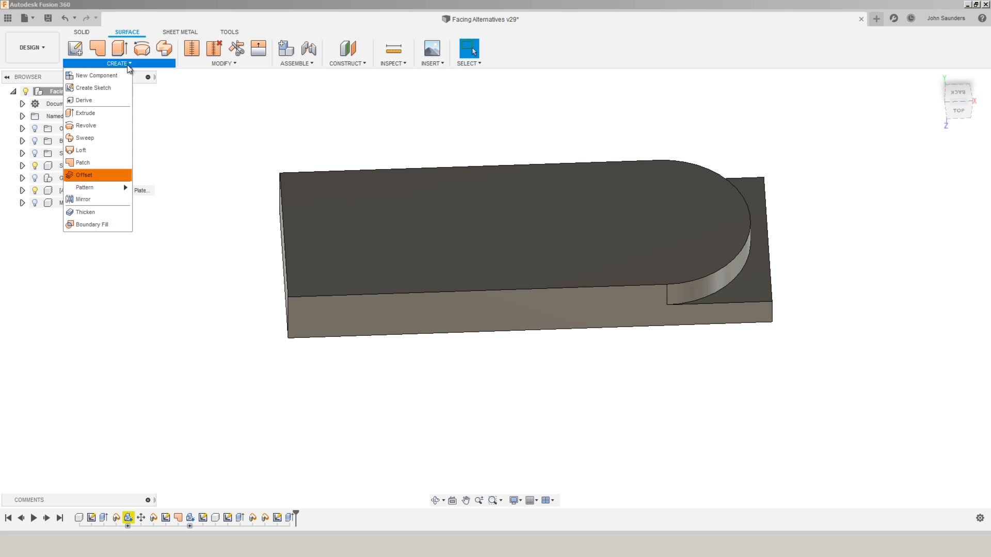
left_click(84, 175)
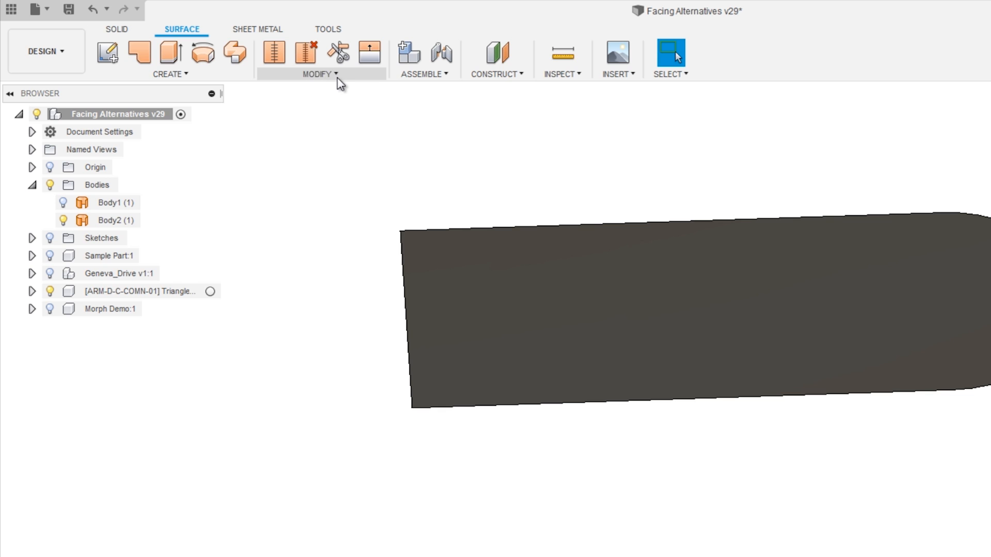
left_click(319, 74)
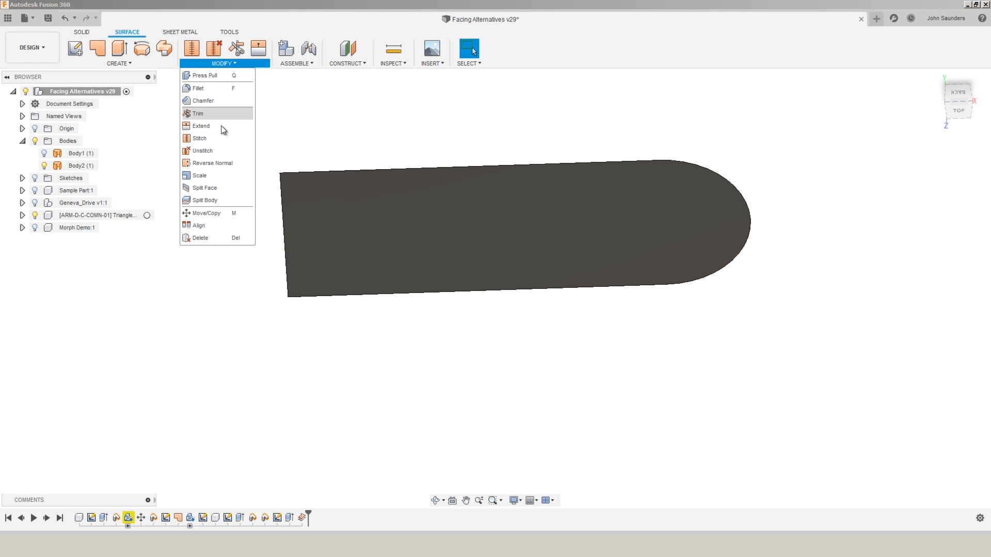
left_click(201, 126)
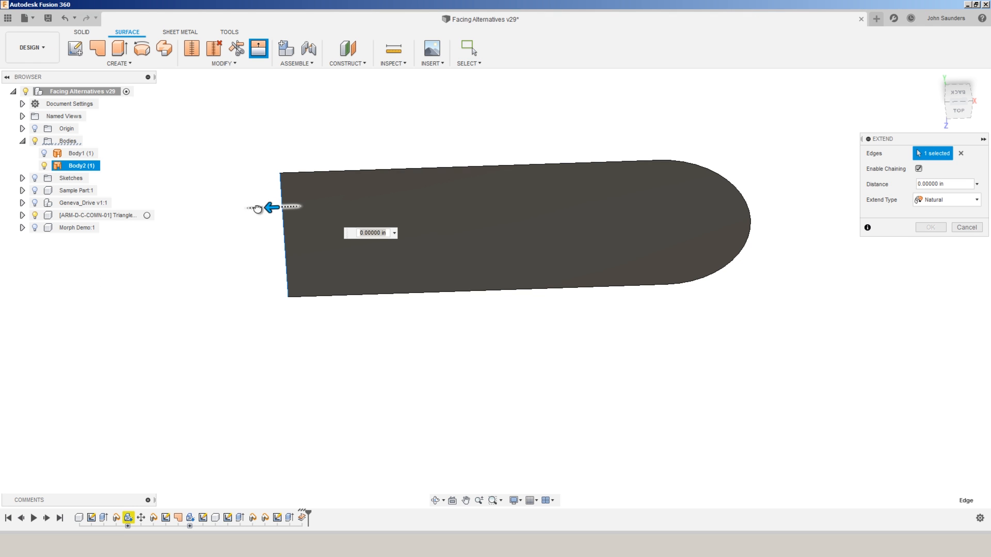
left_click(965, 227)
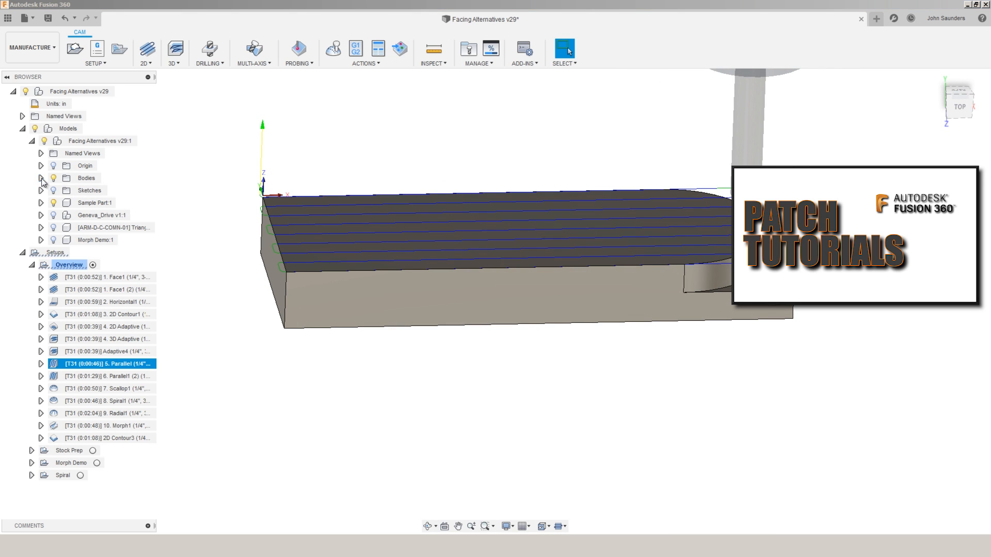
left_click(40, 177)
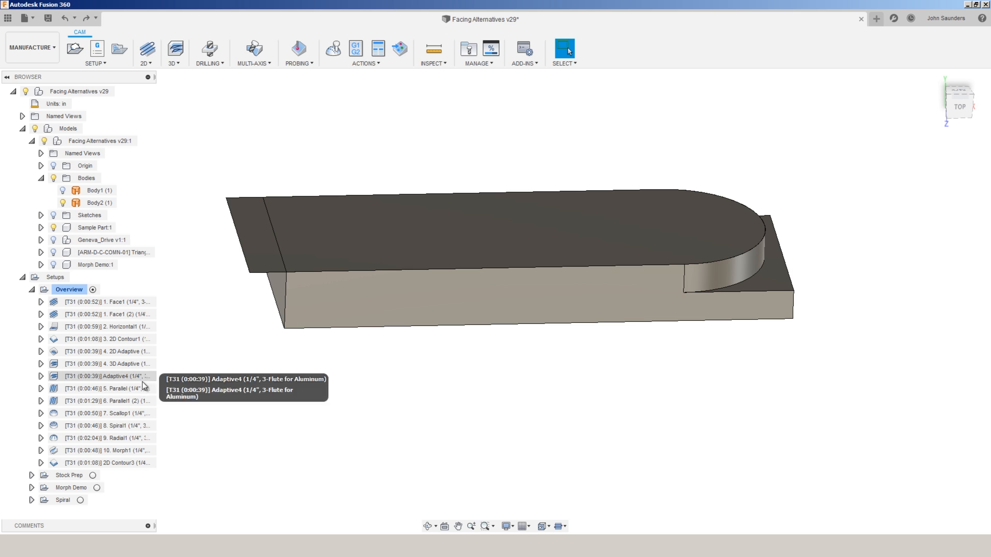
Make 5. Parallel use the extended offset surface as its machining model, then hide Body2 (1)
double_click(107, 388)
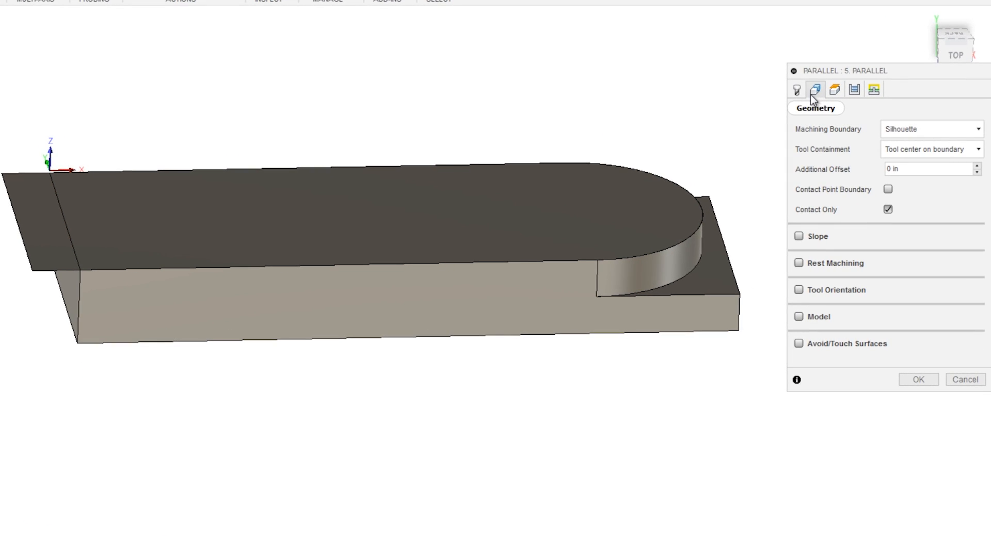
left_click(808, 316)
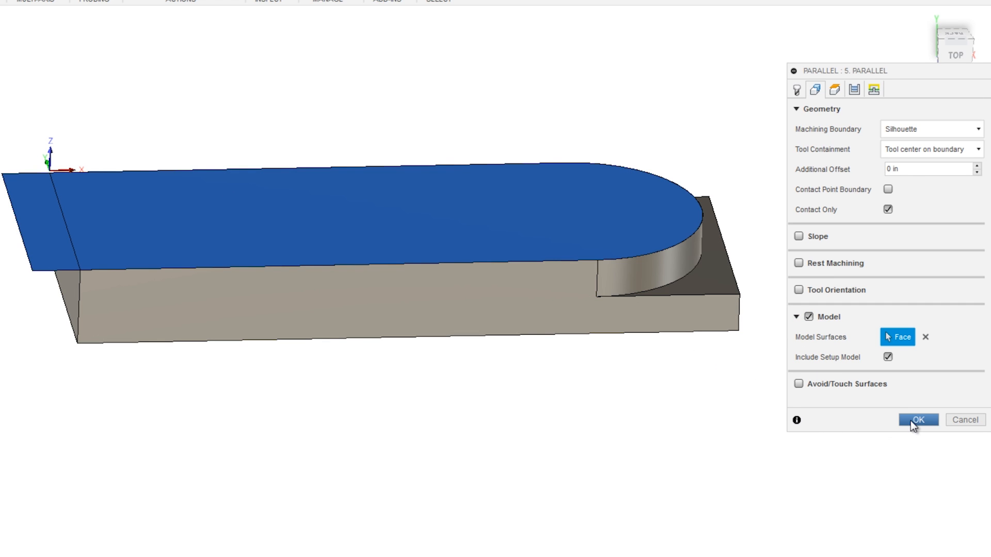
left_click(917, 419)
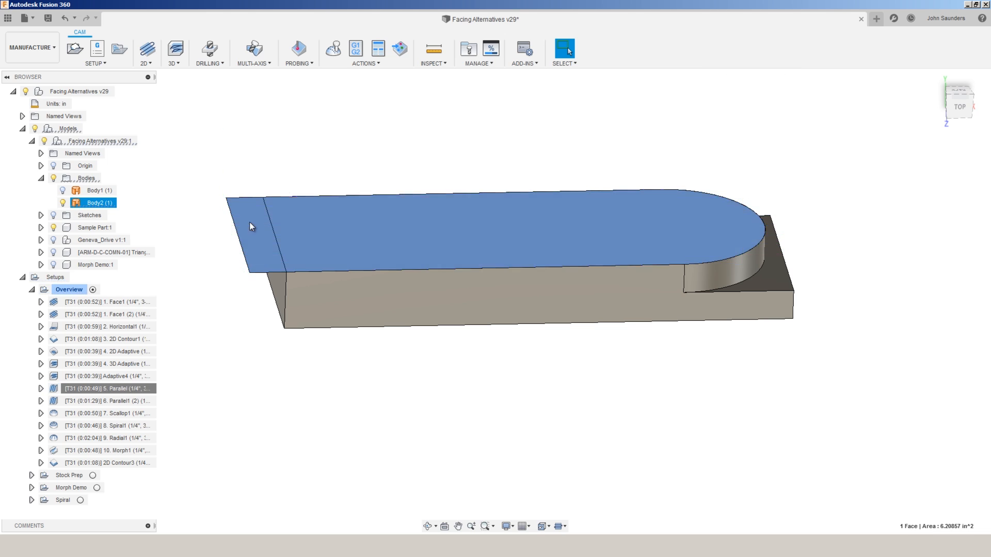
left_click(107, 363)
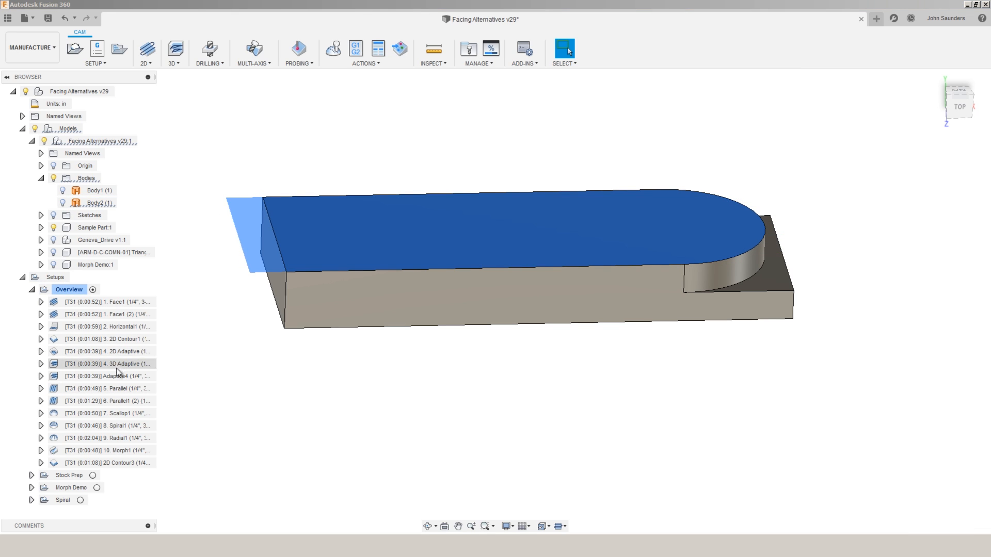
left_click(107, 388)
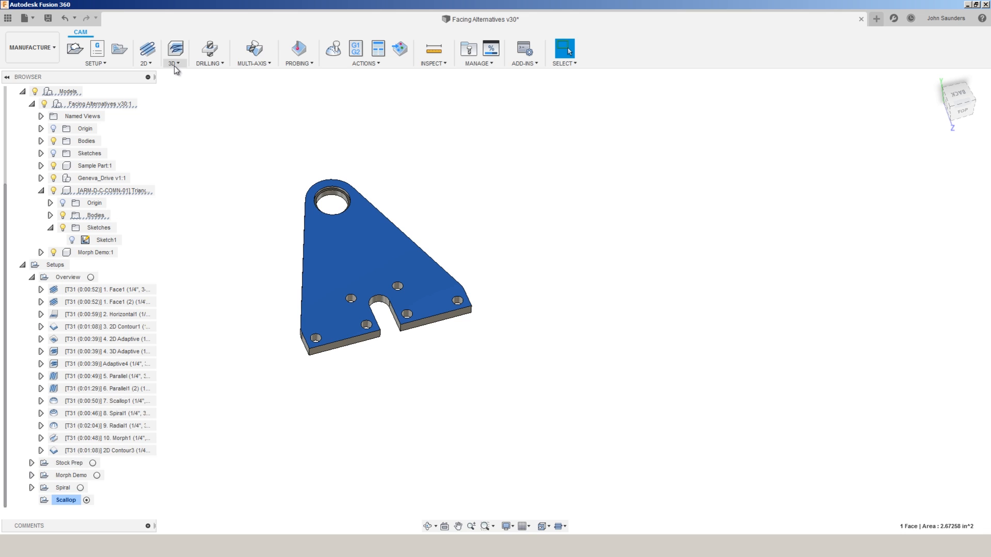
Generate Scallop2 with the #31 1/4" flat tool over the triangular plate
double_click(65, 500)
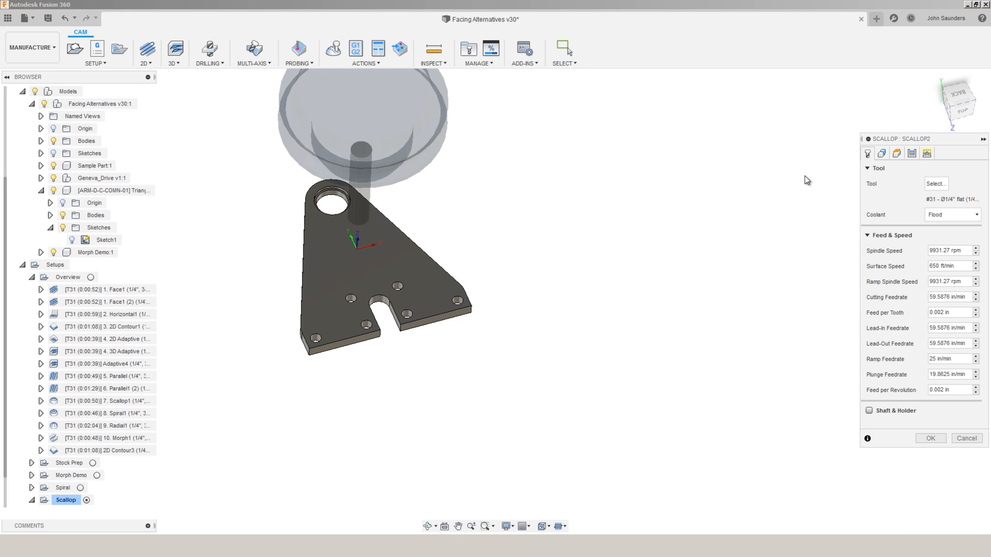
left_click(929, 438)
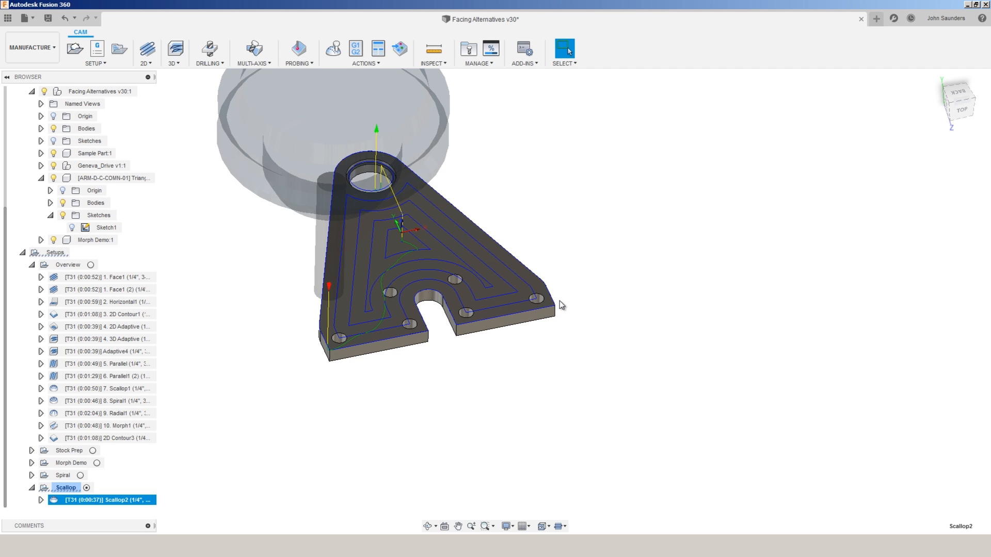
mouse_move(311, 192)
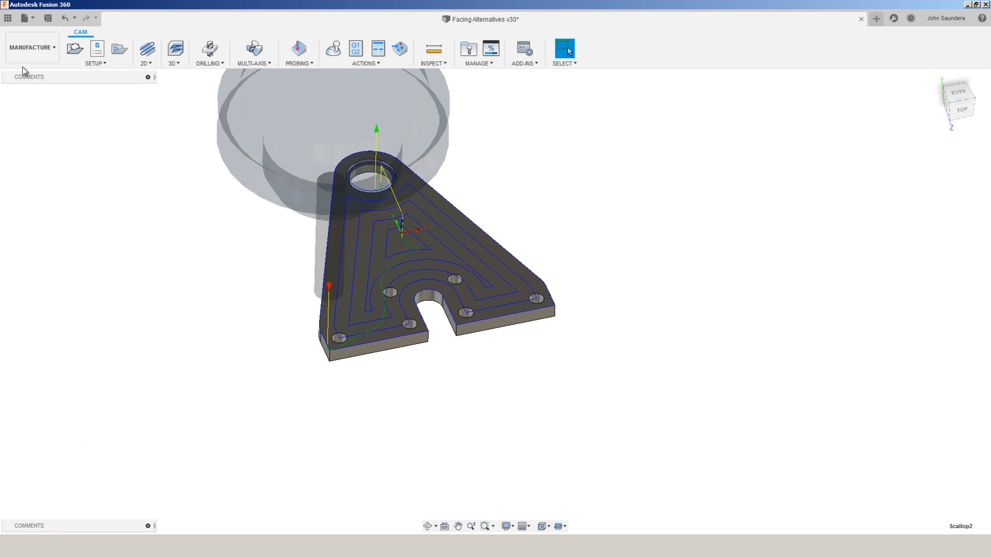
Project the triangular plate's top face into Sketch2, hide Body1, and finish the sketch
left_click(31, 47)
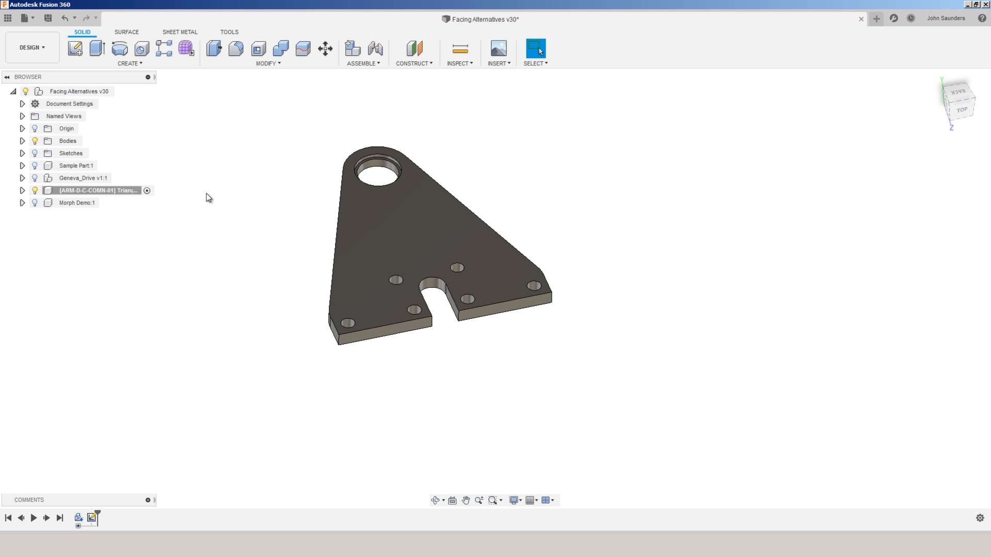
key("p")
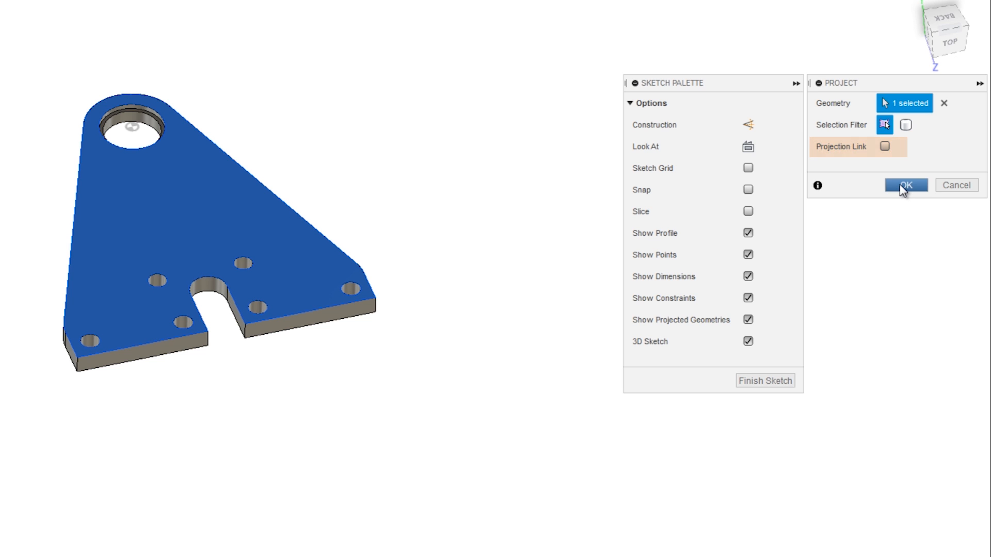
left_click(906, 185)
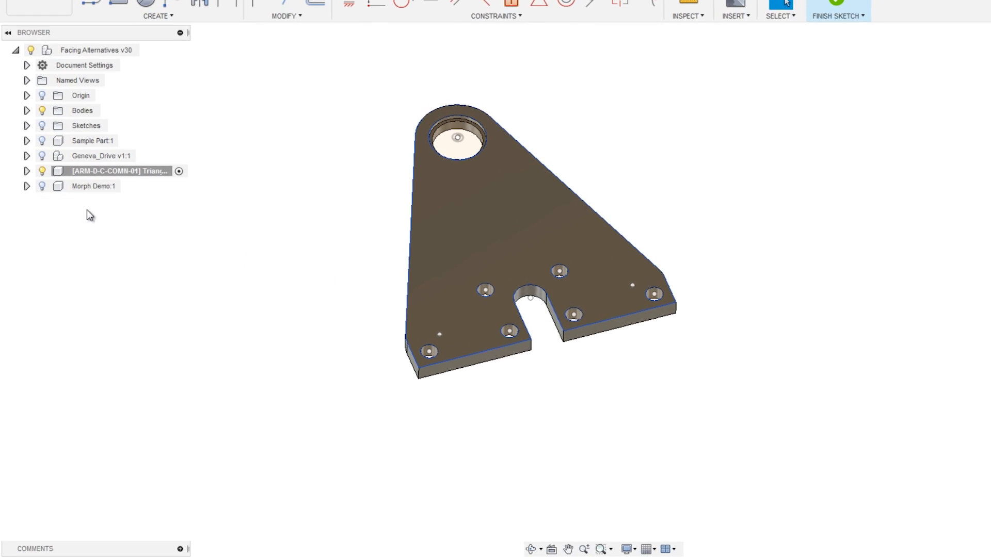
left_click(26, 171)
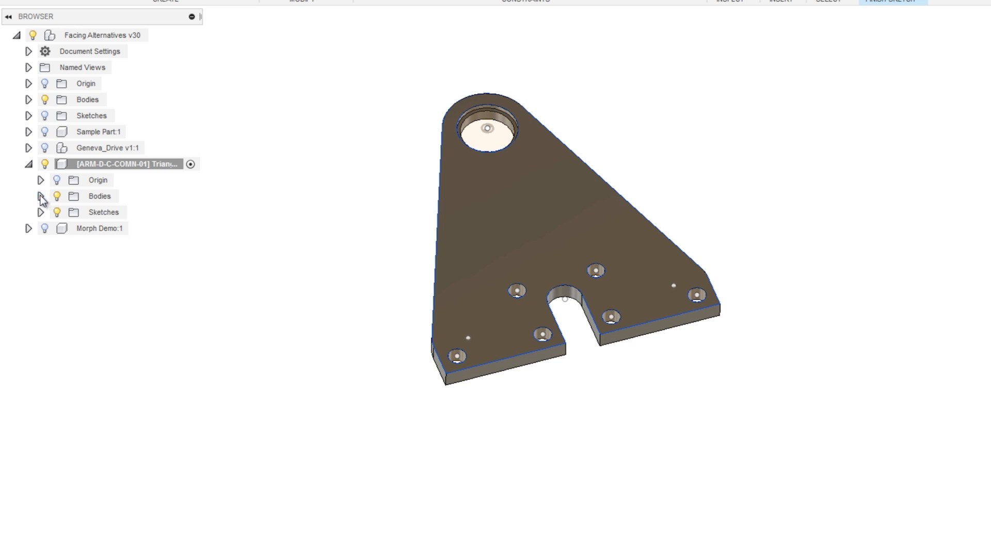
left_click(41, 196)
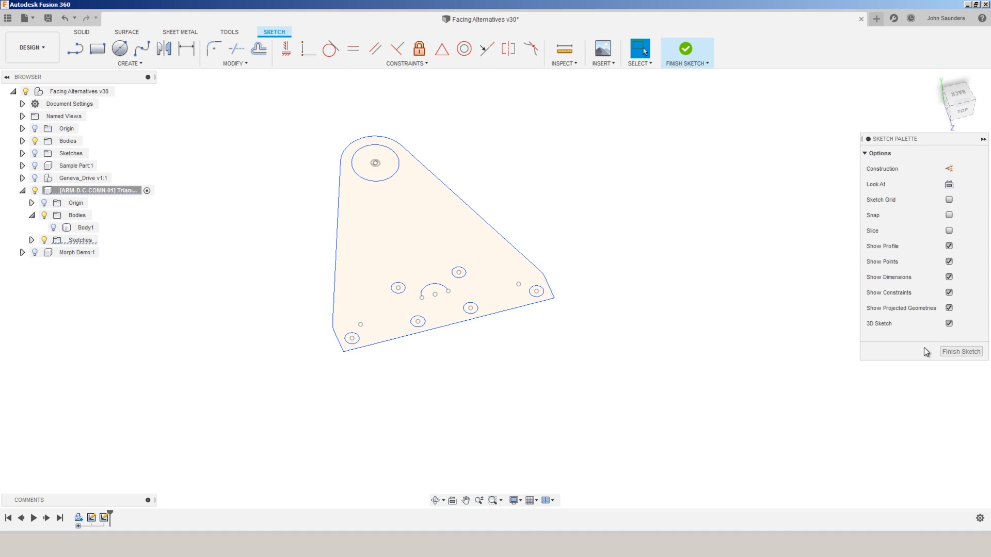
left_click(686, 49)
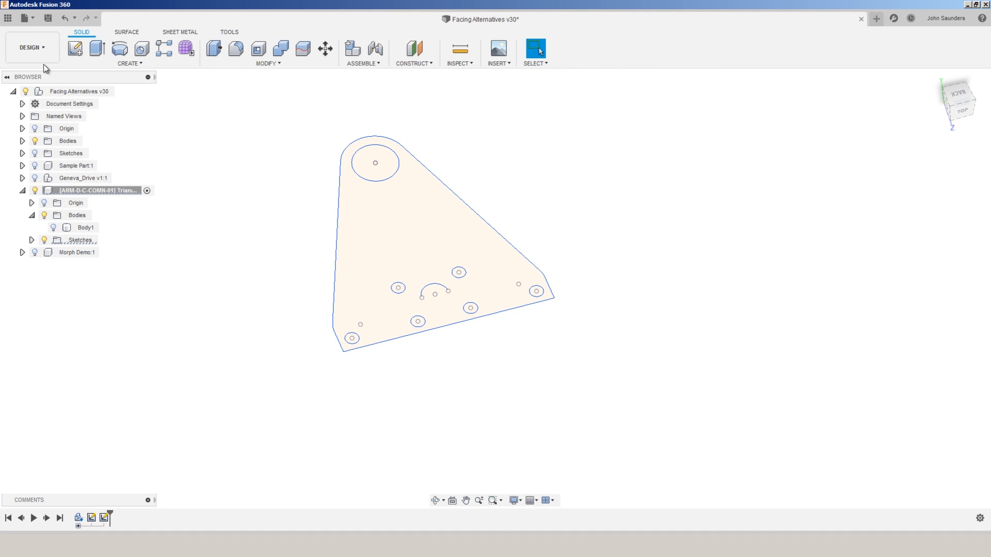
left_click(32, 47)
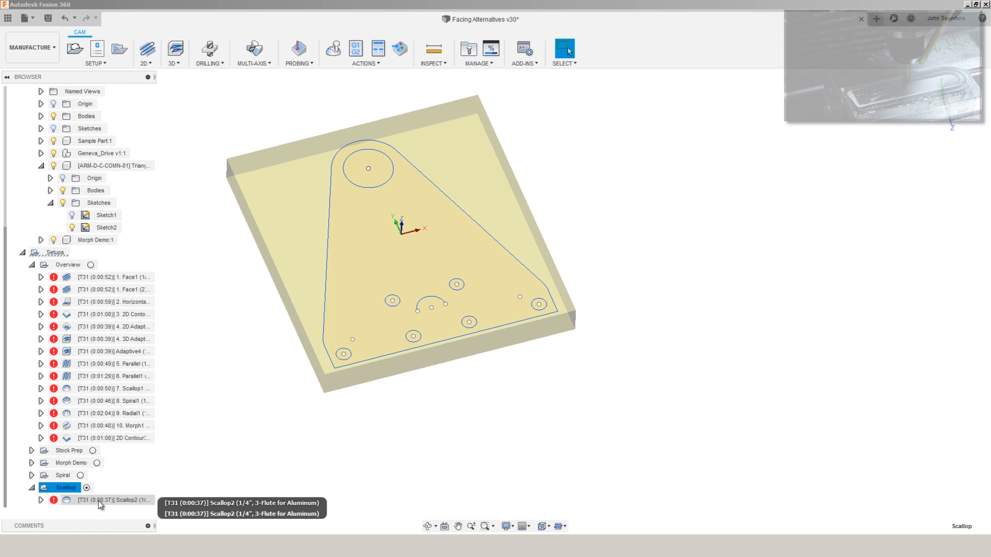
Limit Scallop2's machining boundary to the selected plate outline, regenerate, and select the Overview setup
double_click(114, 500)
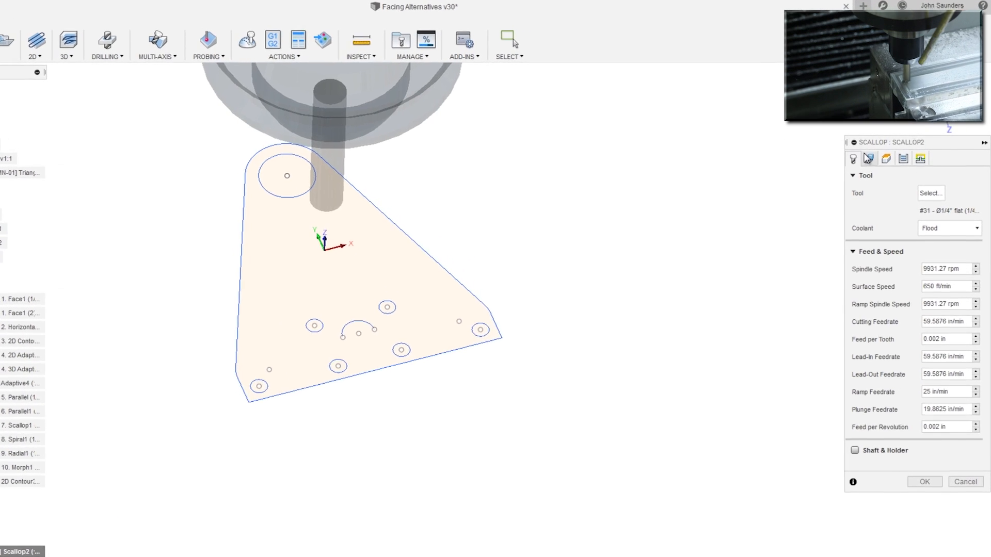
left_click(853, 165)
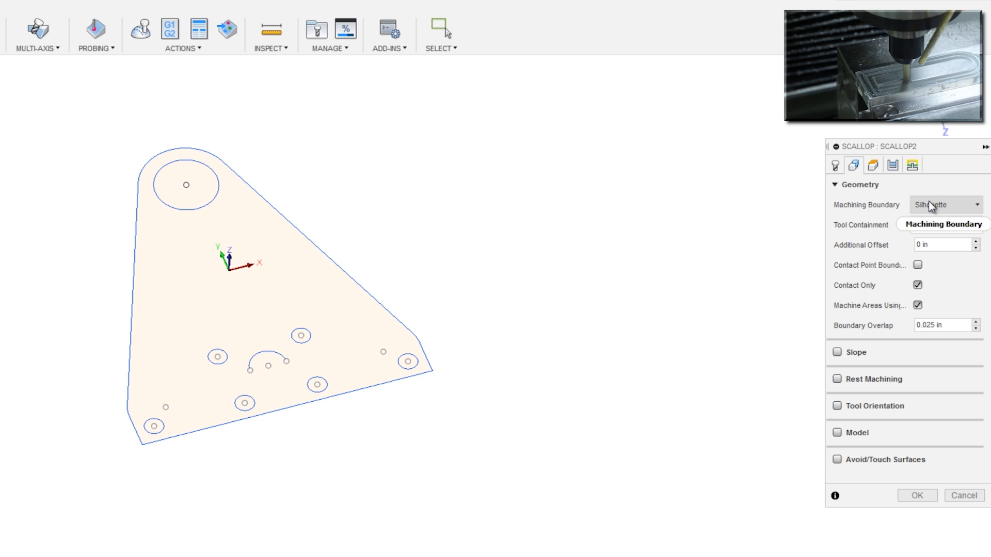
left_click(944, 205)
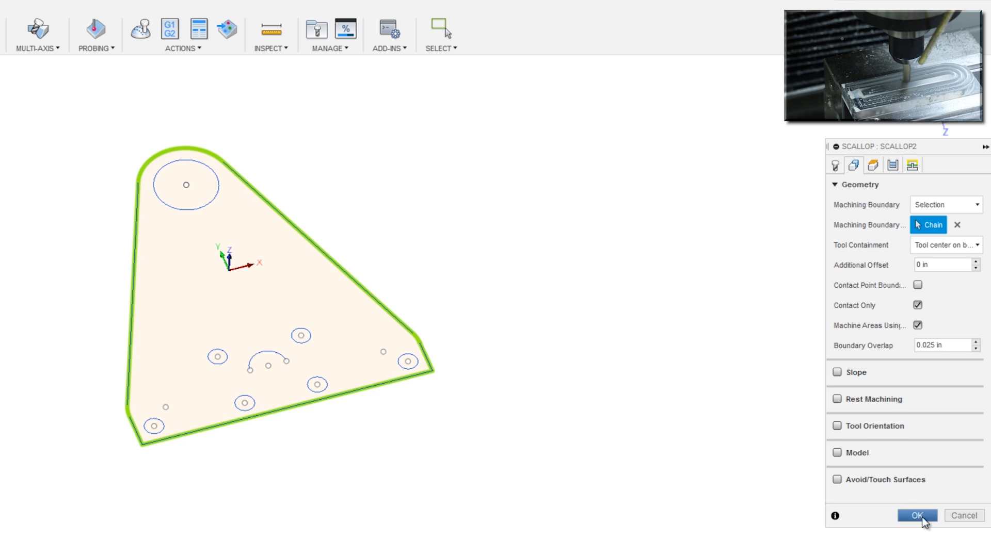
left_click(918, 516)
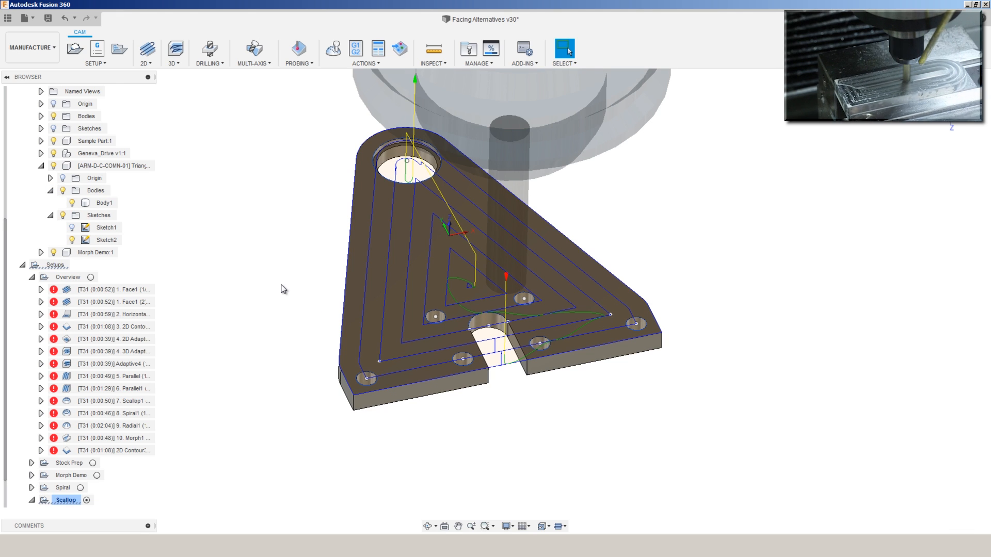
left_click(68, 265)
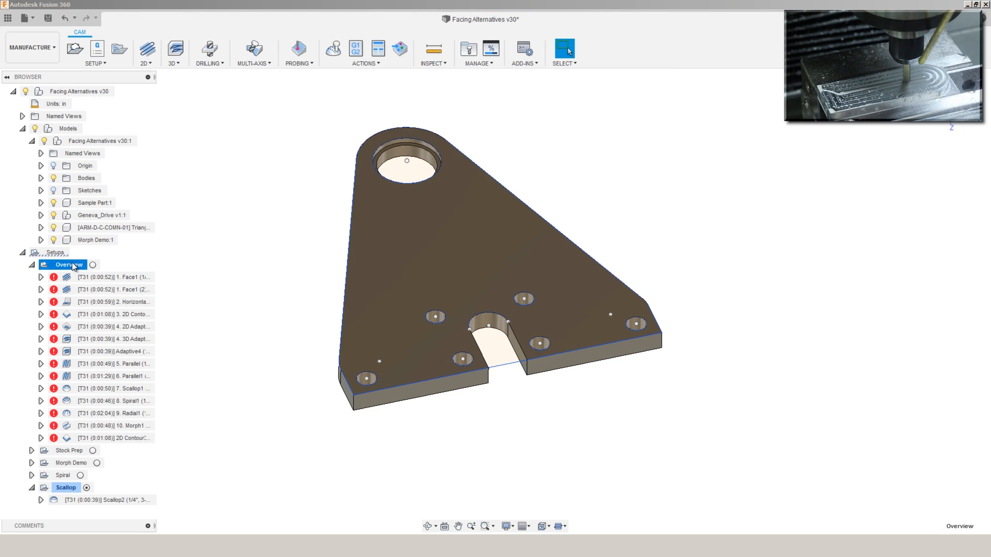
Review Spiral1 (2) on the Geneva drive, inspect a slot wall, and view Spiral1 (3) unchanged
left_click(114, 401)
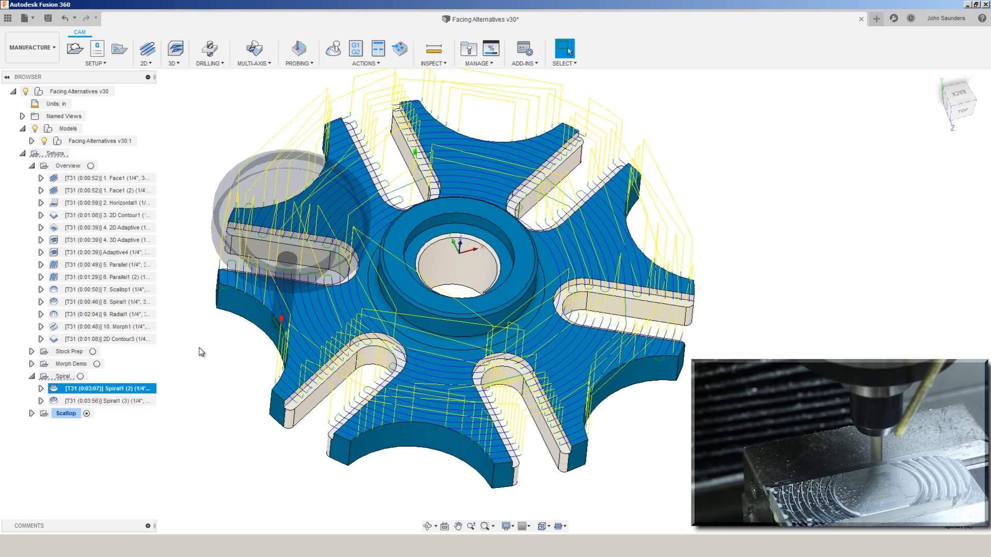
scroll("up", 3)
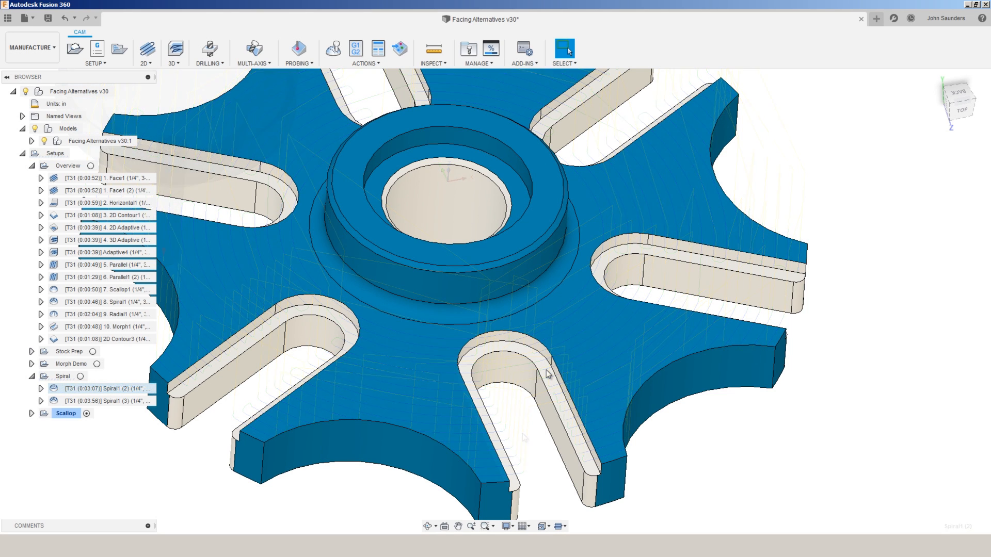
left_click(537, 397)
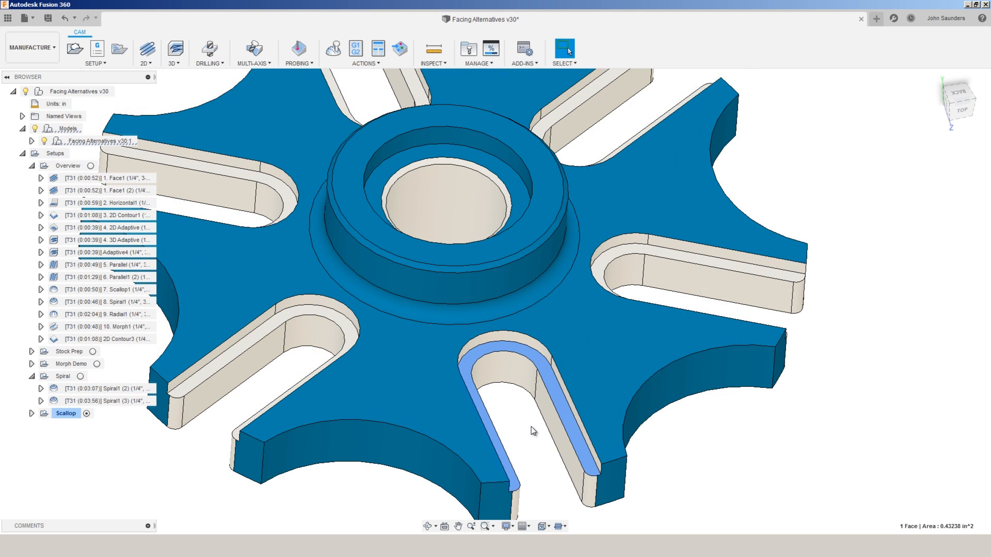
left_click(105, 388)
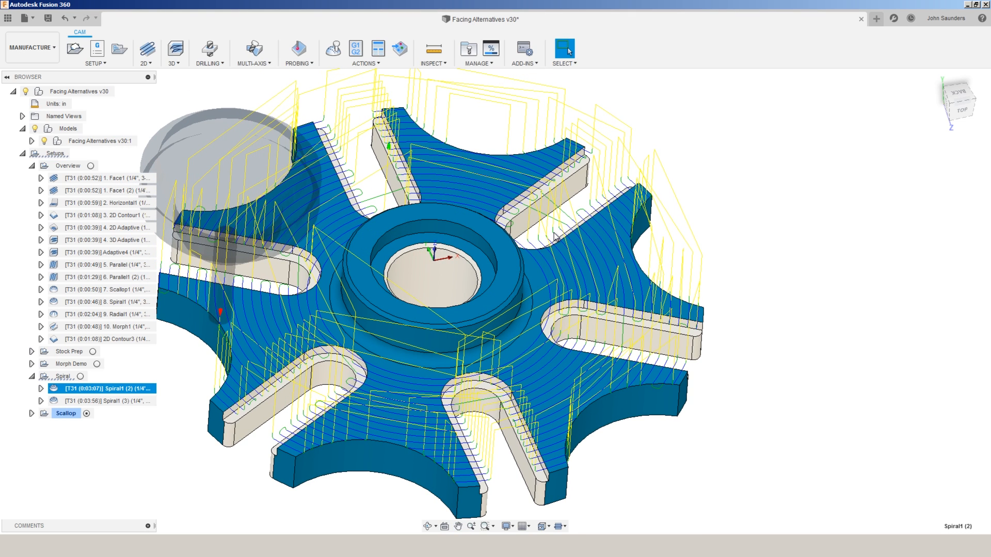
mouse_move(554, 235)
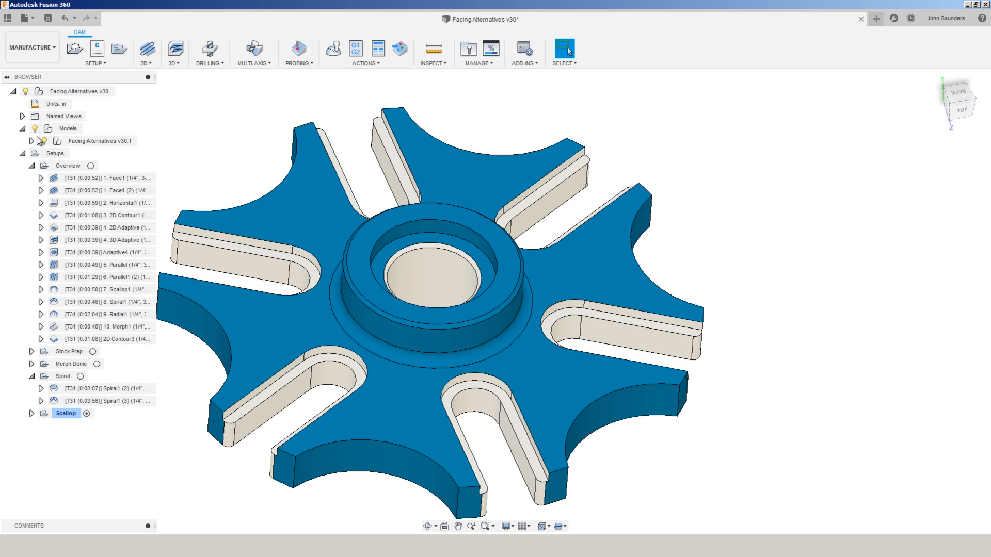
left_click(31, 141)
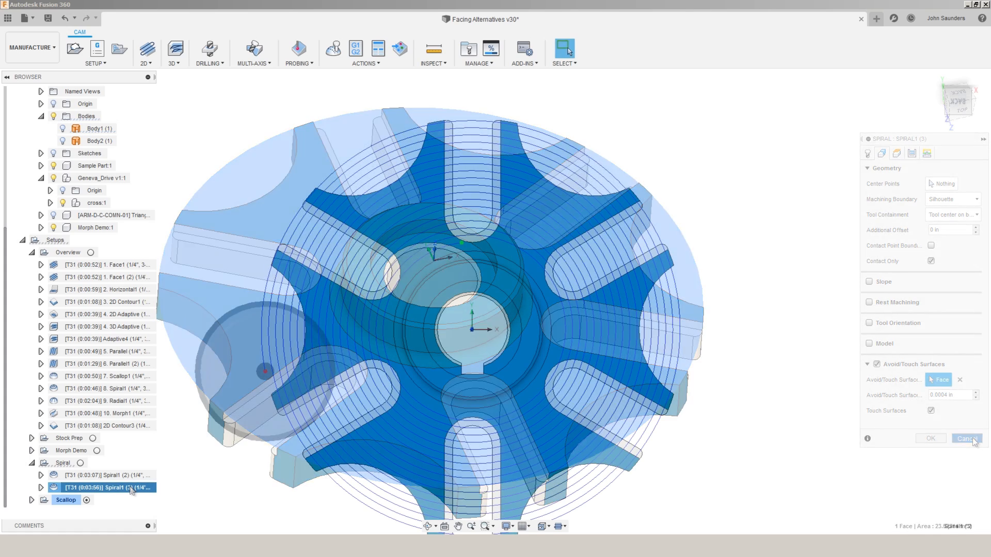
left_click(878, 54)
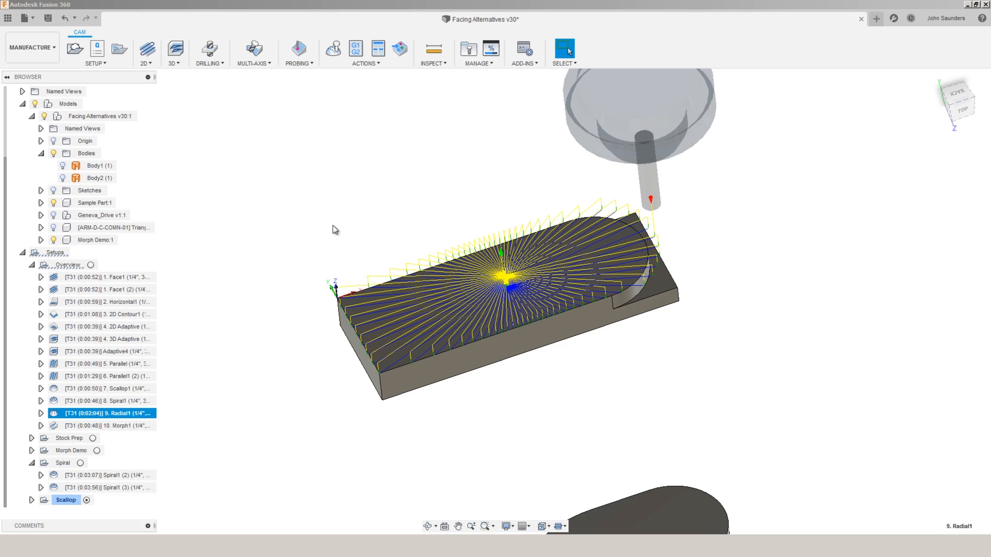
Review Radial1's passes: 5° angular step and 2.5 in outer limit
double_click(108, 413)
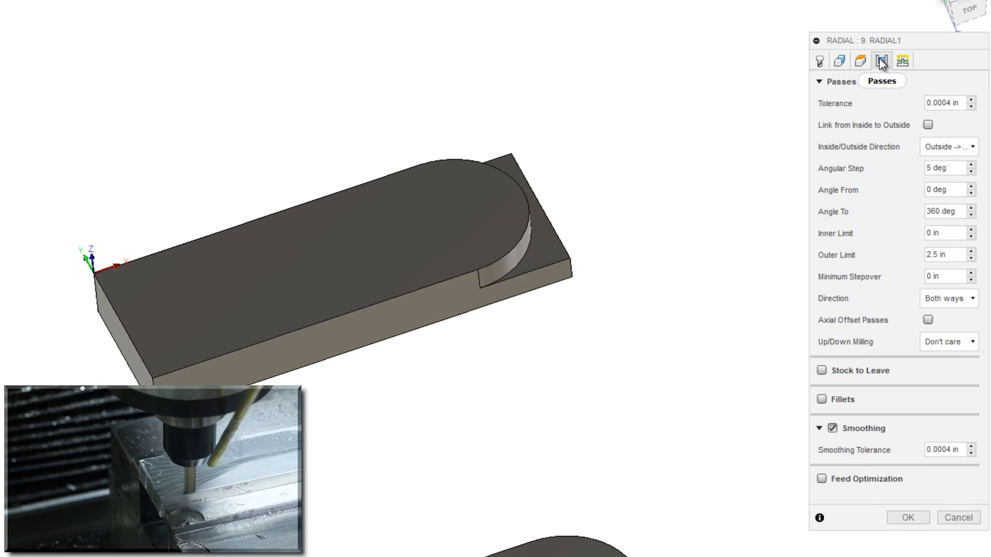
left_click(948, 146)
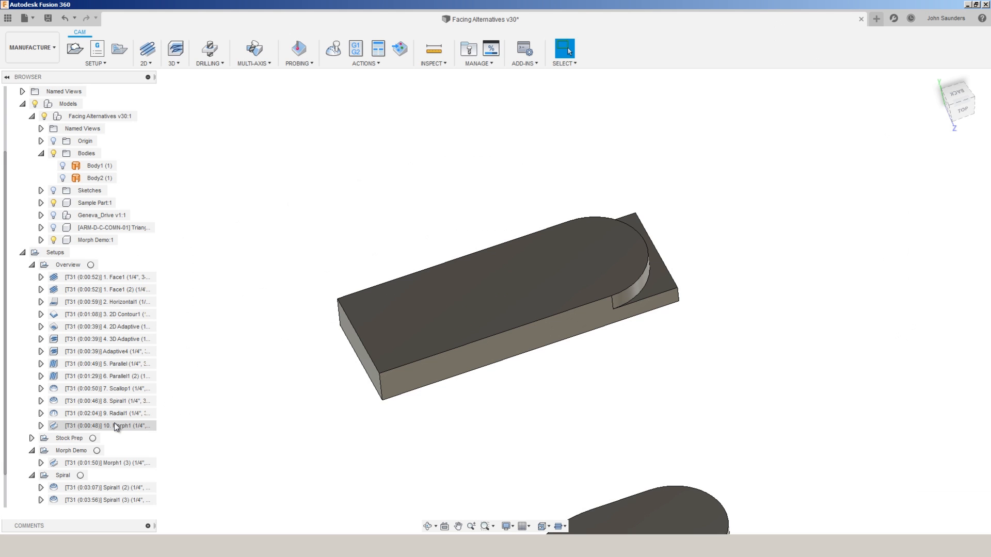
Display the 10. Morph1 toolpath on the sample part and open its settings for editing
left_click(107, 425)
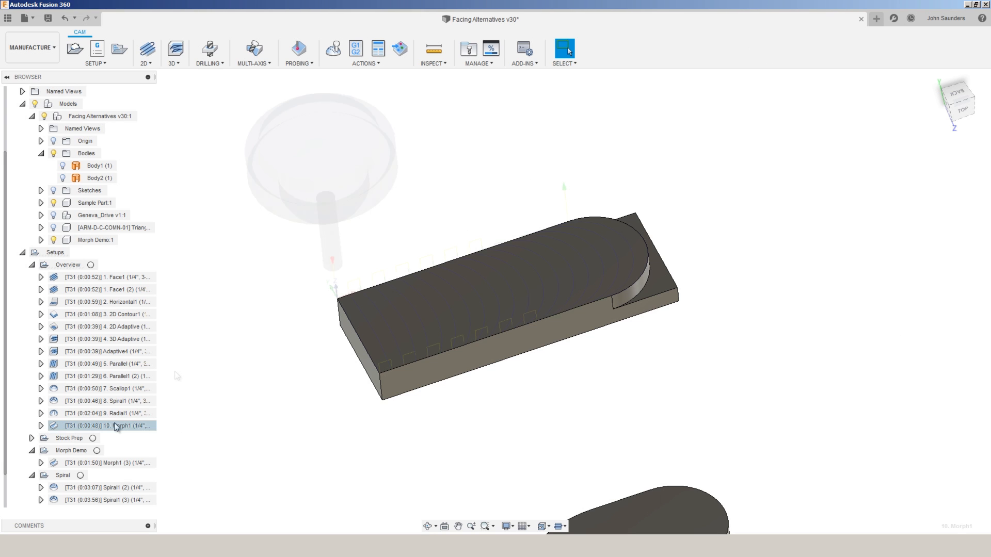
left_click(108, 426)
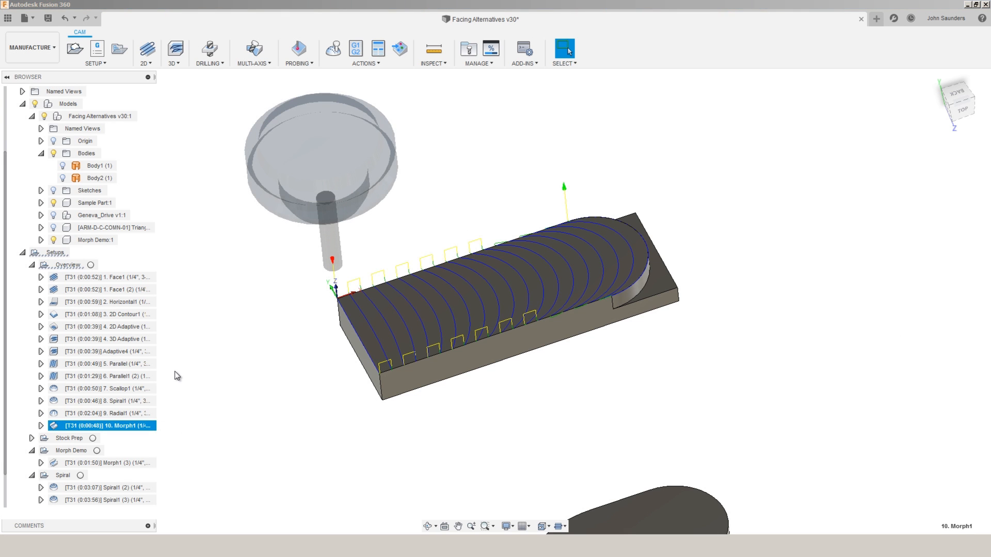
right_click(104, 425)
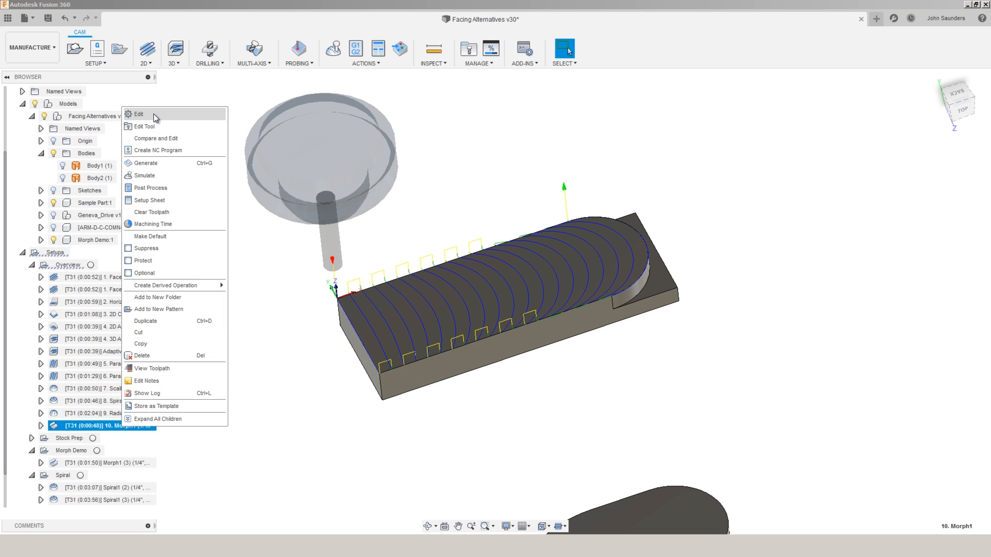
left_click(137, 114)
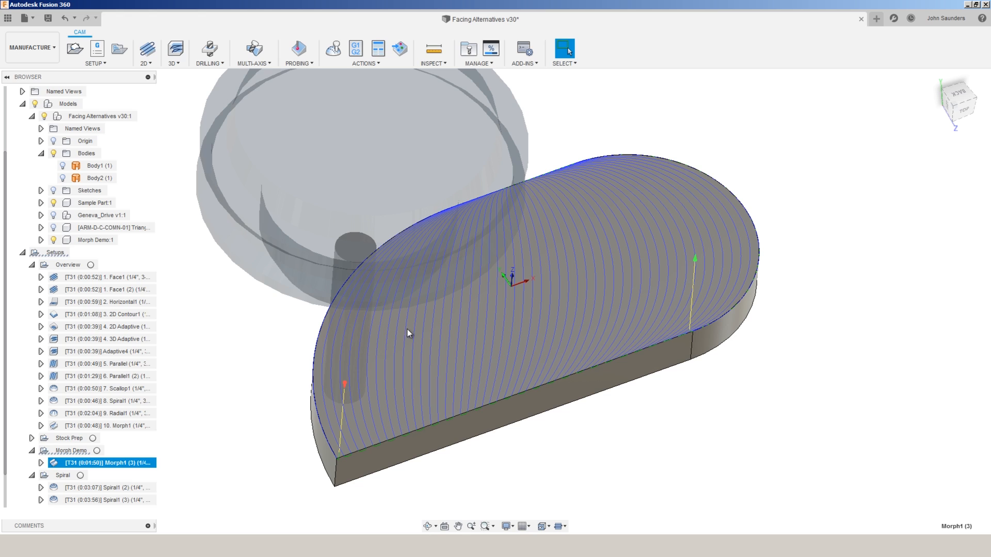
mouse_move(499, 299)
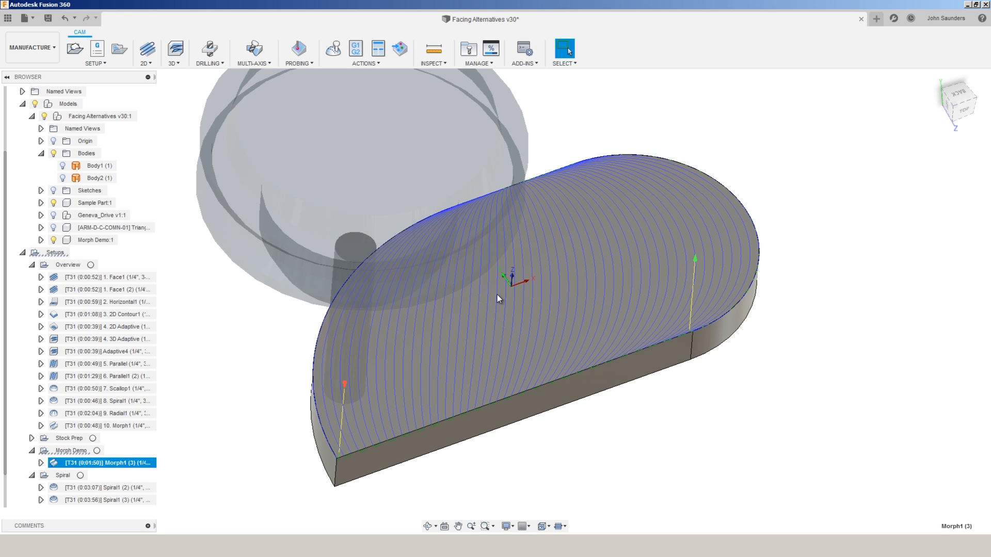
mouse_move(599, 194)
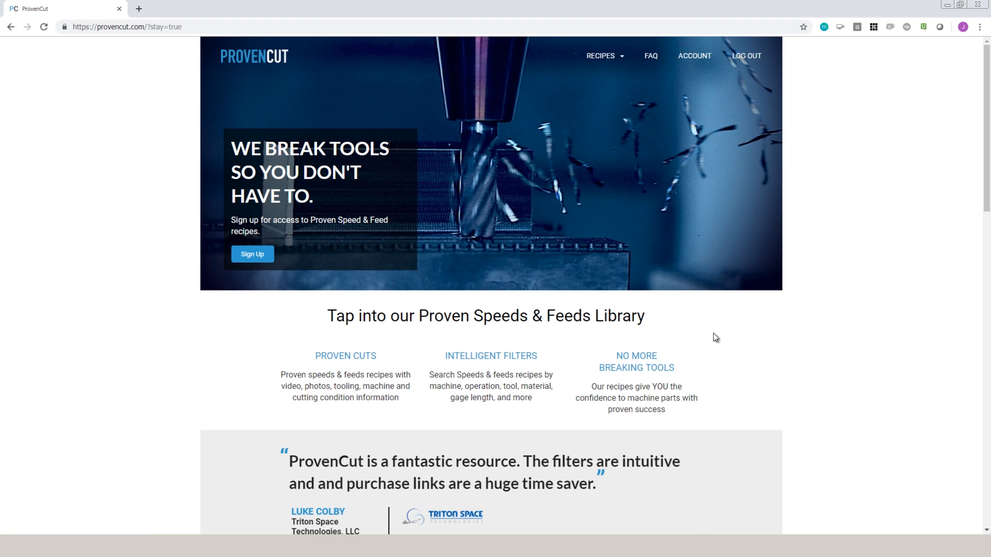
mouse_move(723, 318)
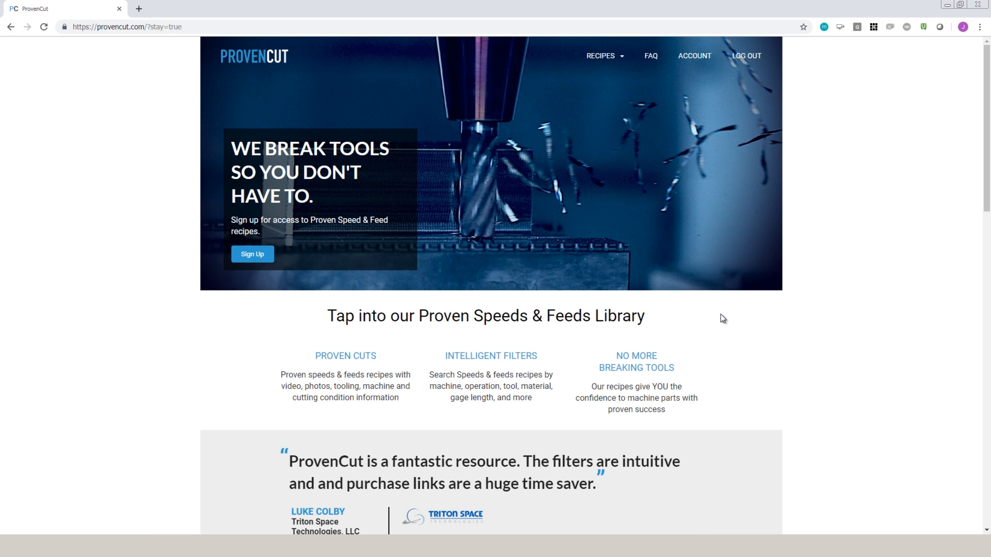
Browse ProvenCut's recipe library, view recipe 336, and open its file in Fusion 360
left_click(600, 56)
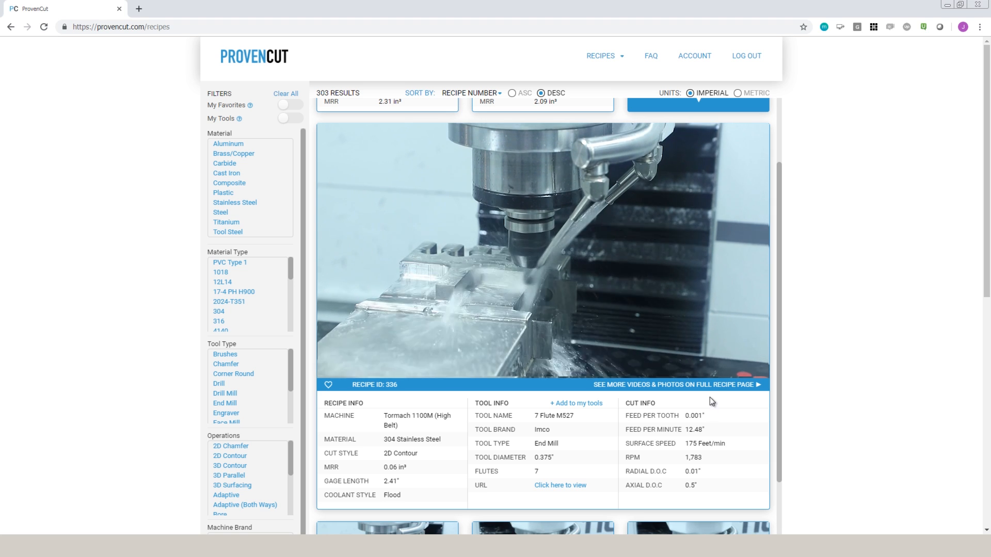
left_click(672, 384)
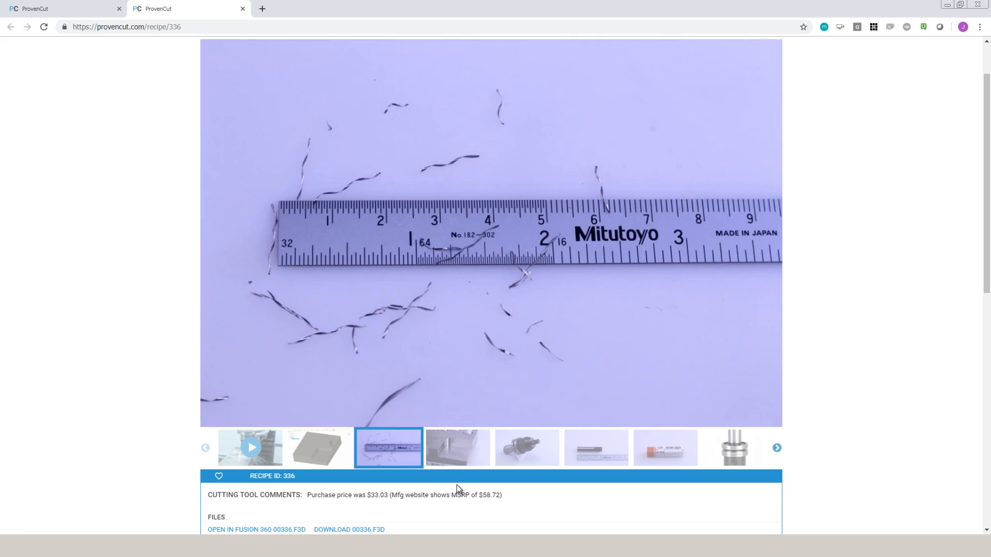
scroll("down", 3)
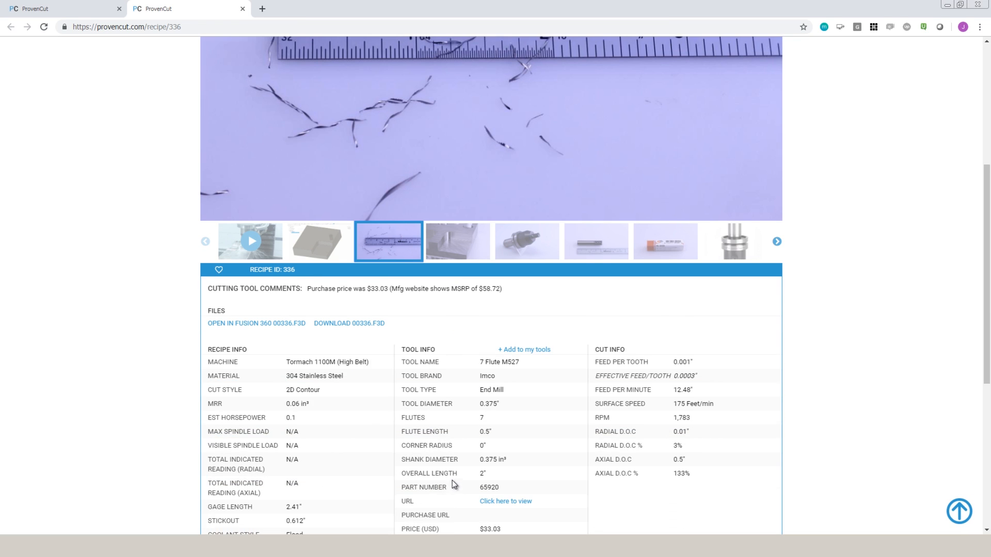
mouse_move(255, 323)
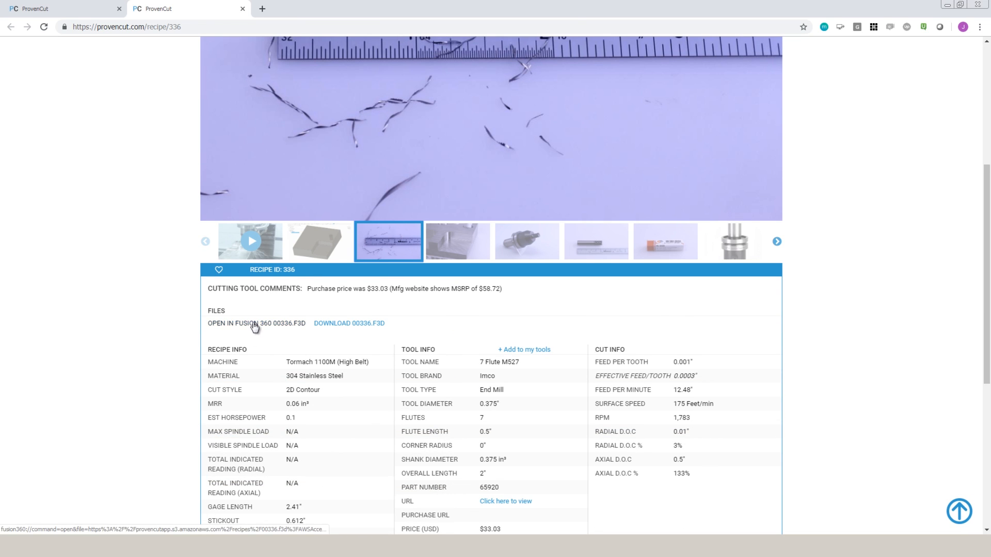
left_click(255, 323)
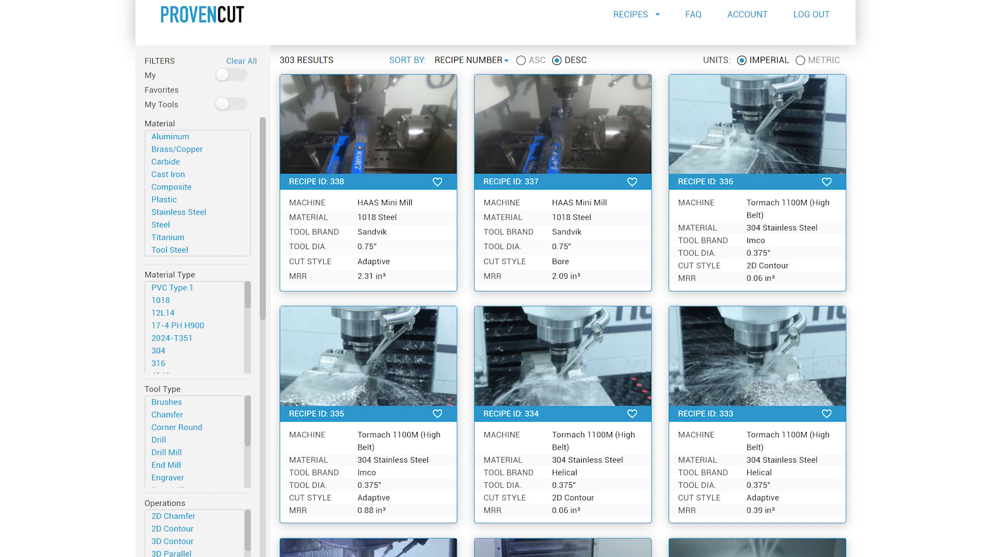
scroll("down", 3)
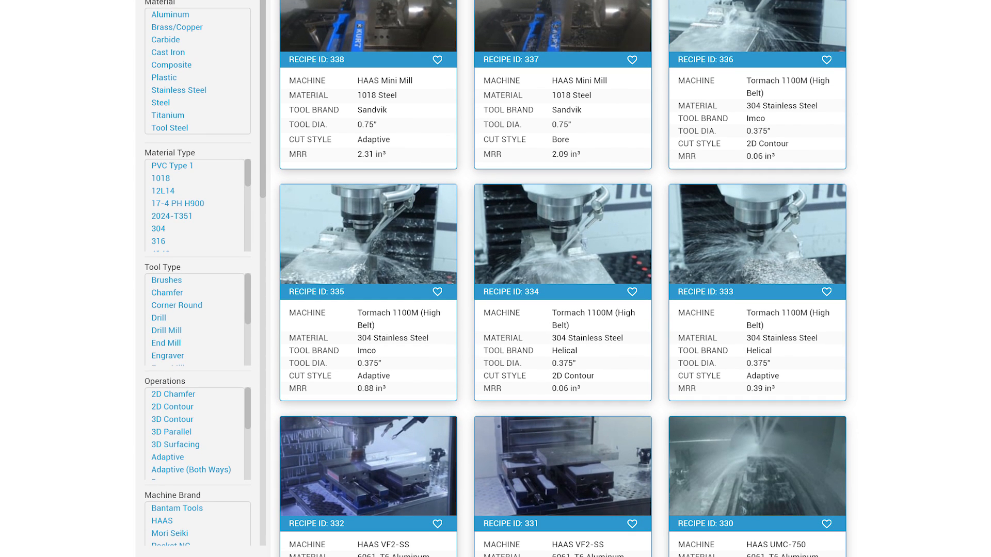